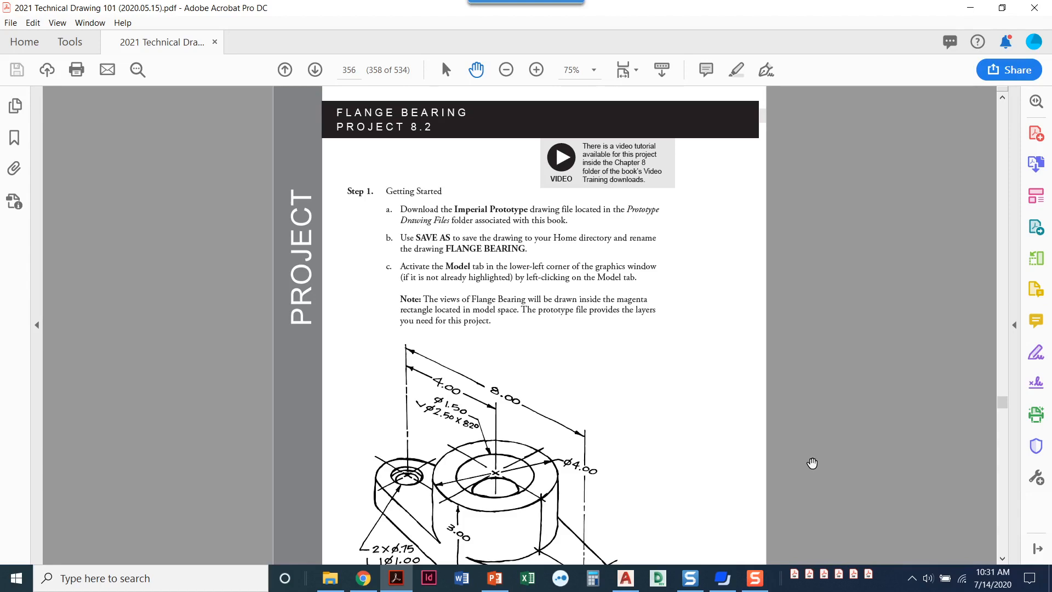
mouse_move(411, 579)
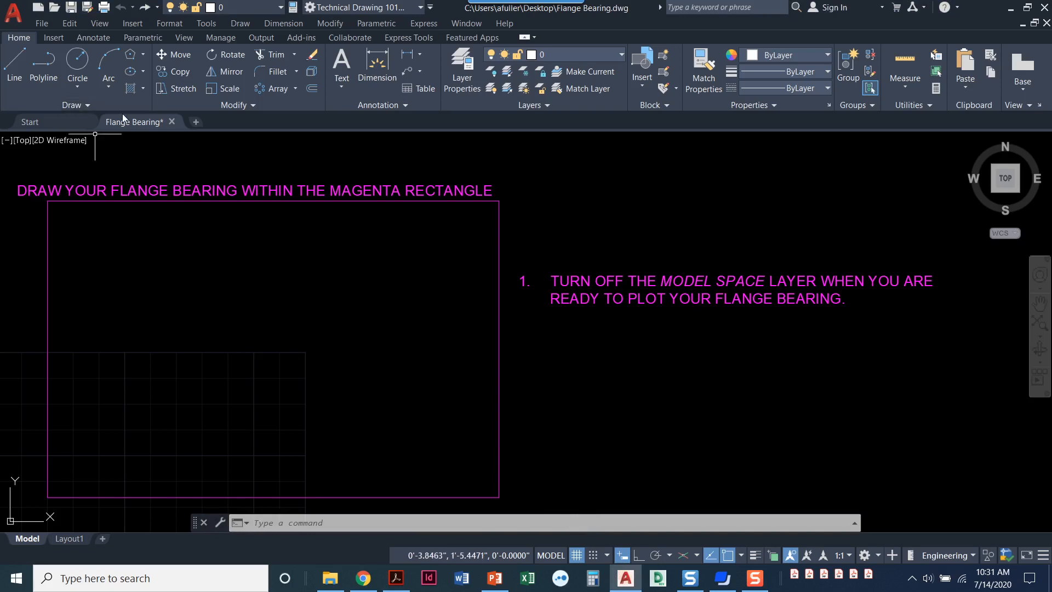
mouse_move(465, 138)
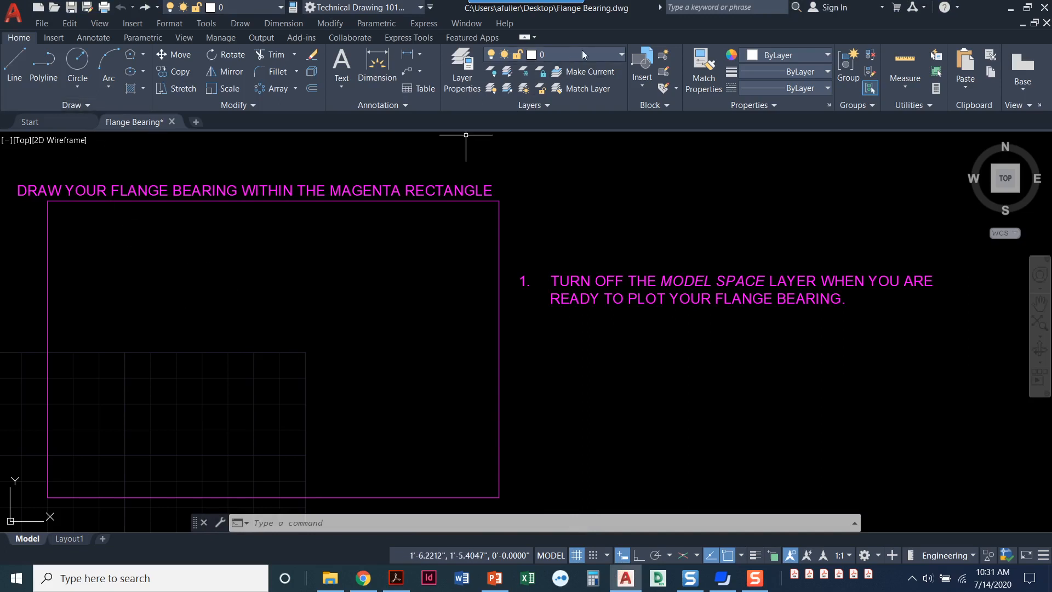
left_click(619, 54)
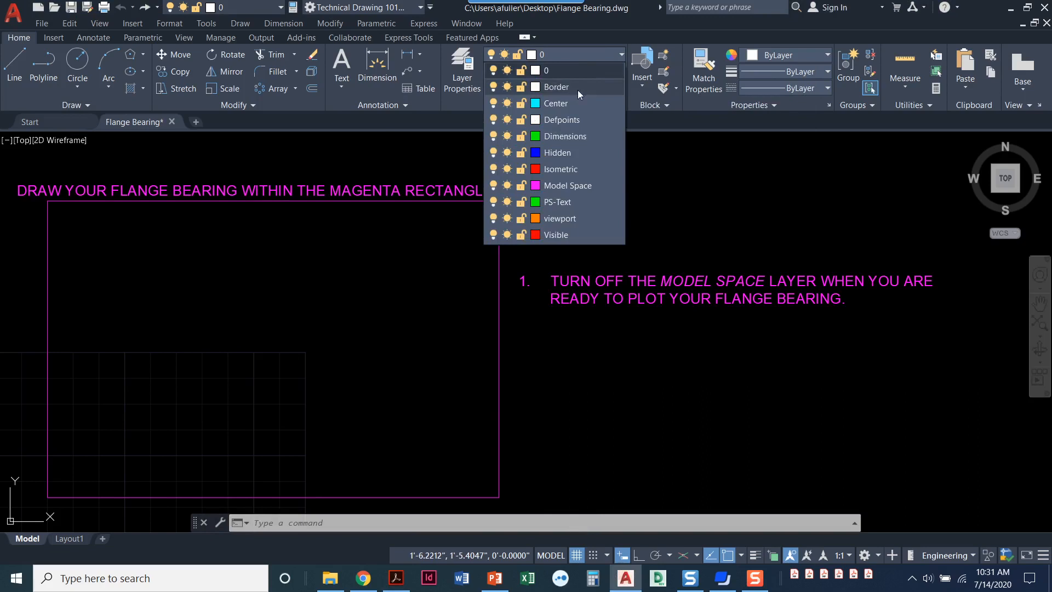
mouse_move(582, 104)
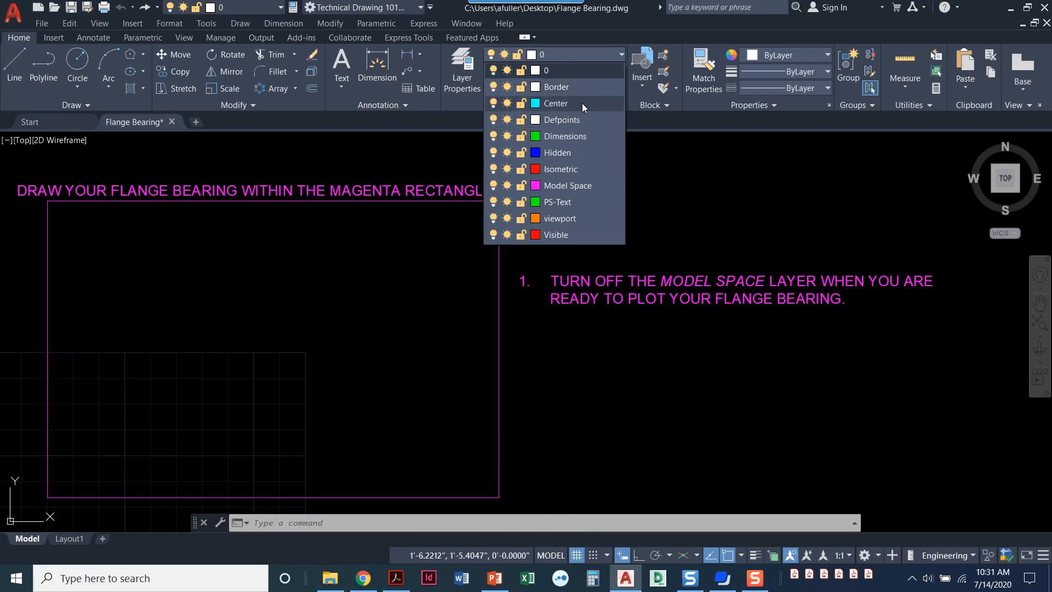
mouse_move(573, 137)
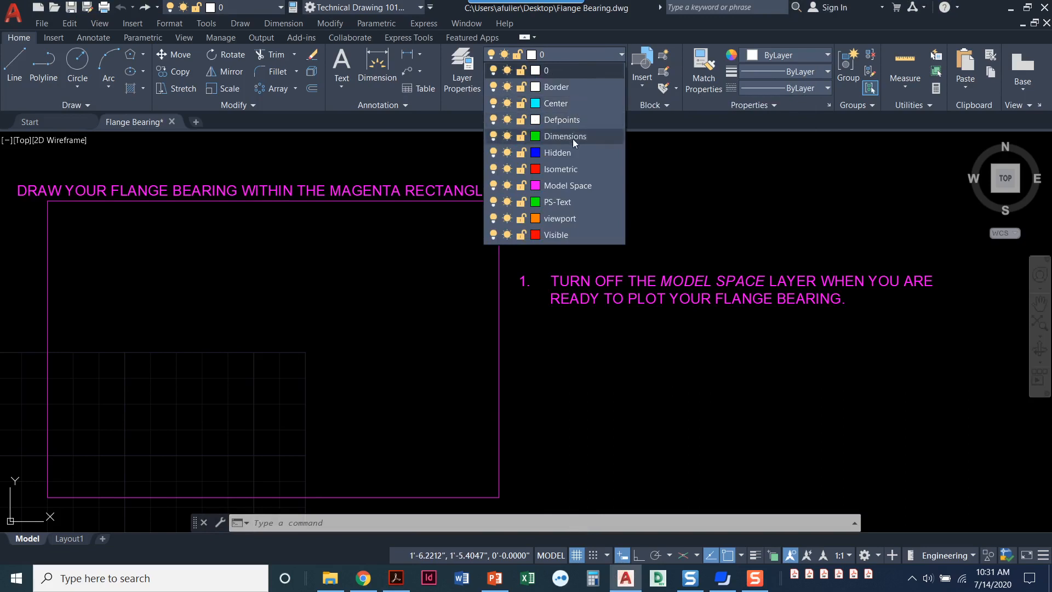
mouse_move(563, 202)
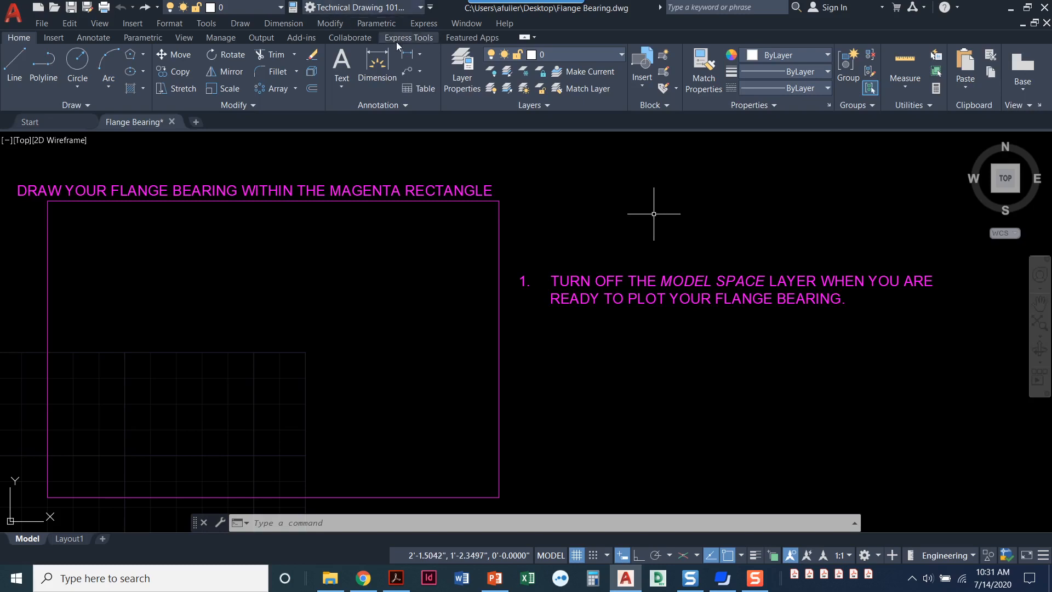
In Layer Properties, add a Hatch layer and set its colour to magenta.
left_click(461, 69)
type("Hatch")
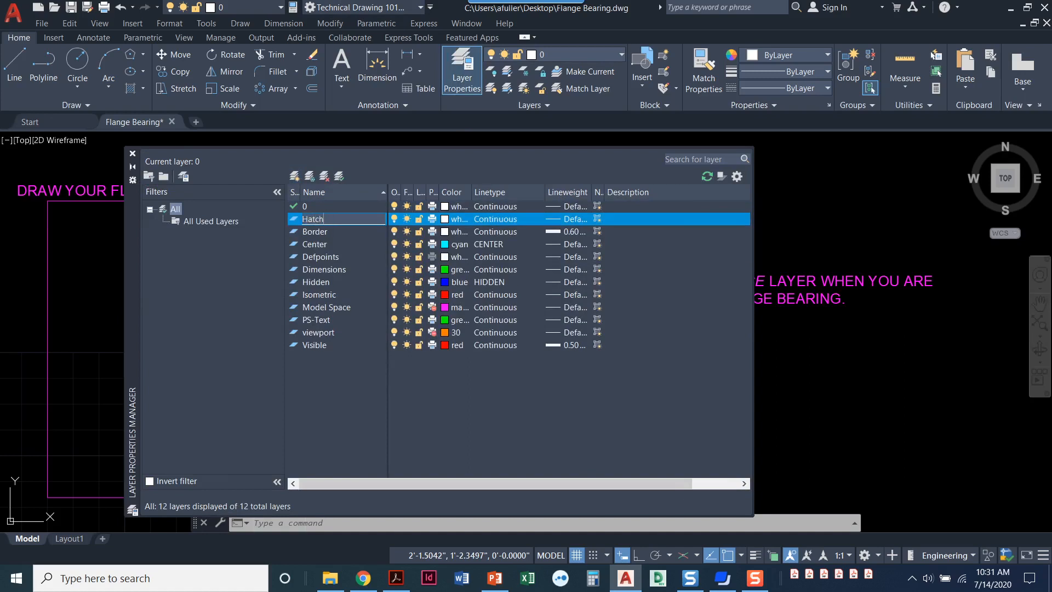
left_click(445, 218)
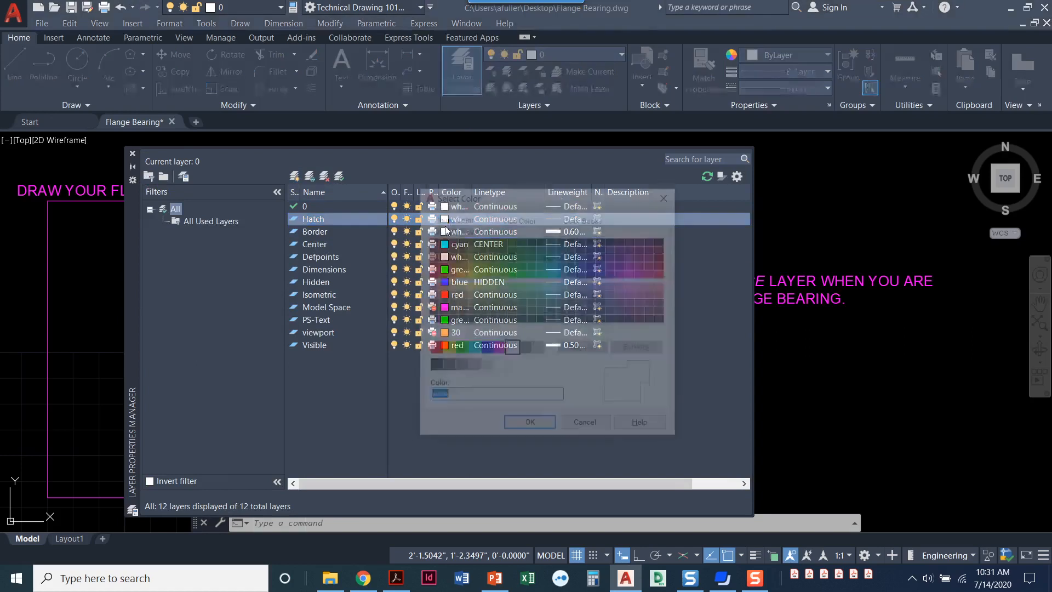
left_click(445, 219)
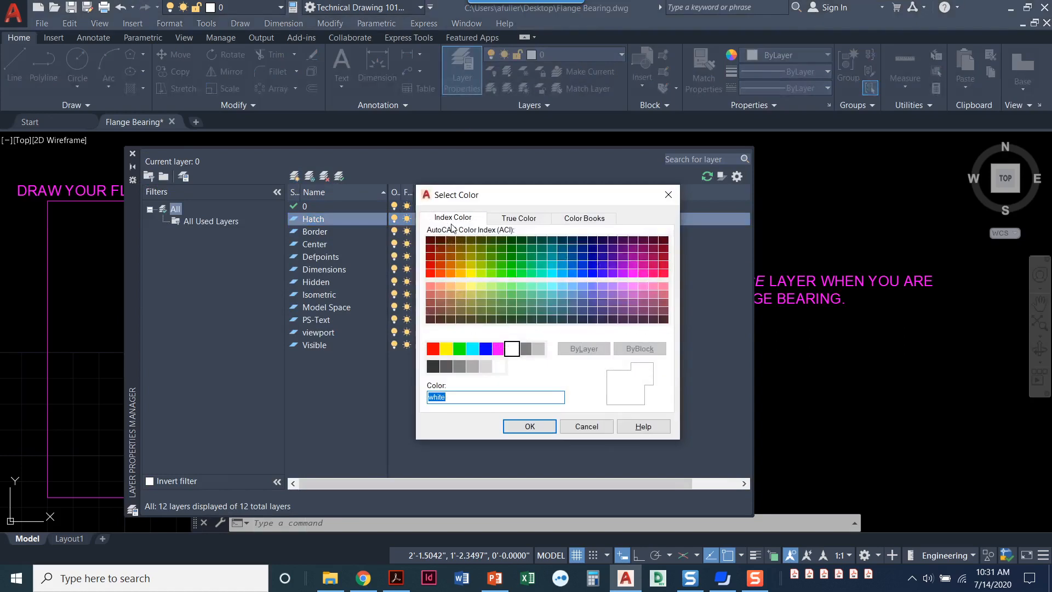
left_click(484, 349)
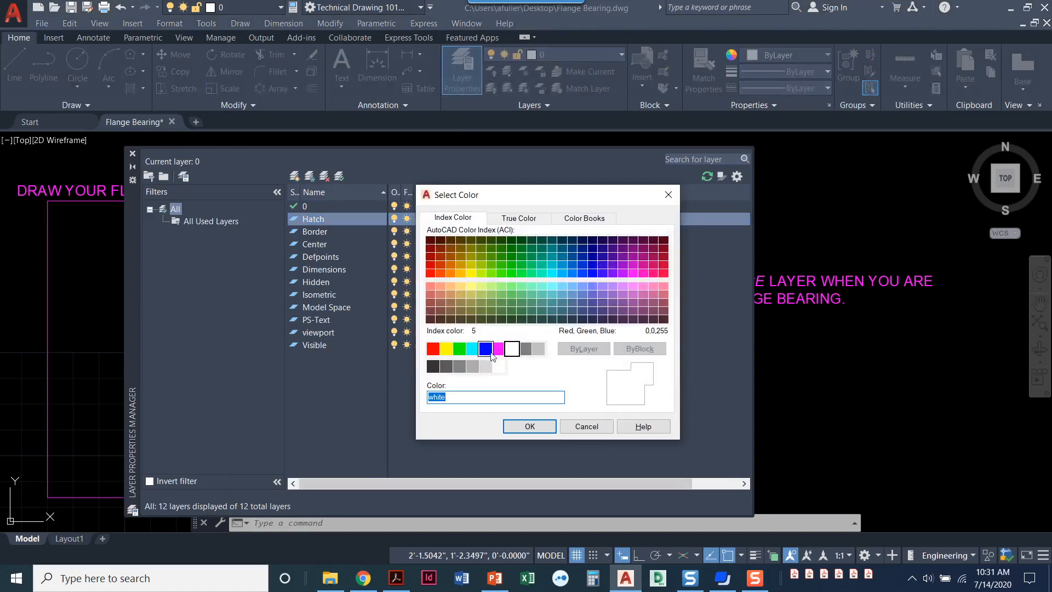
left_click(499, 348)
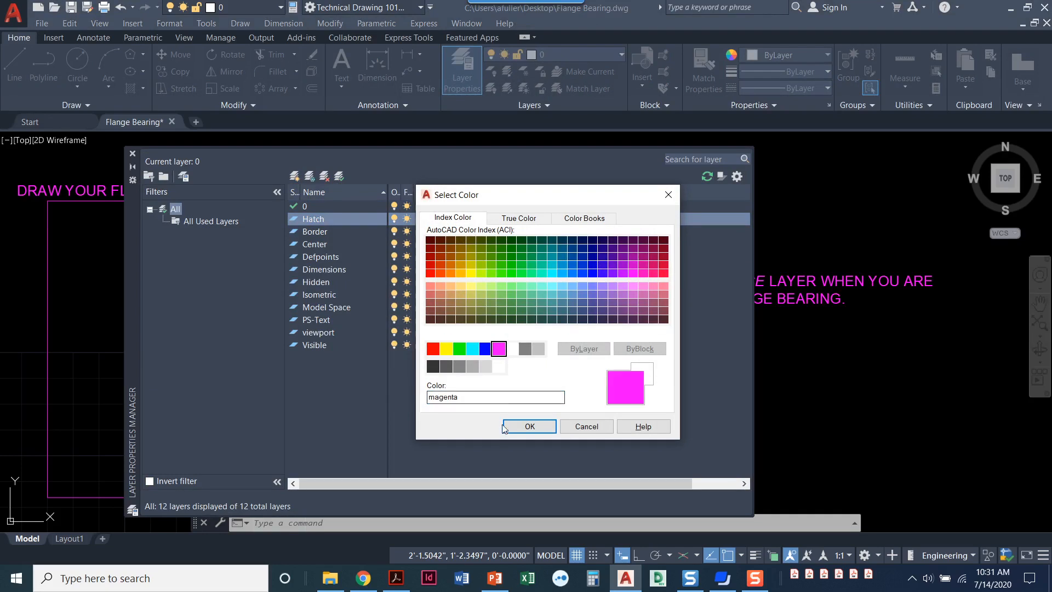
left_click(529, 426)
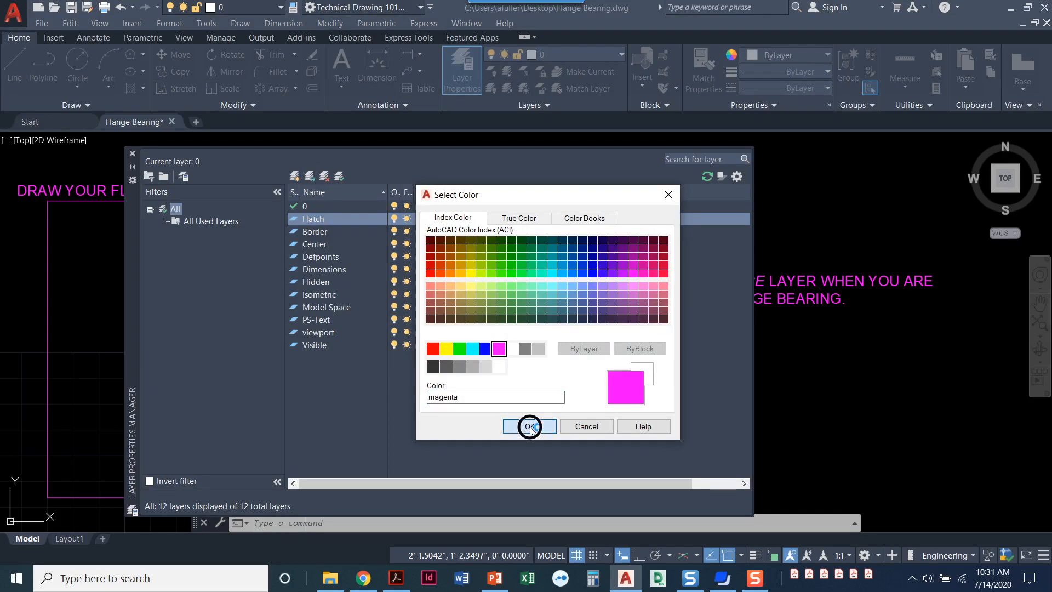
left_click(529, 426)
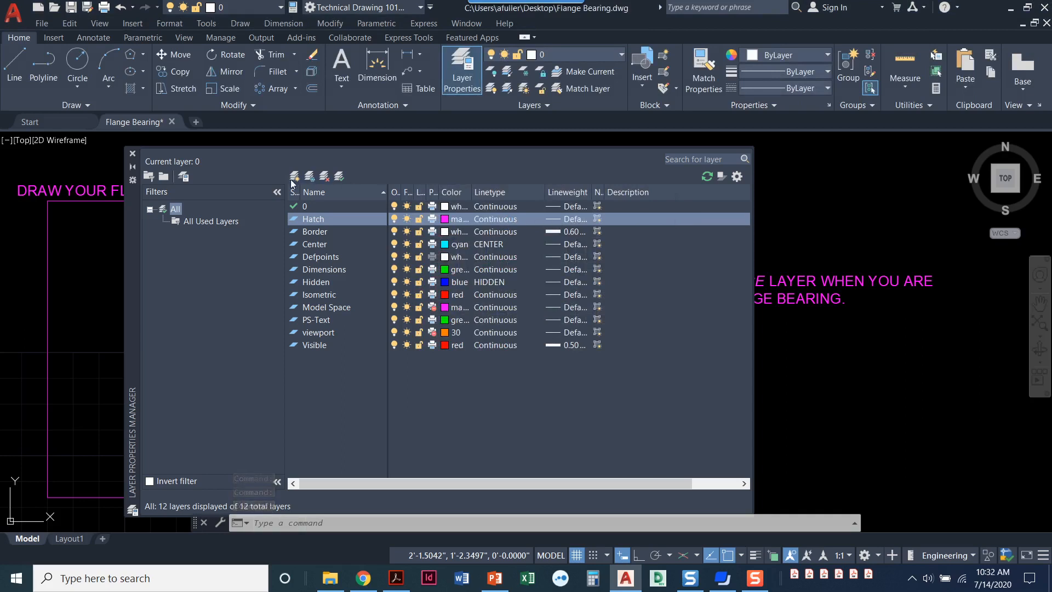
Add a Cutting Plane layer and load and assign the DASHEDX2 linetype.
left_click(292, 176)
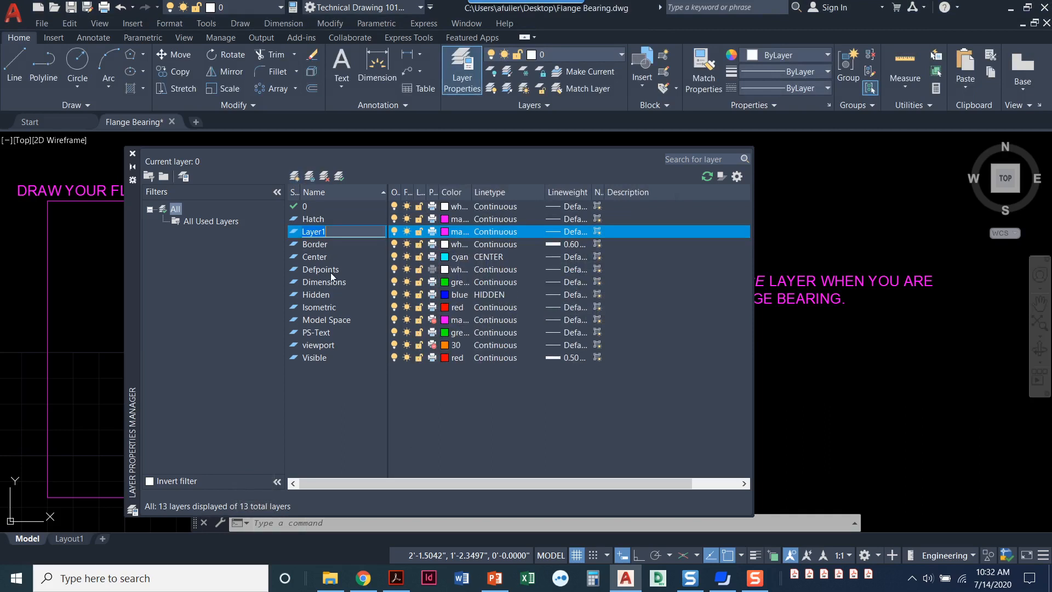
type("Cutting Plane")
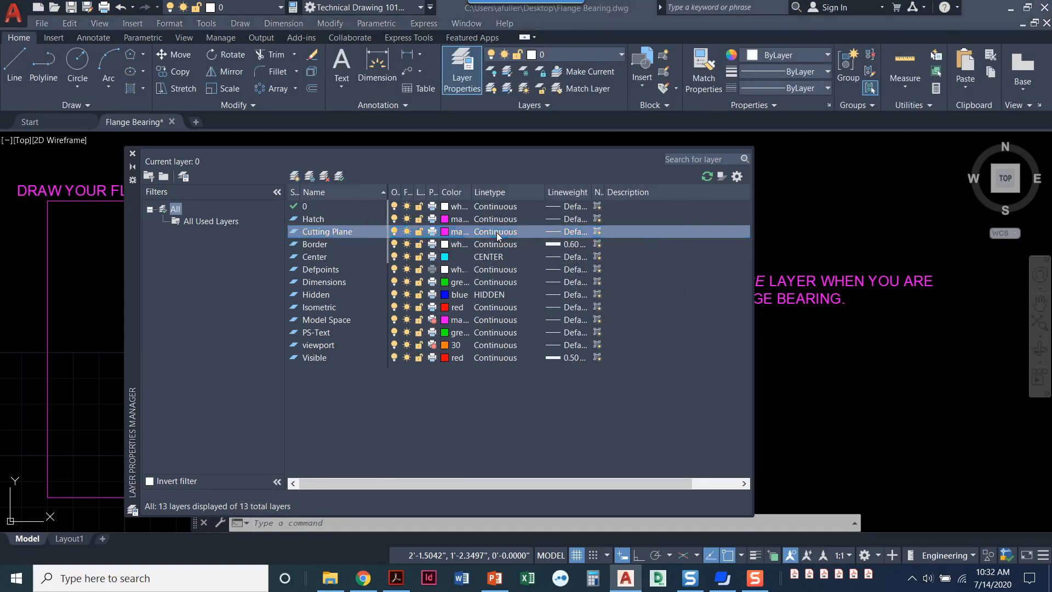
left_click(495, 231)
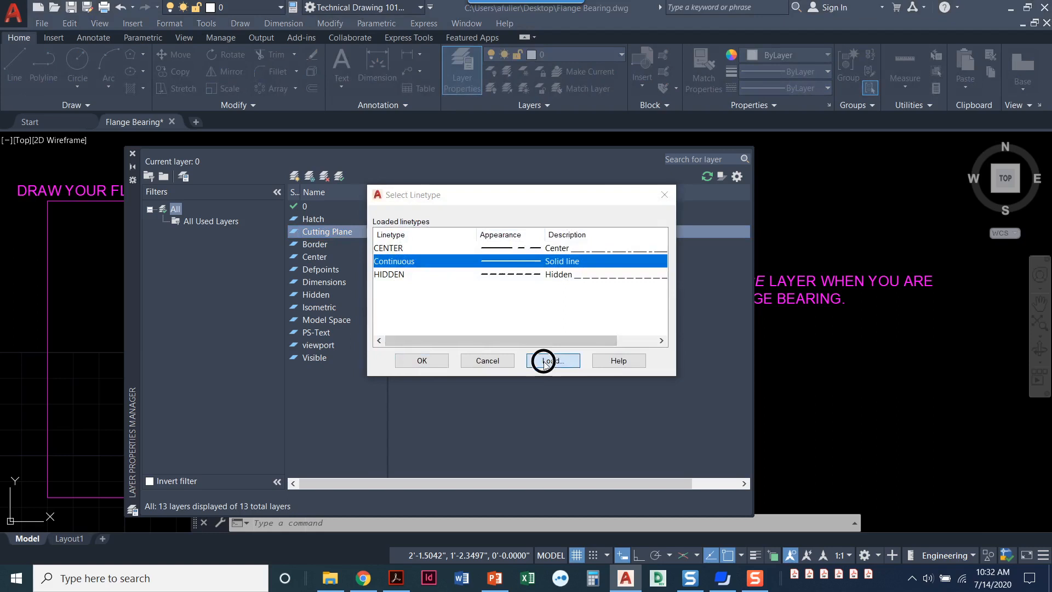
left_click(550, 361)
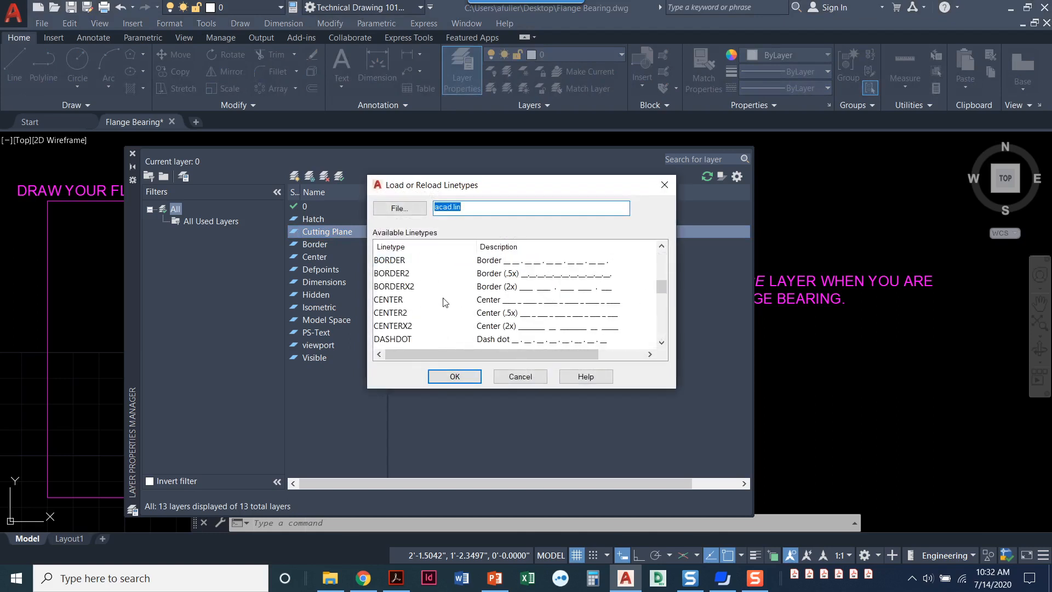
scroll("down", 3)
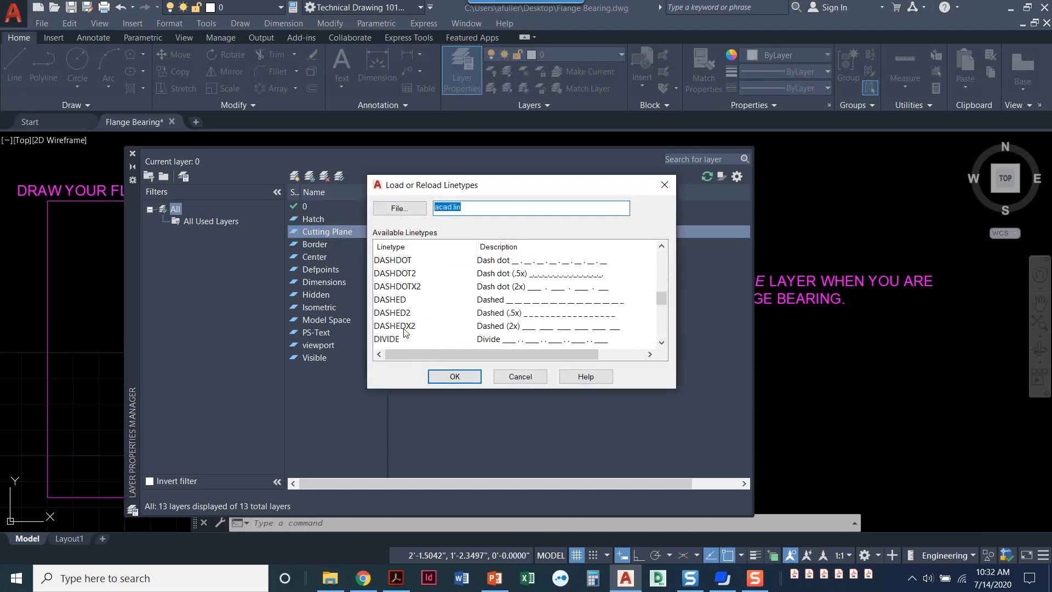
left_click(395, 326)
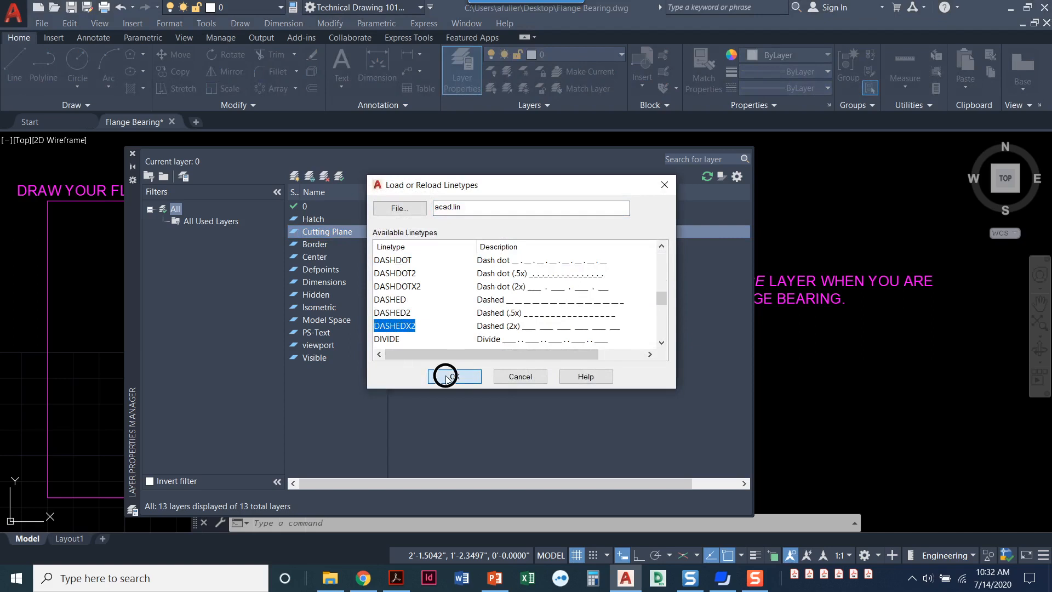
left_click(454, 376)
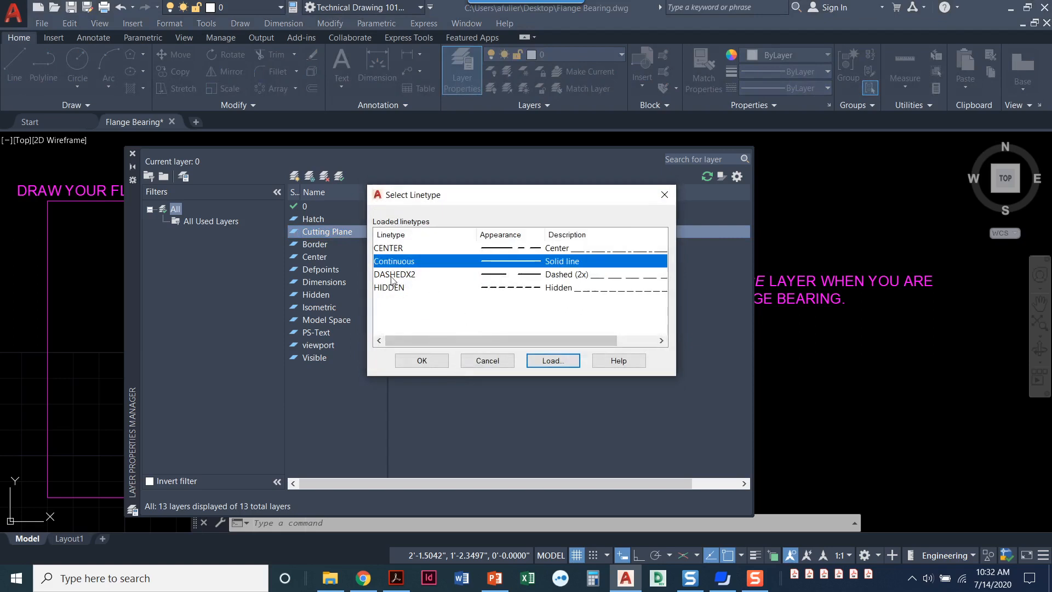
left_click(394, 274)
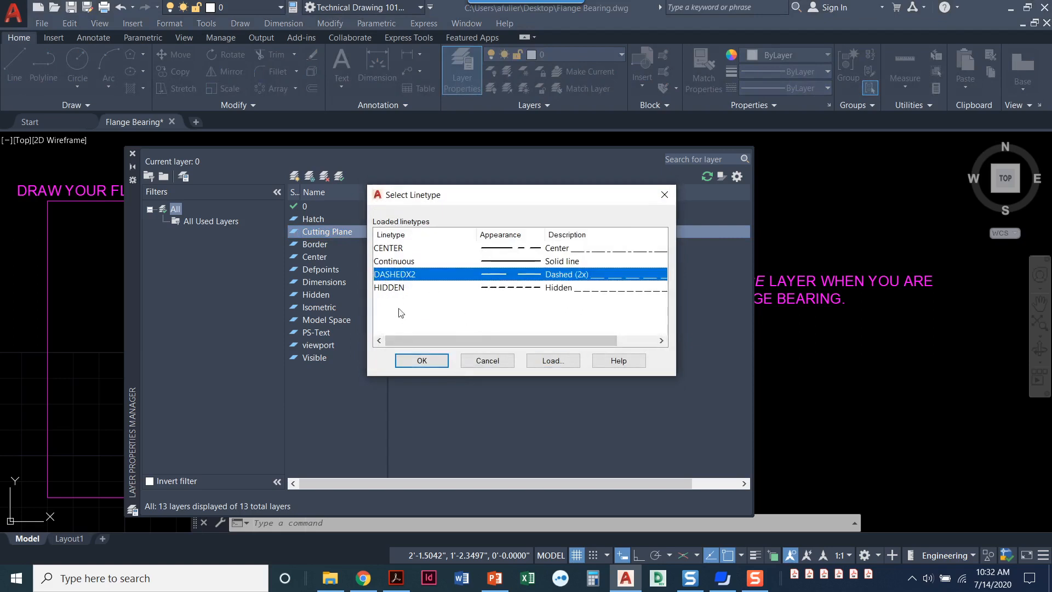
left_click(422, 360)
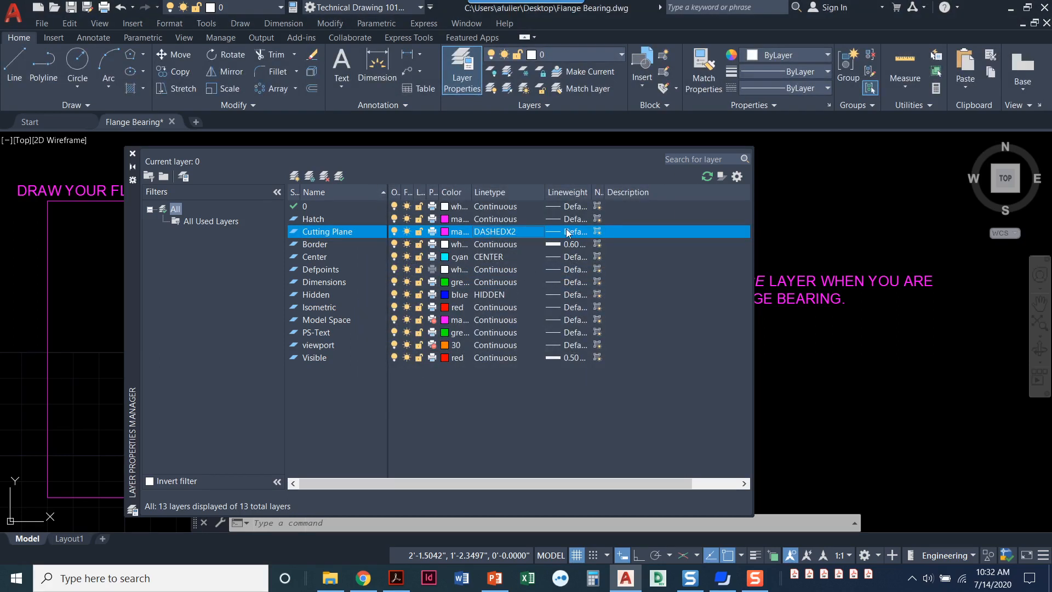
Give the Cutting Plane layer a 0.60 mm lineweight and close the layer manager.
left_click(574, 231)
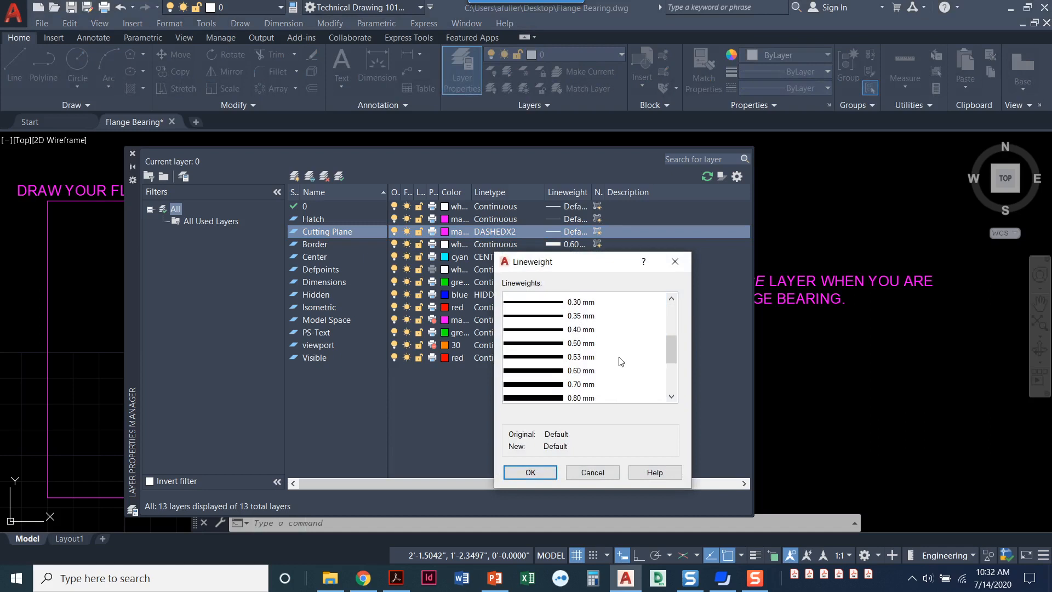
left_click(581, 367)
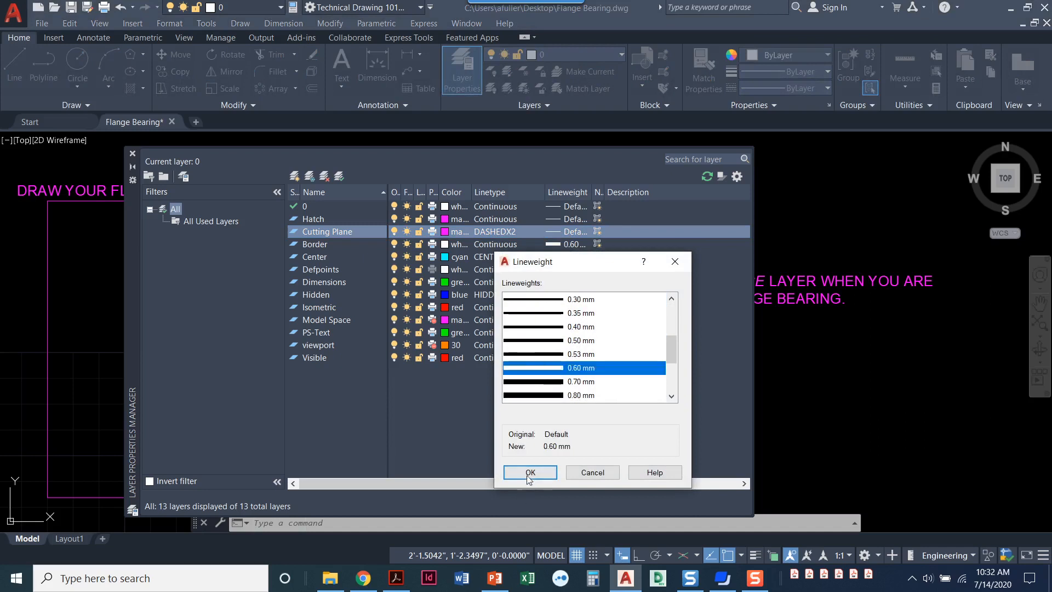
left_click(530, 472)
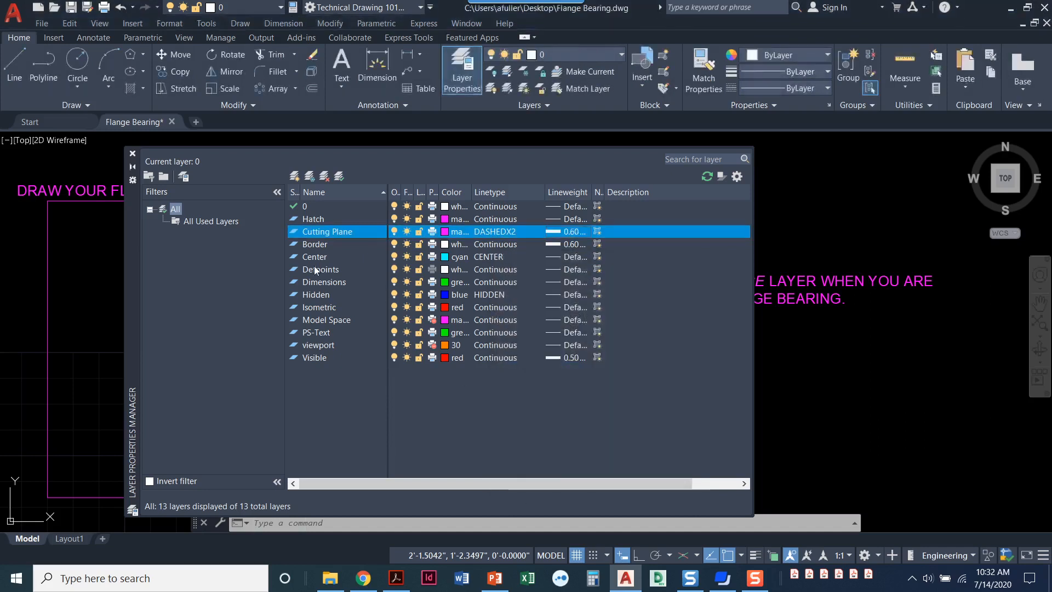
mouse_move(144, 156)
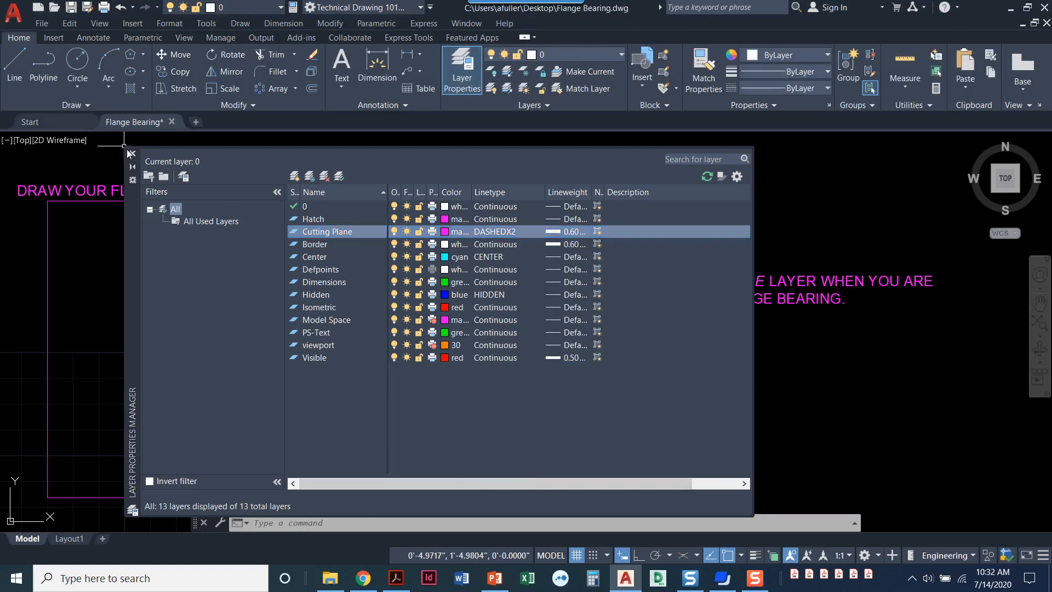
left_click(131, 154)
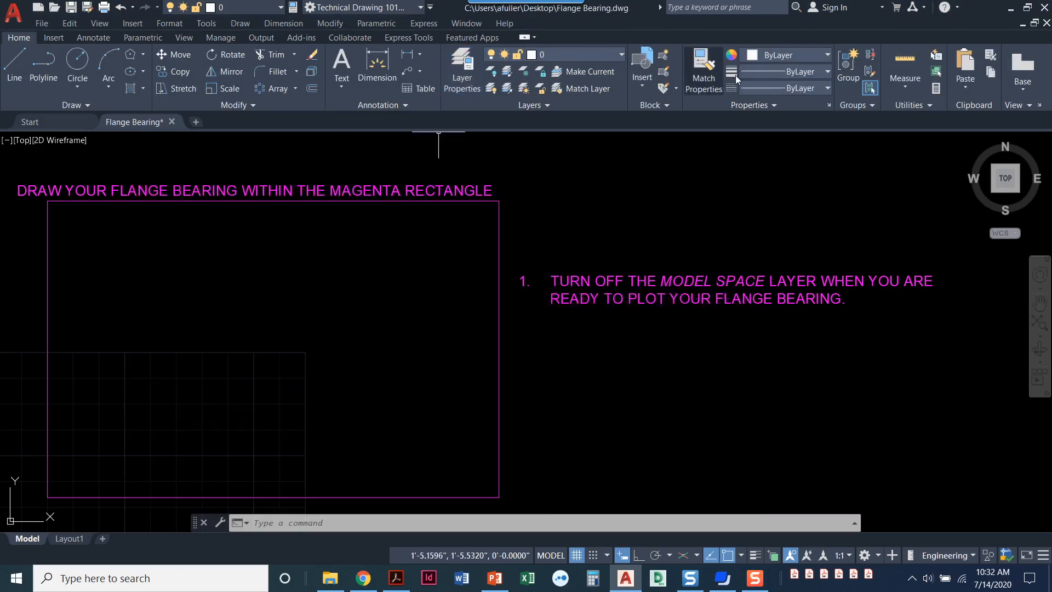
mouse_move(439, 499)
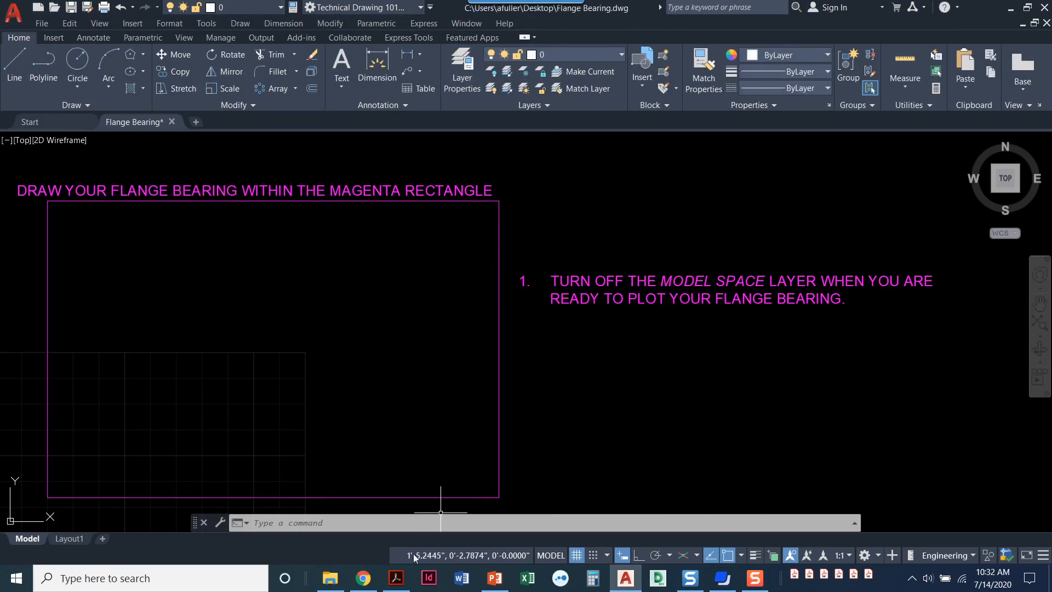
Switch to Acrobat and scroll to page 356's flange bearing sketch, Figure 8.35.
left_click(394, 577)
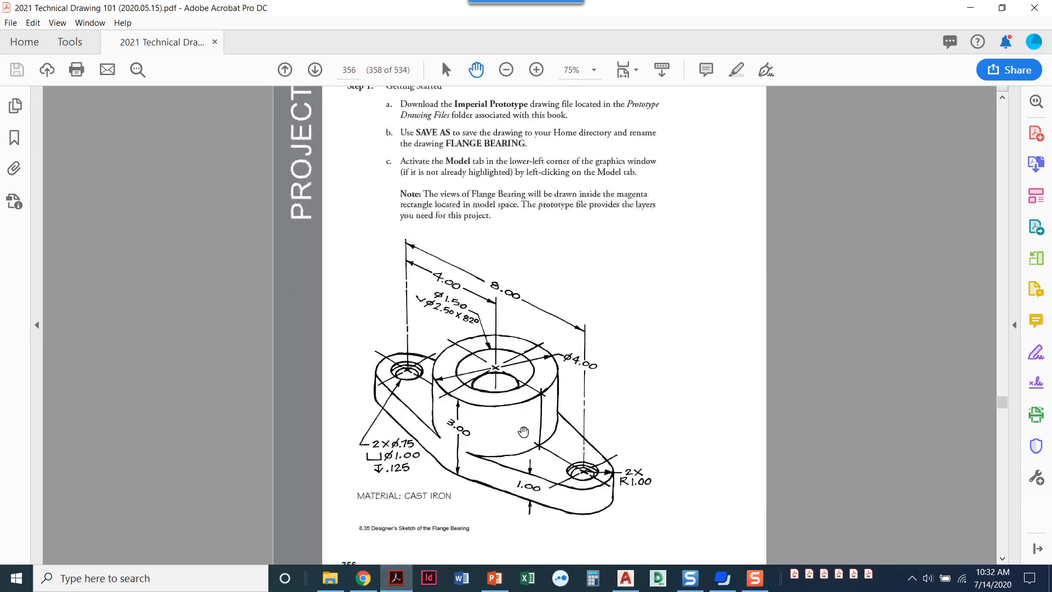
scroll("down", 3)
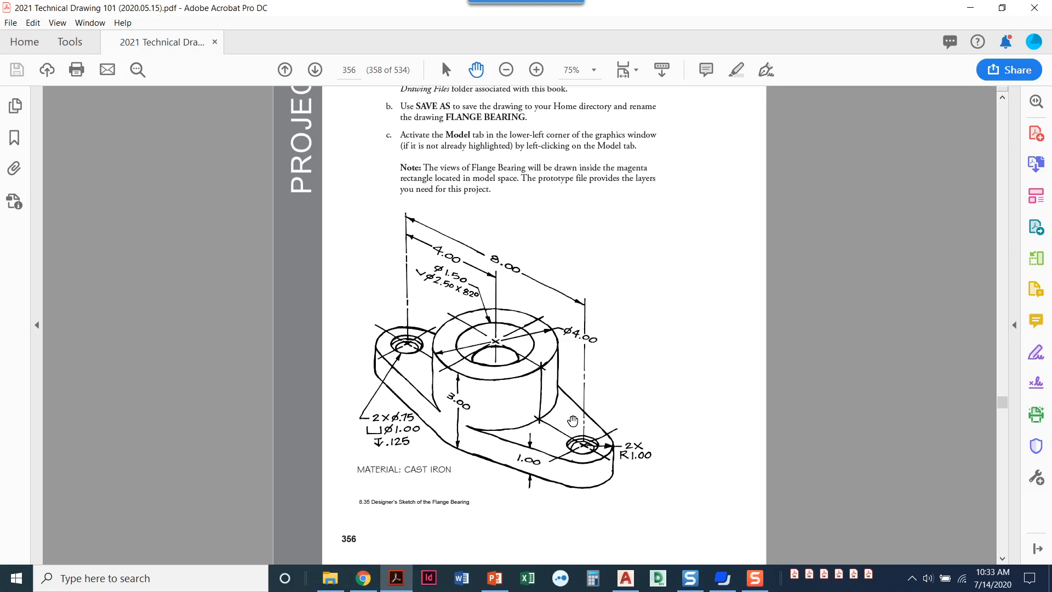
mouse_move(436, 314)
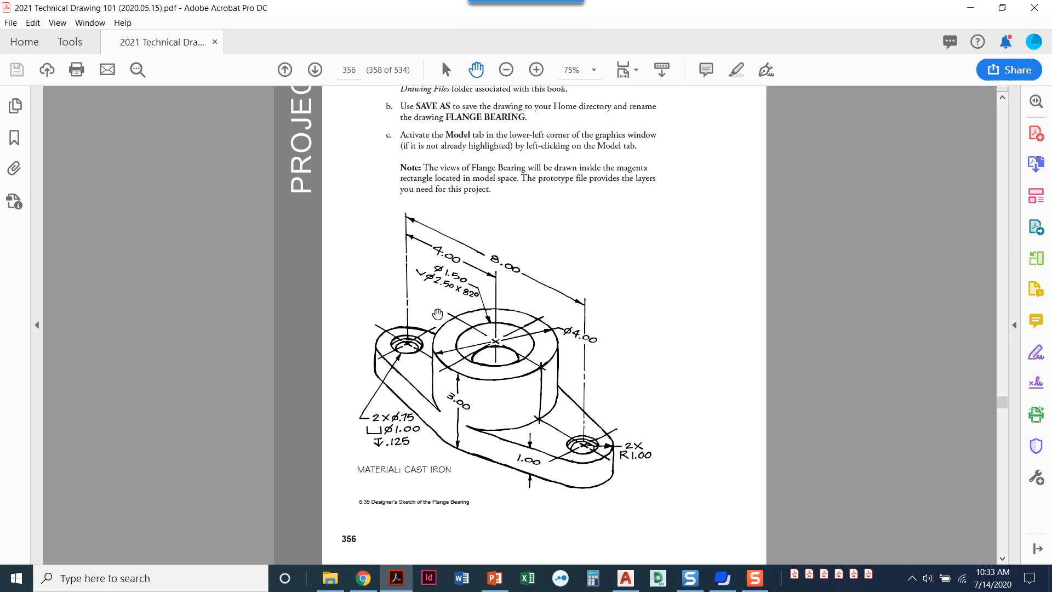
mouse_move(508, 344)
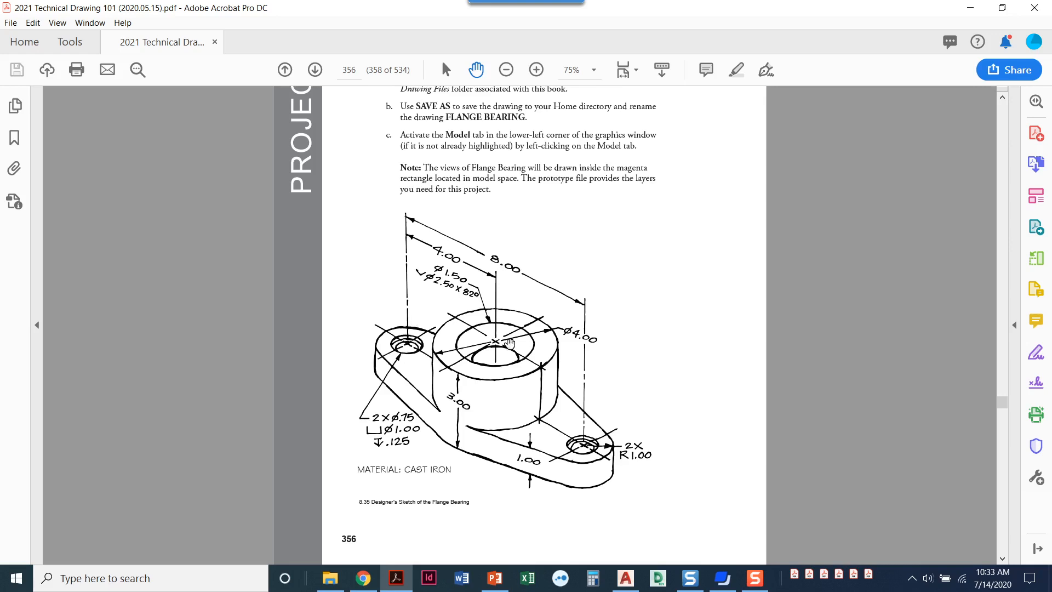
mouse_move(611, 373)
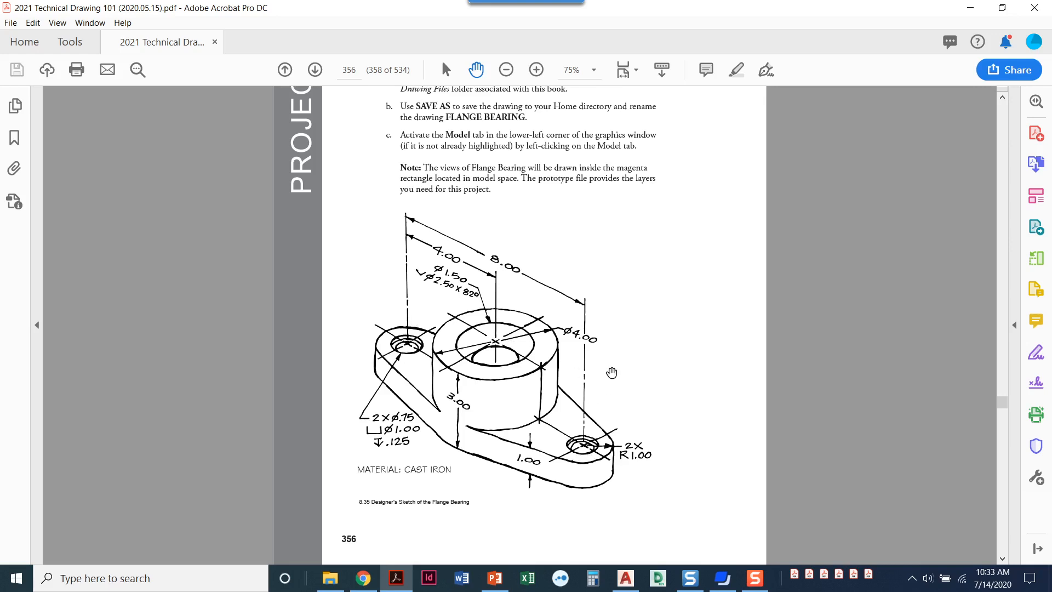
mouse_move(320, 389)
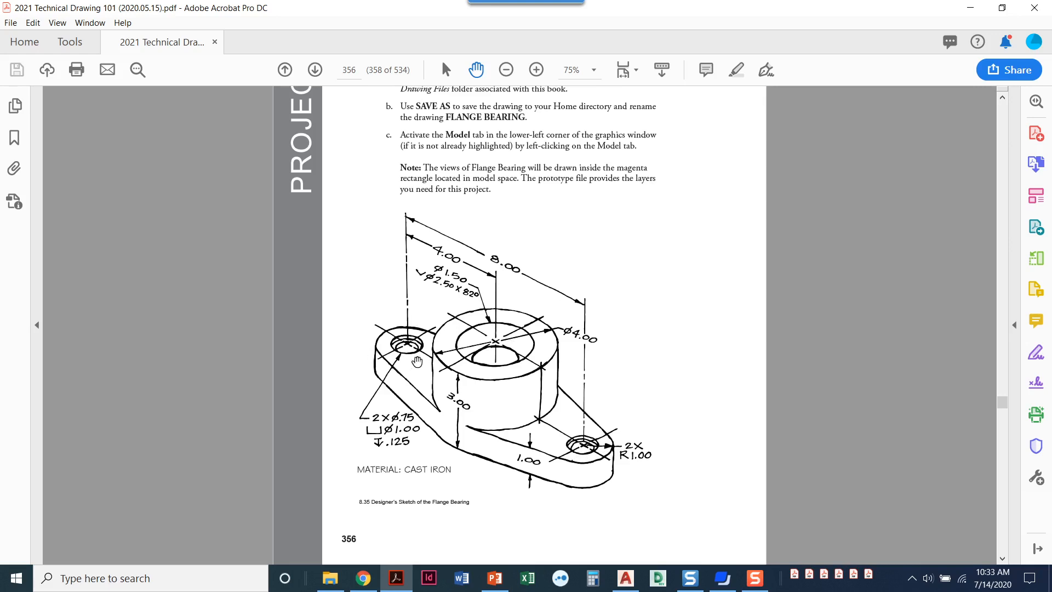
mouse_move(476, 410)
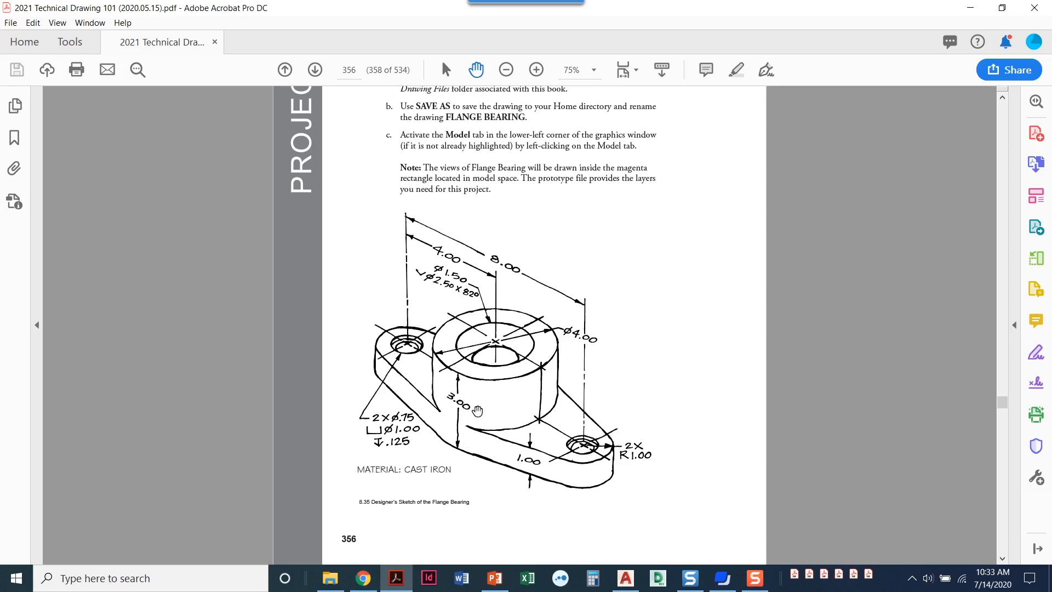
mouse_move(466, 431)
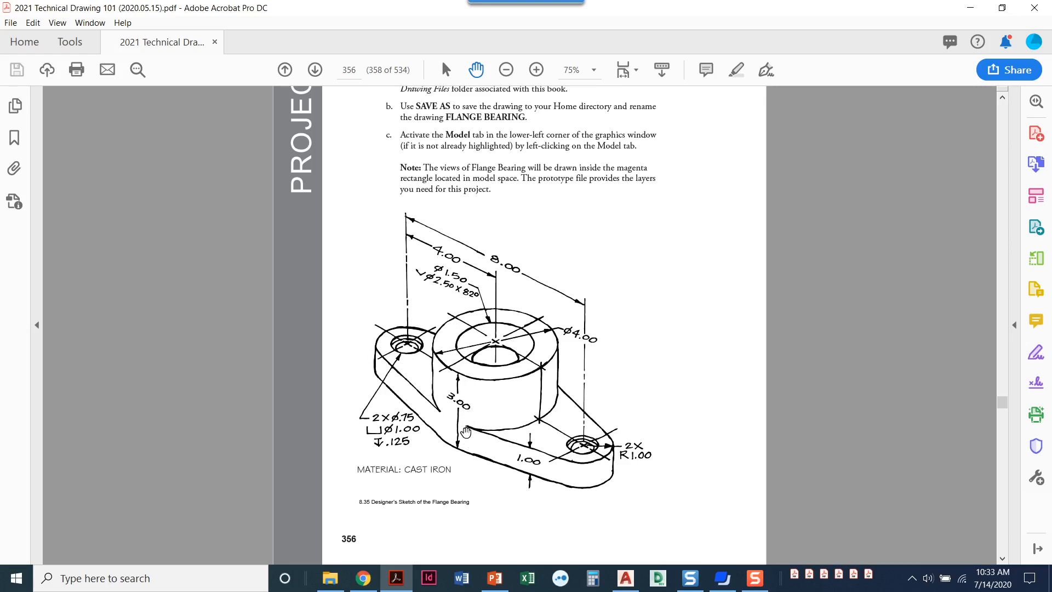
mouse_move(531, 430)
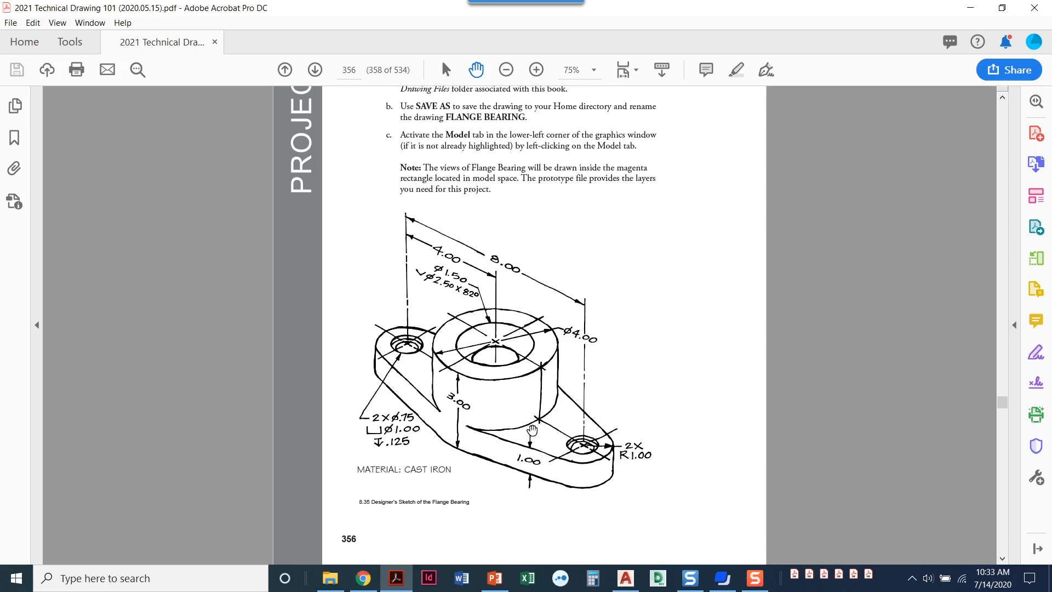
mouse_move(615, 434)
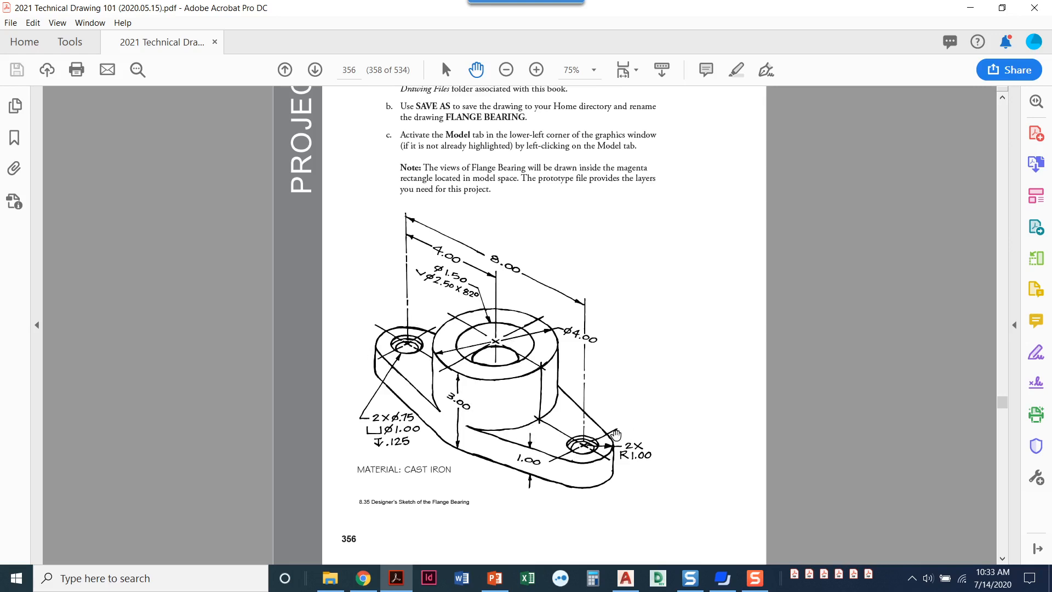
mouse_move(609, 297)
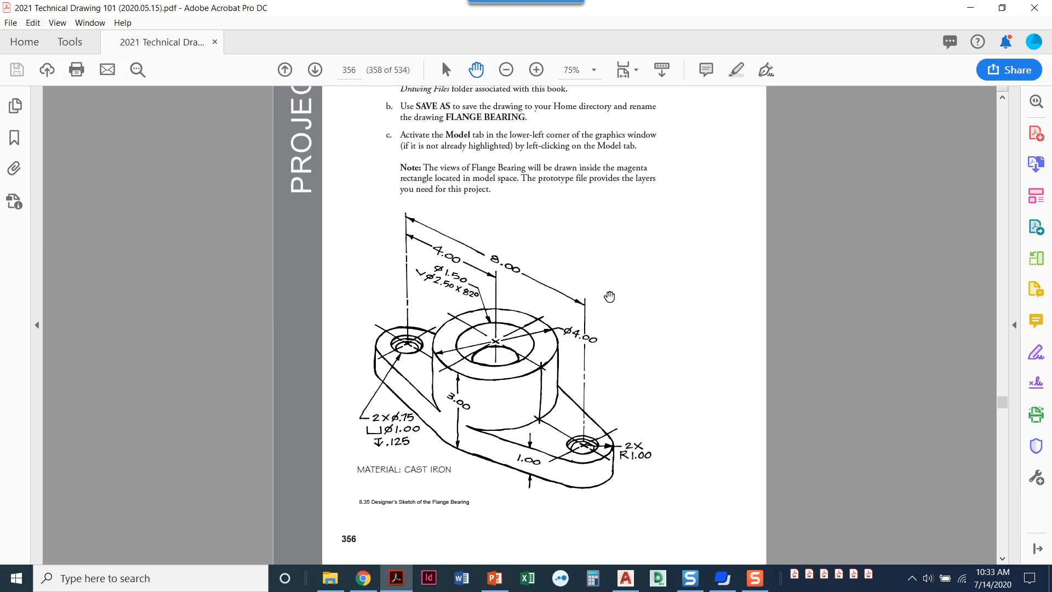
mouse_move(461, 426)
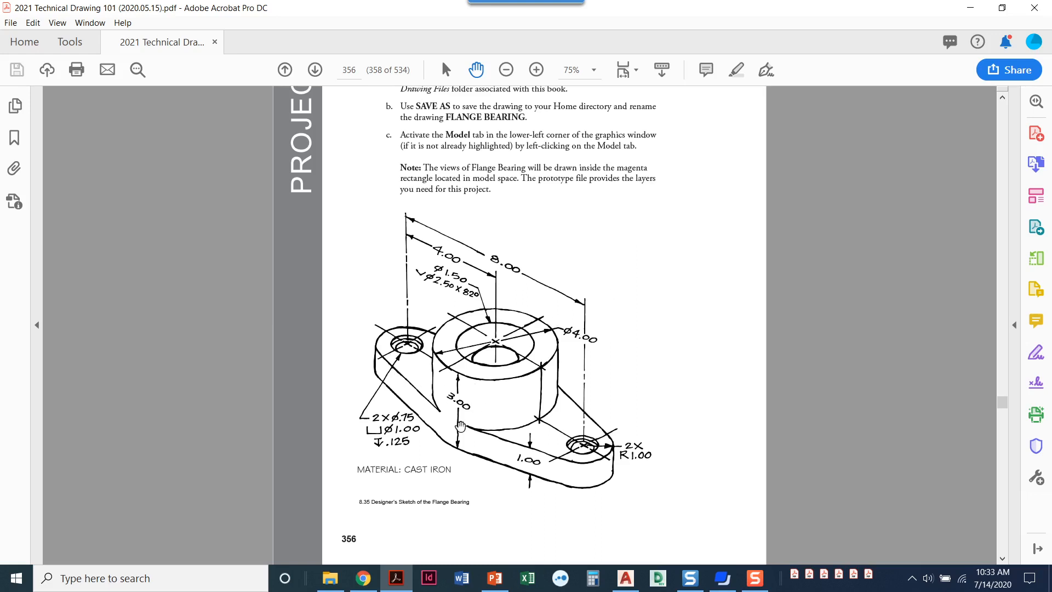
mouse_move(463, 431)
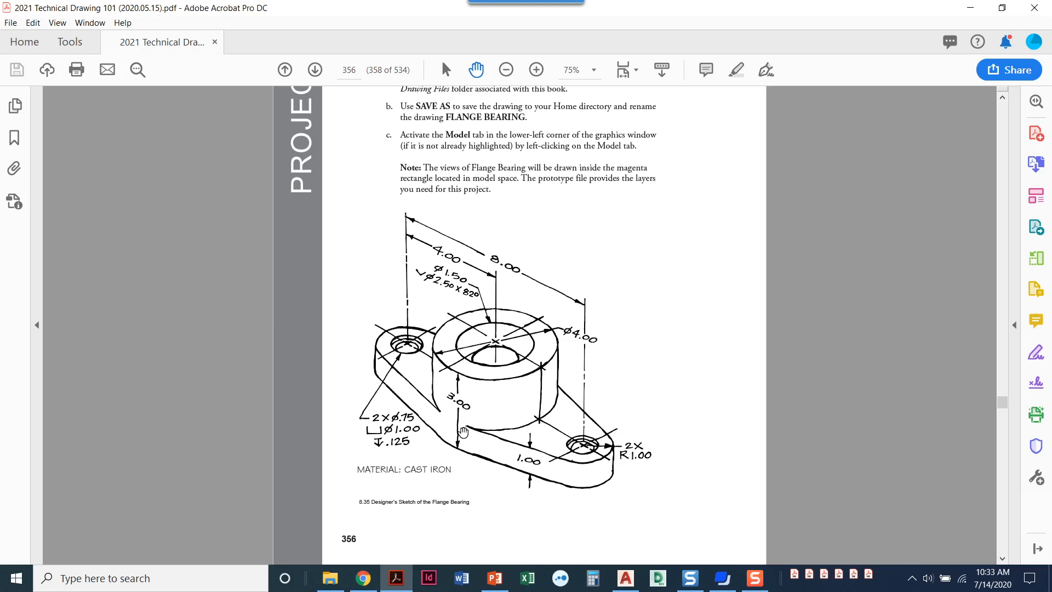
mouse_move(445, 437)
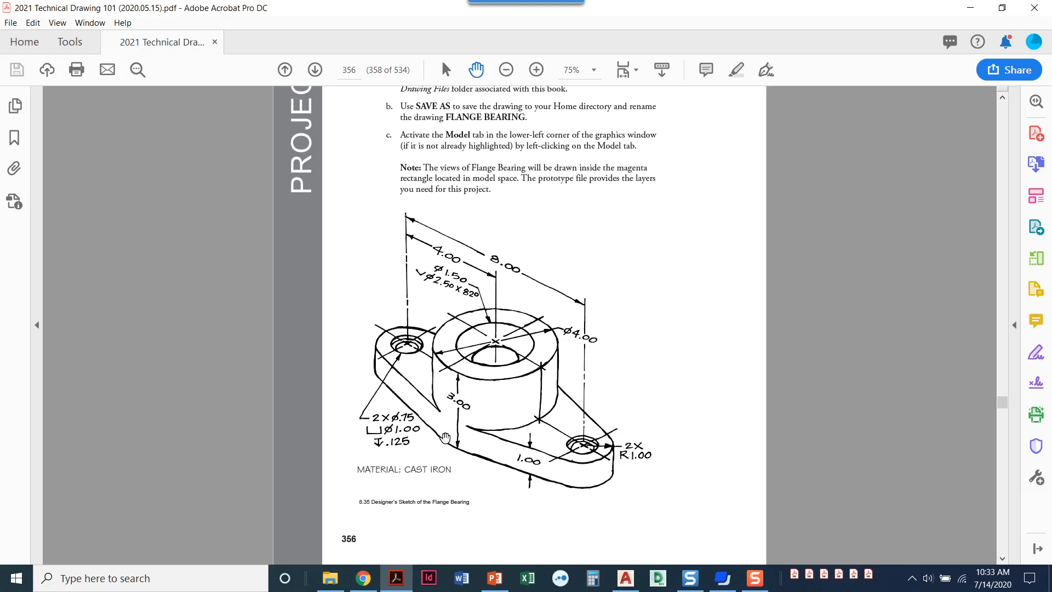
mouse_move(464, 396)
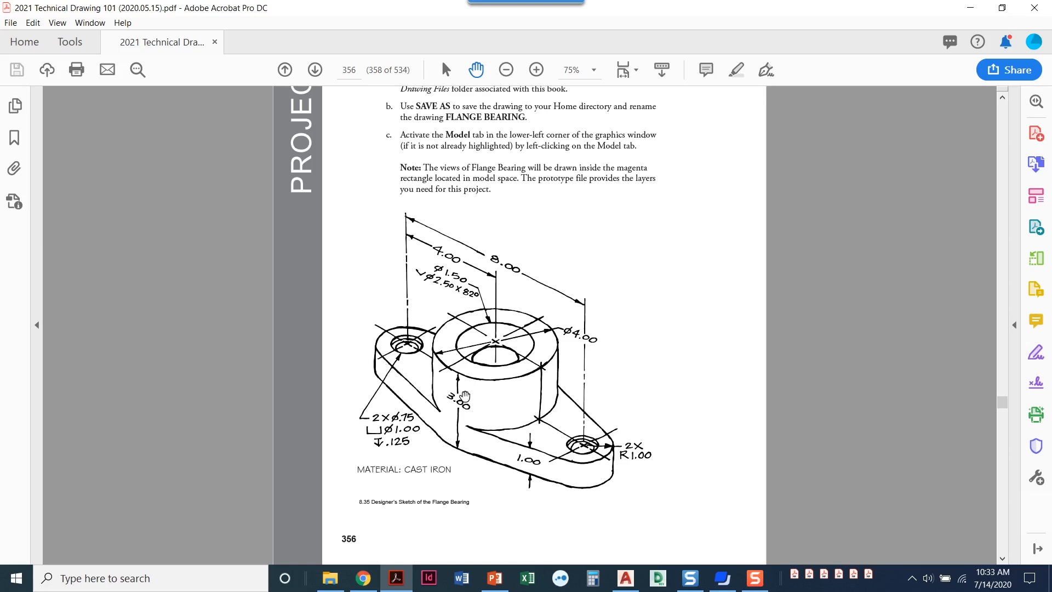
mouse_move(453, 394)
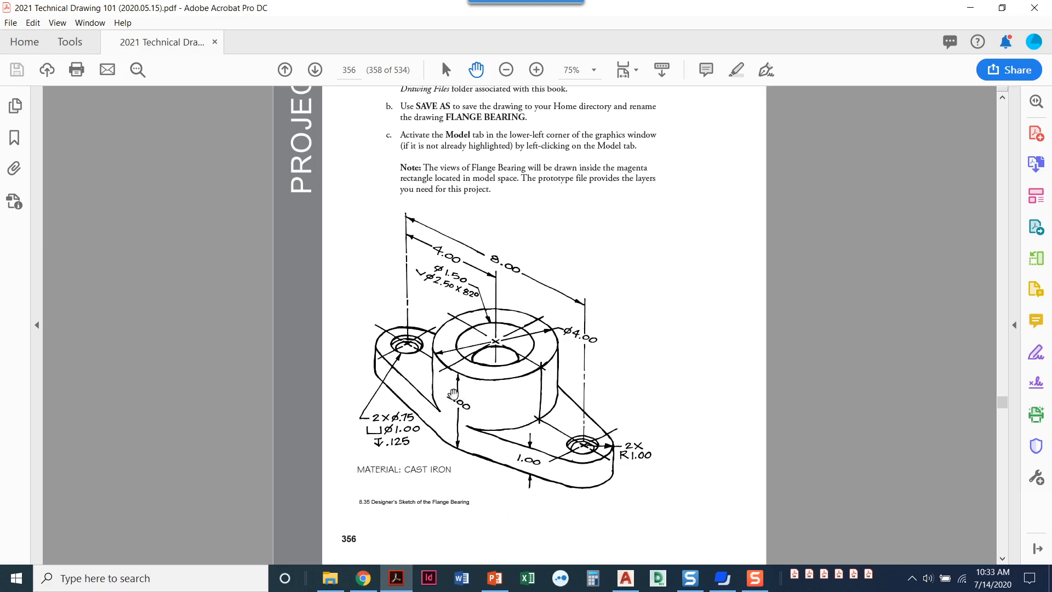
mouse_move(555, 475)
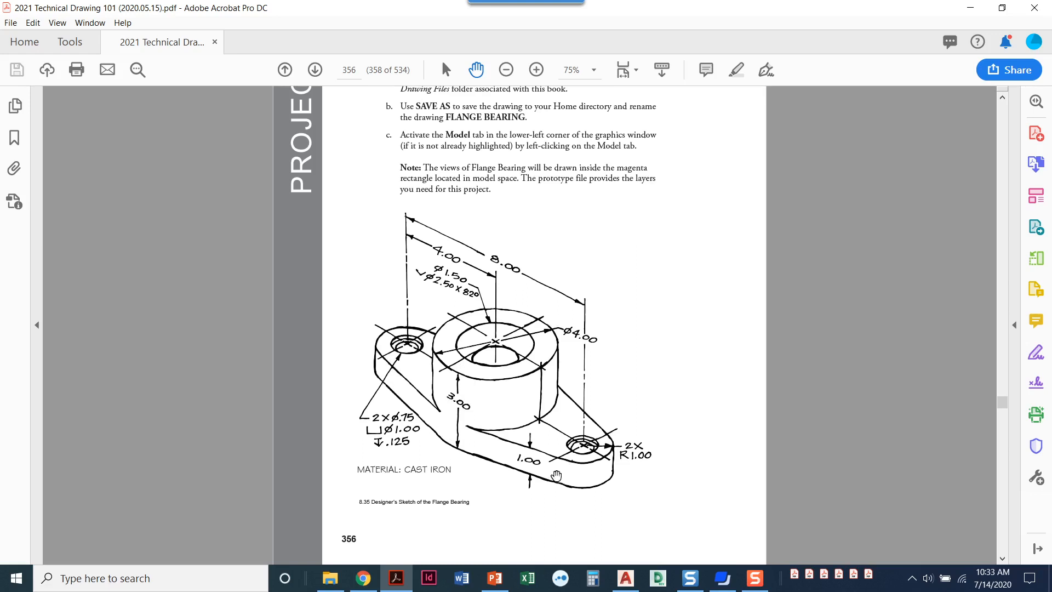
mouse_move(585, 448)
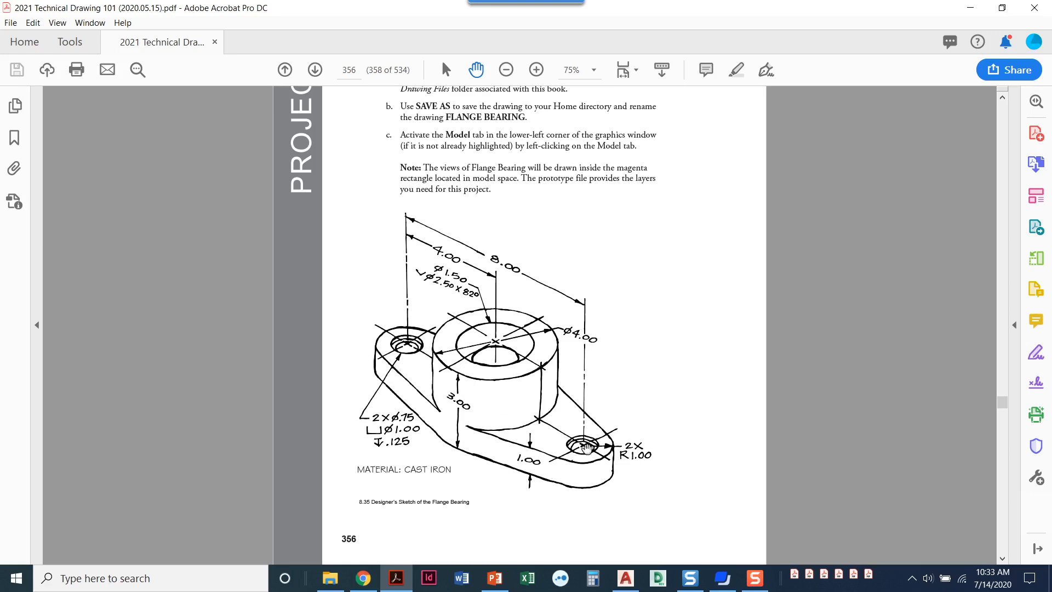
mouse_move(513, 470)
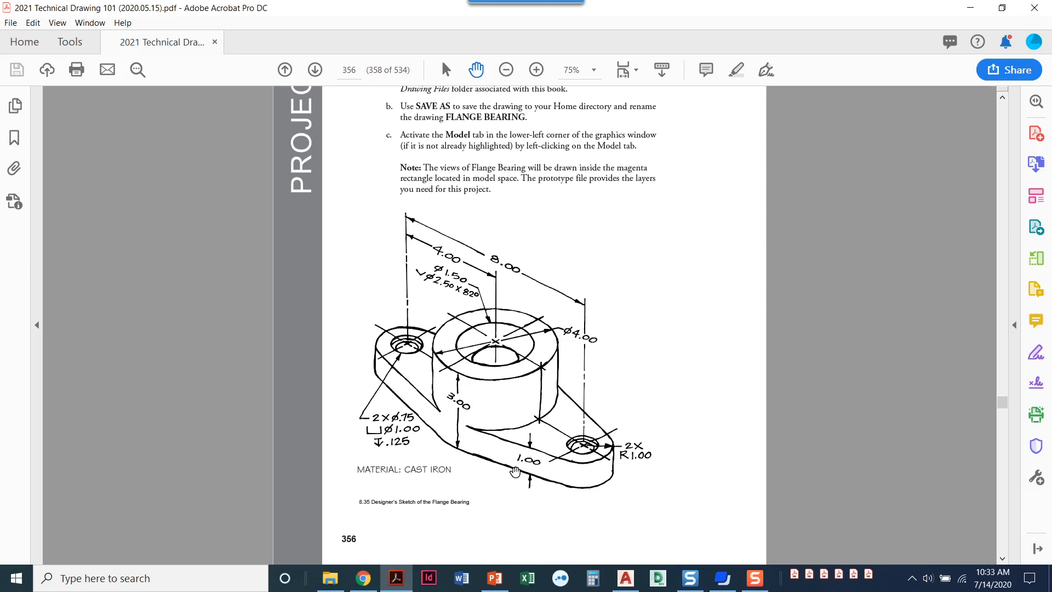
mouse_move(514, 467)
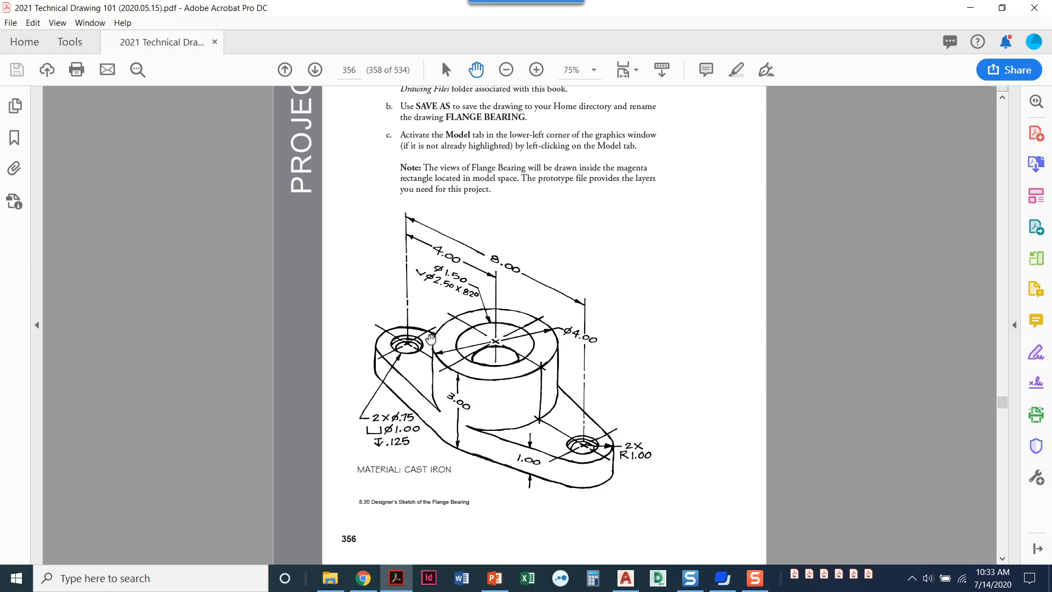
mouse_move(392, 333)
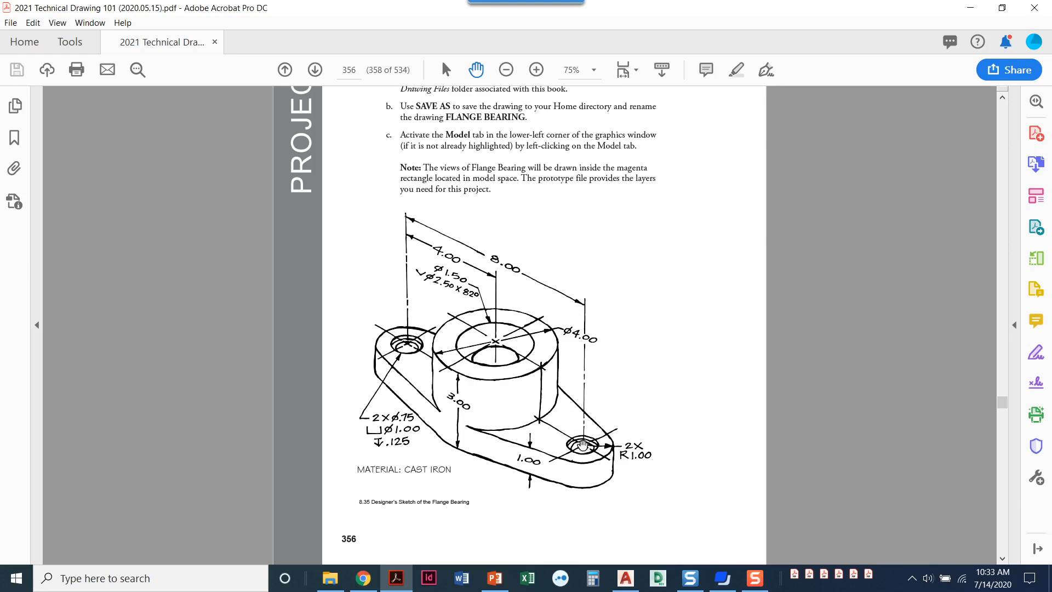
mouse_move(552, 431)
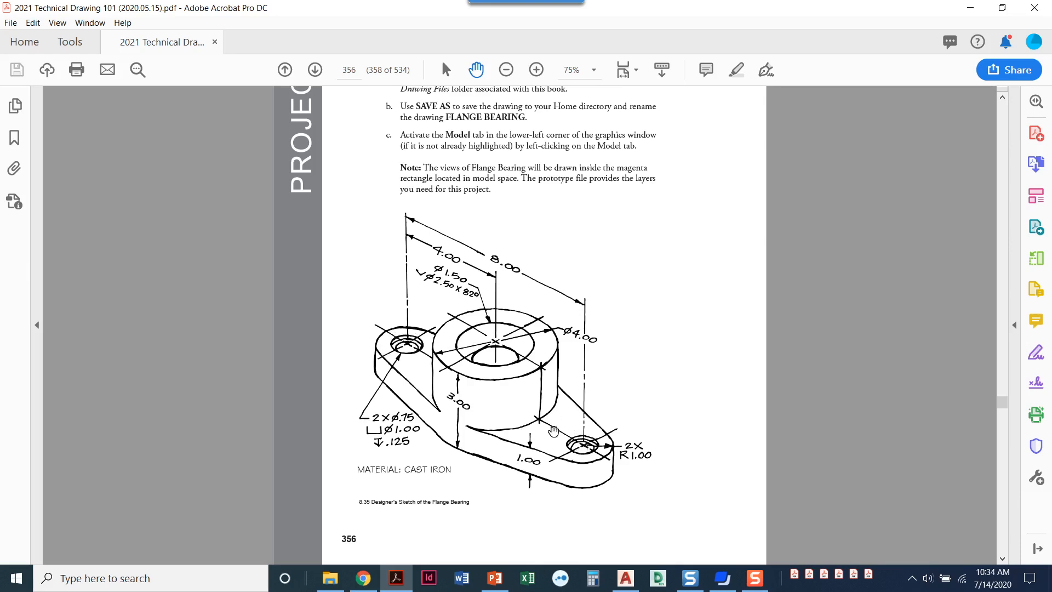
mouse_move(484, 289)
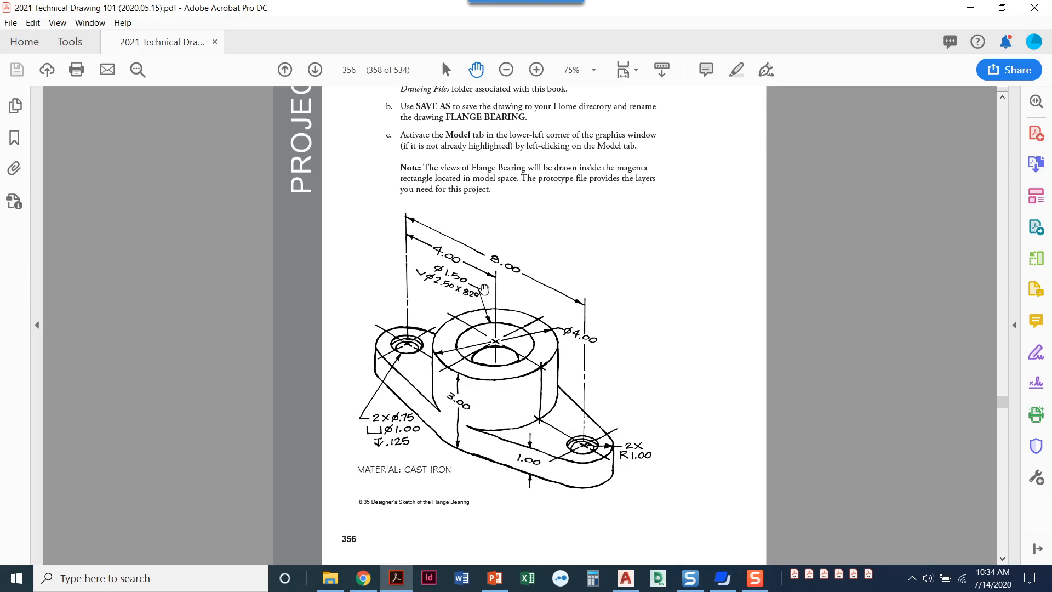
mouse_move(465, 257)
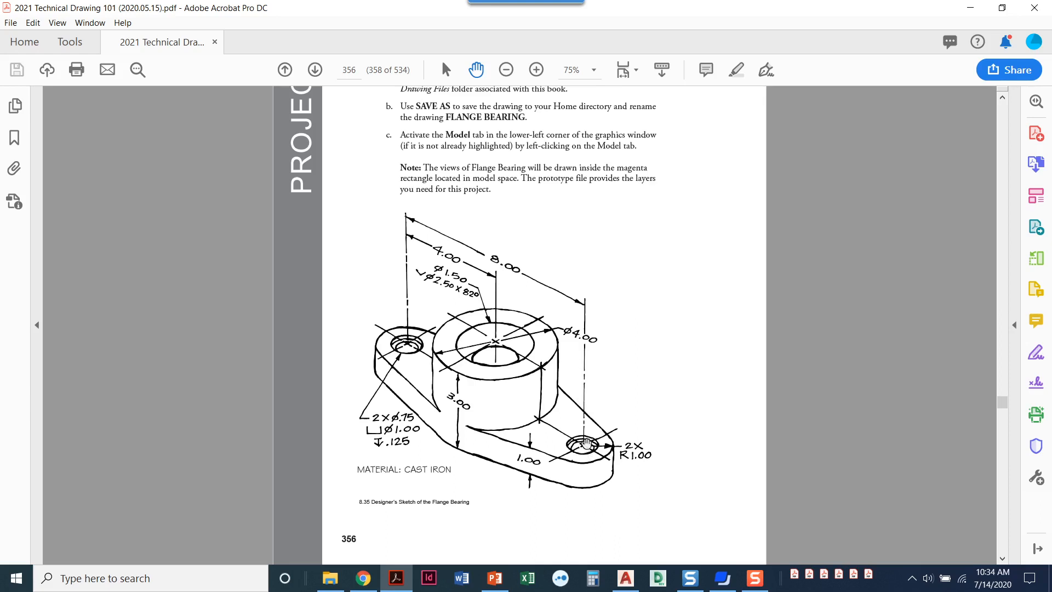
mouse_move(410, 376)
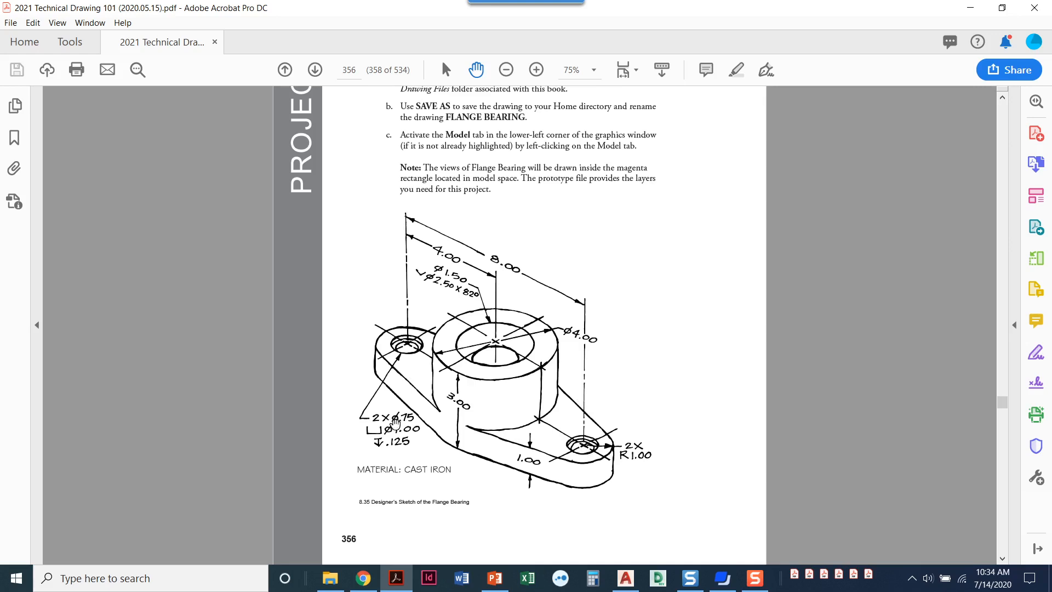
mouse_move(377, 429)
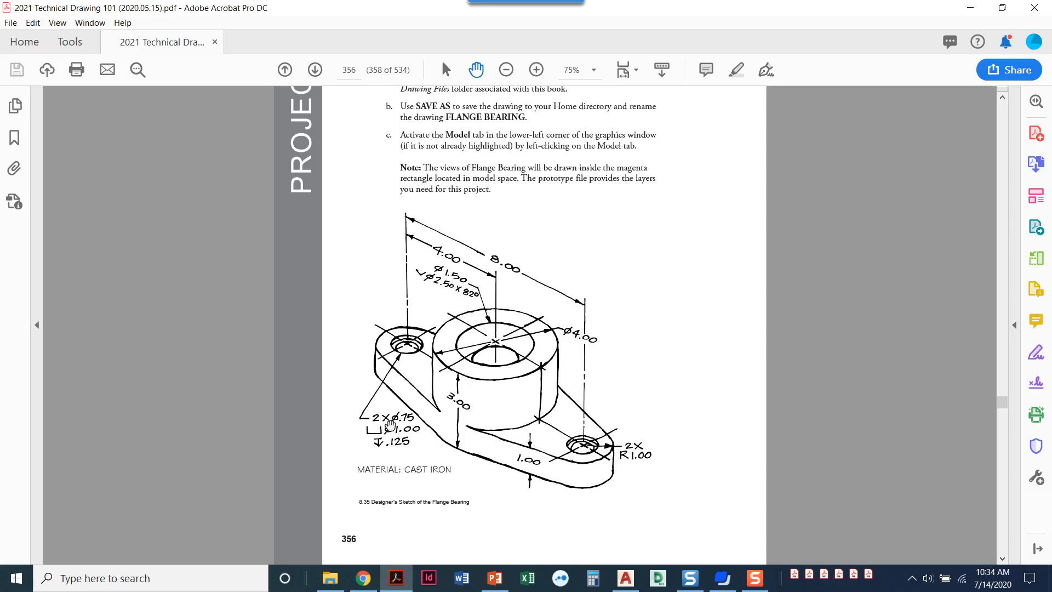
mouse_move(412, 434)
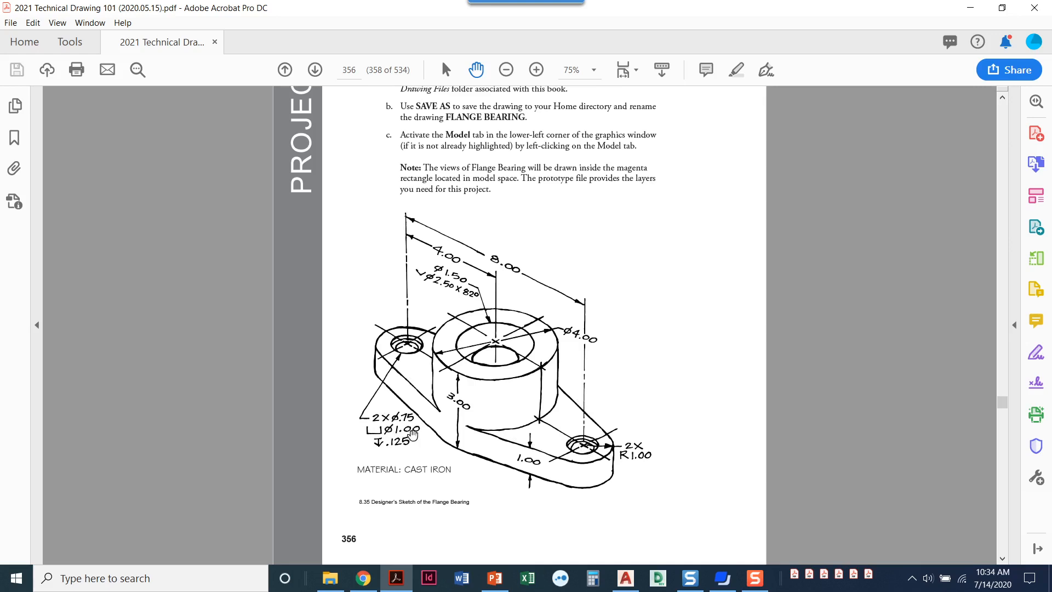
mouse_move(403, 447)
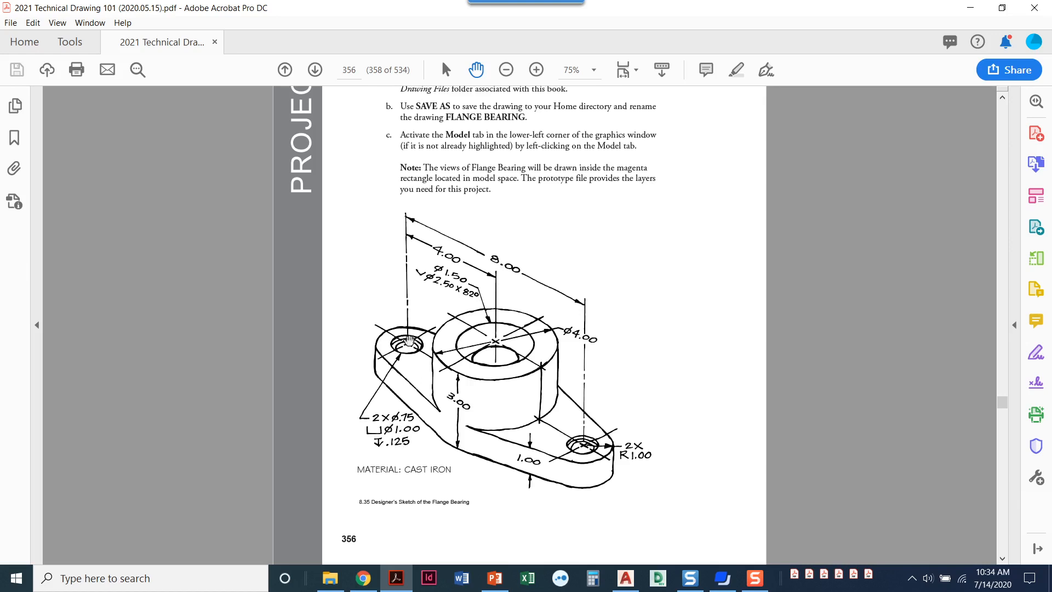
mouse_move(387, 428)
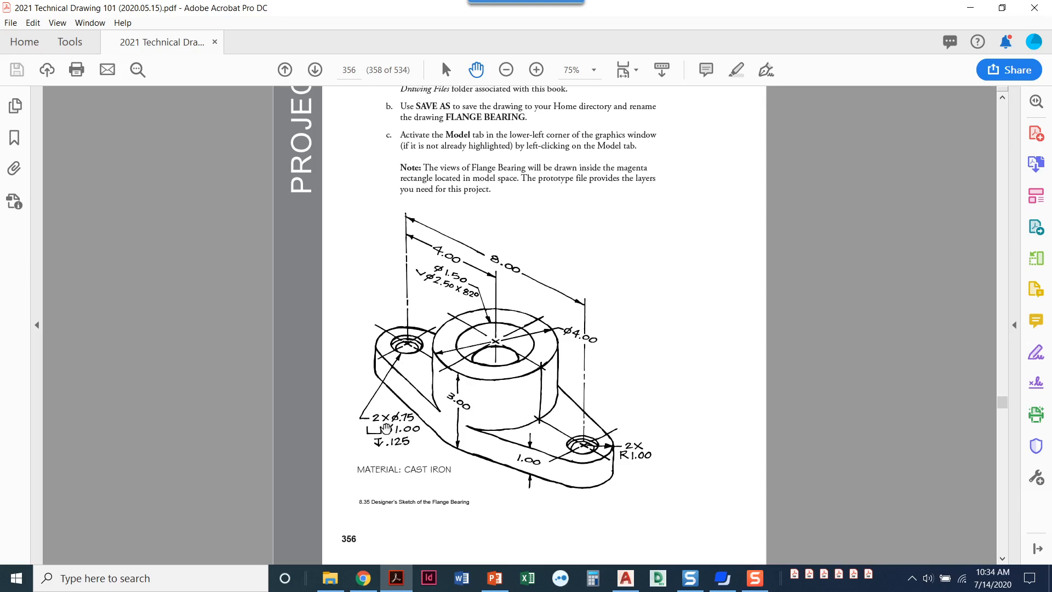
mouse_move(401, 365)
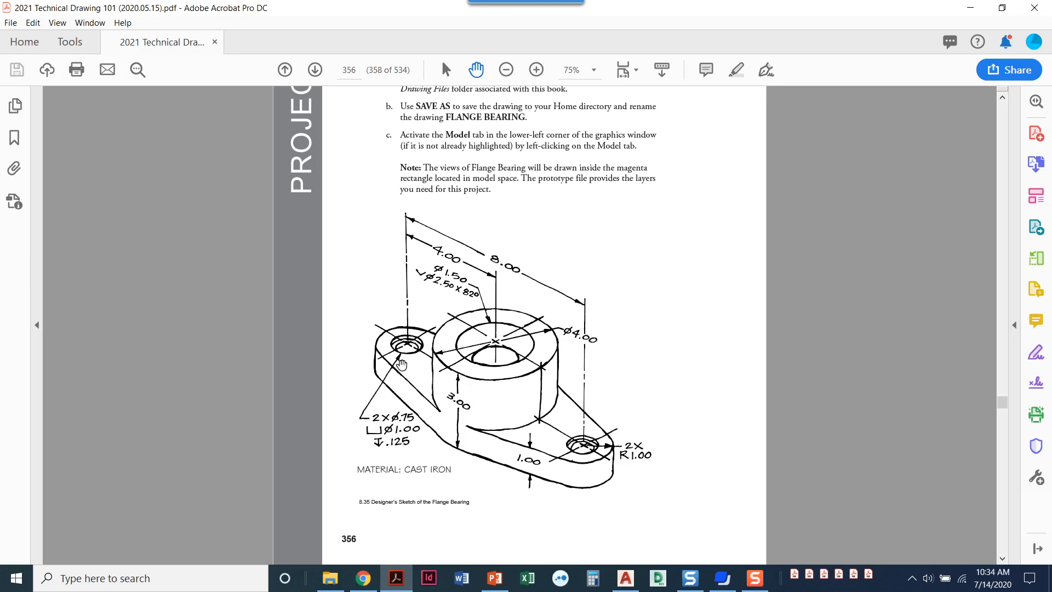
mouse_move(439, 536)
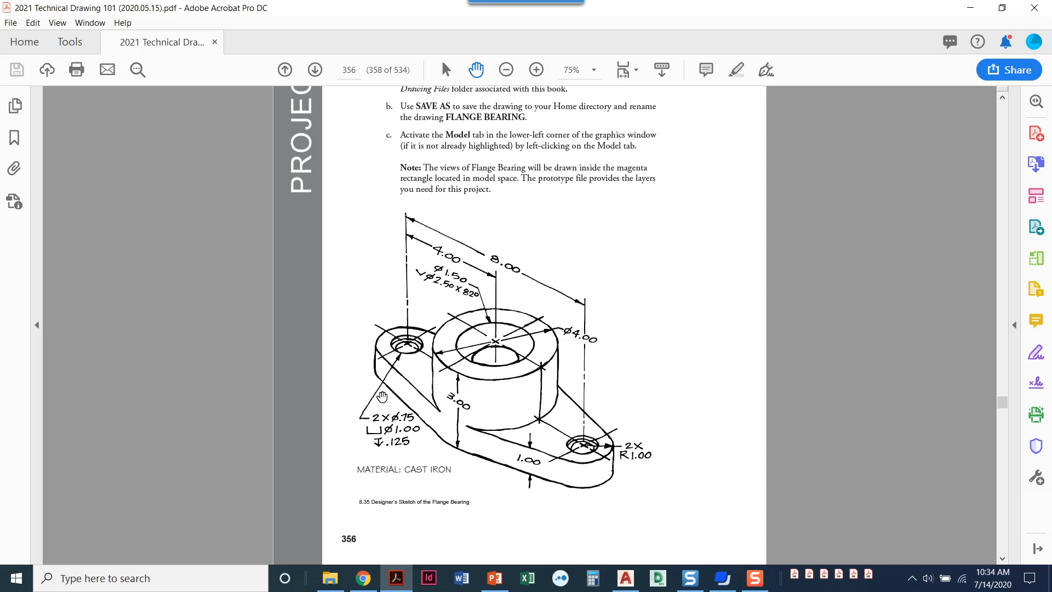
mouse_move(362, 421)
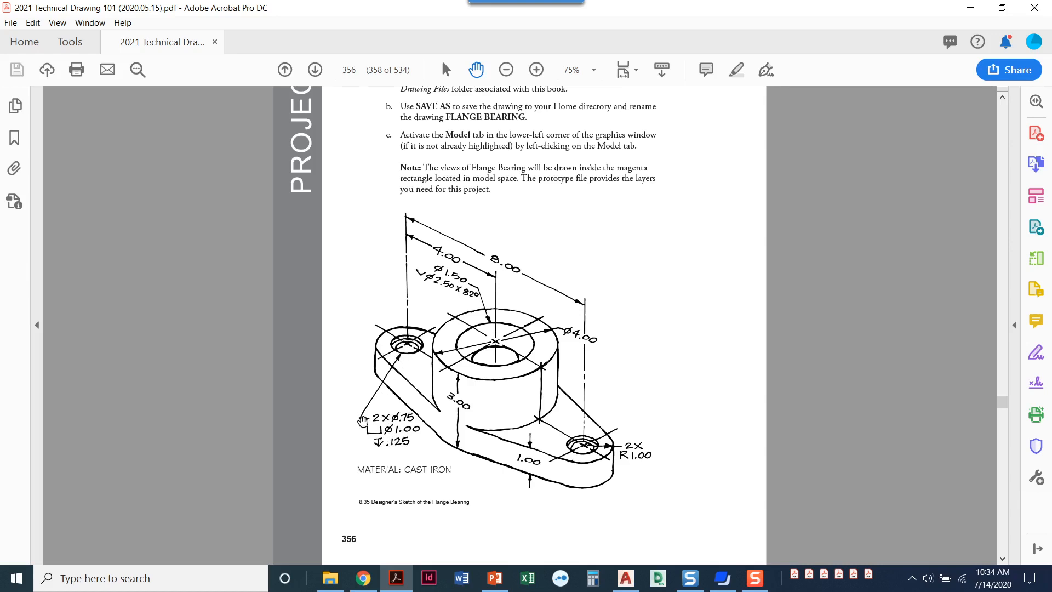
mouse_move(461, 285)
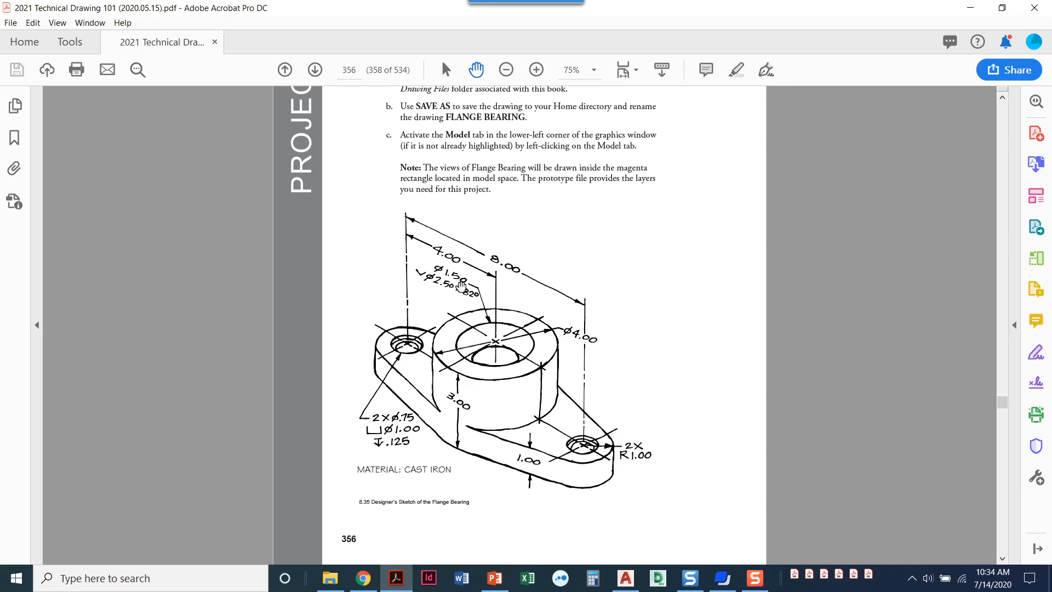
mouse_move(493, 352)
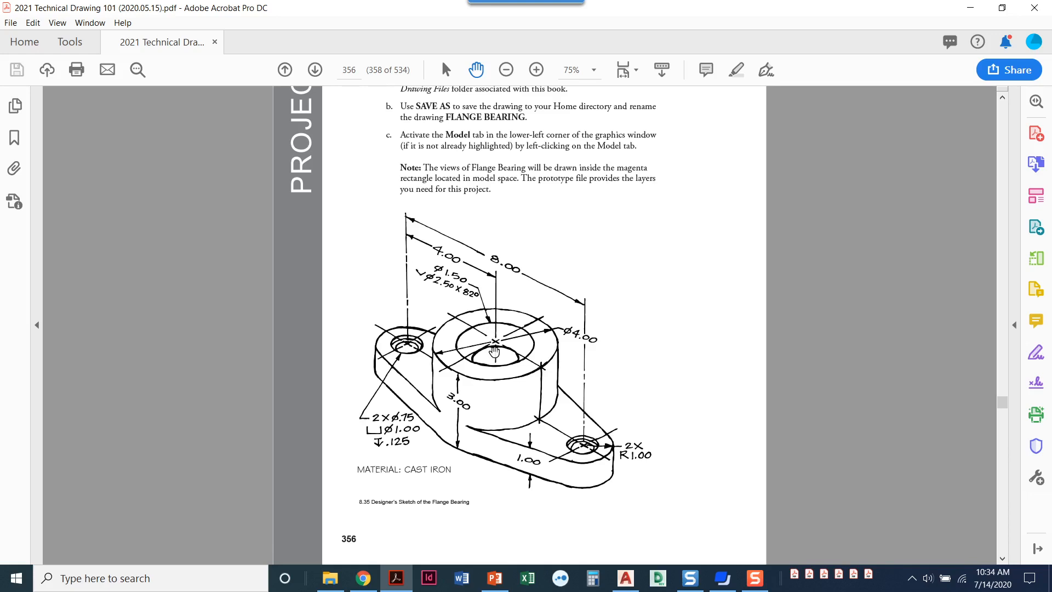
mouse_move(517, 324)
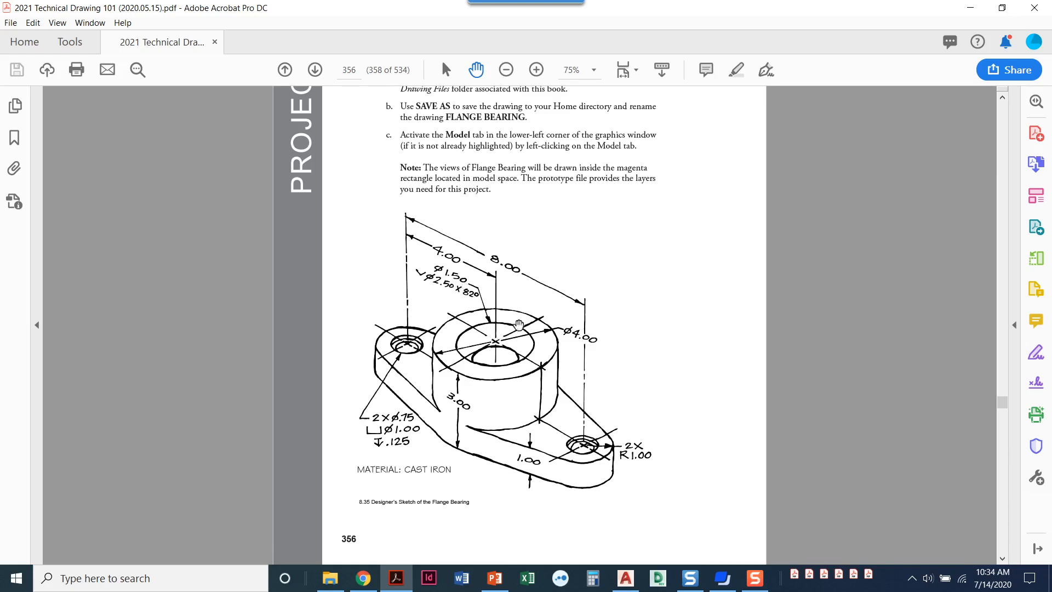
mouse_move(483, 416)
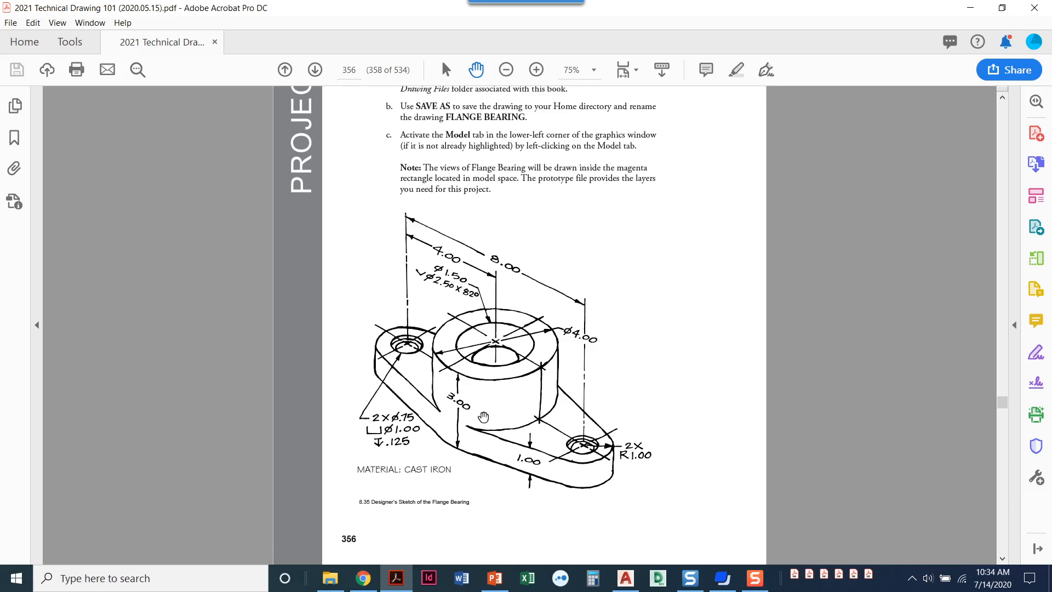
mouse_move(445, 296)
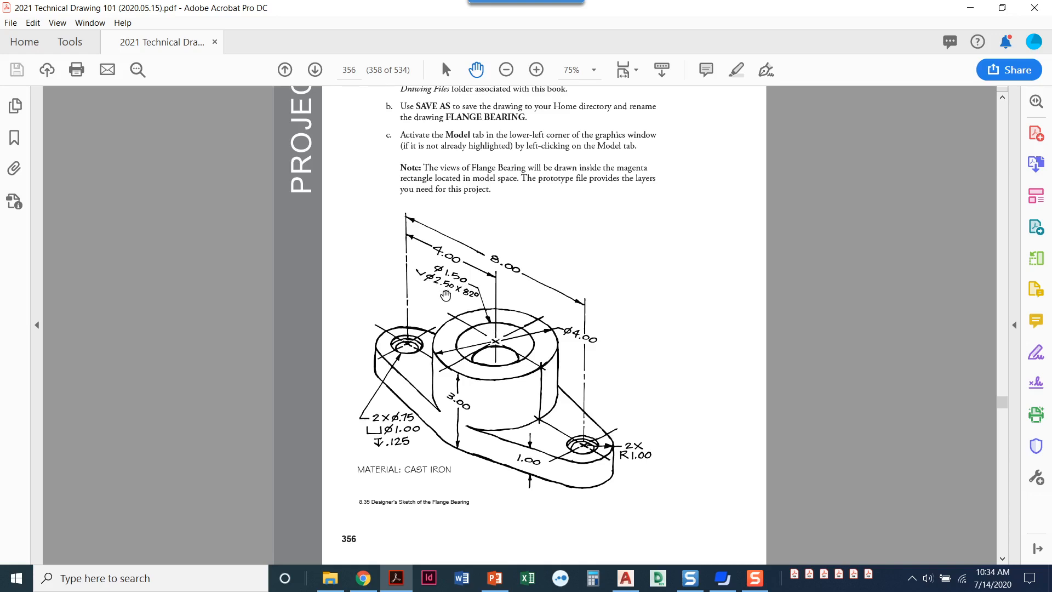
mouse_move(488, 375)
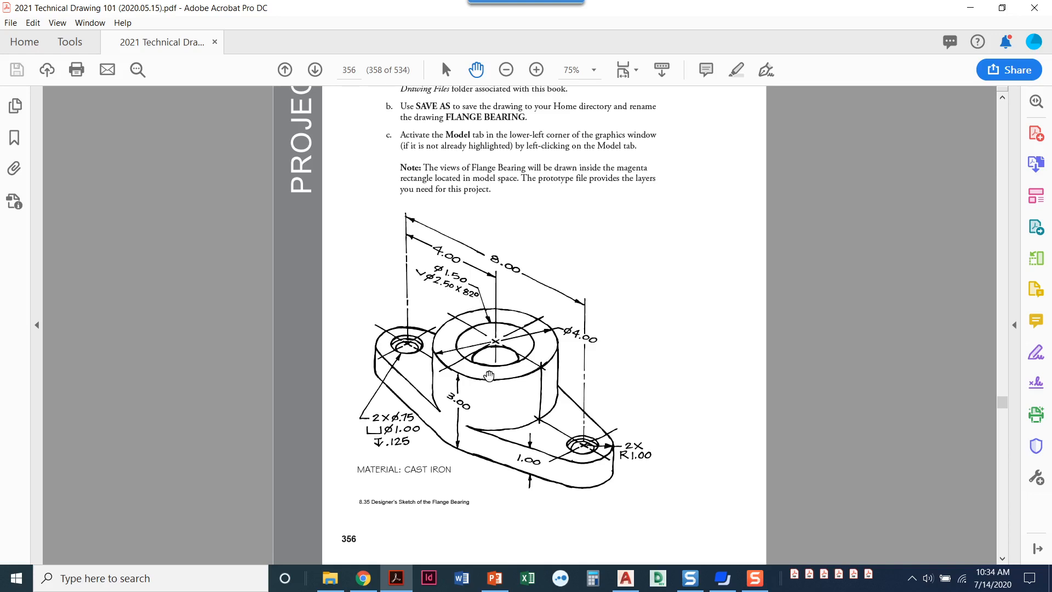
mouse_move(498, 343)
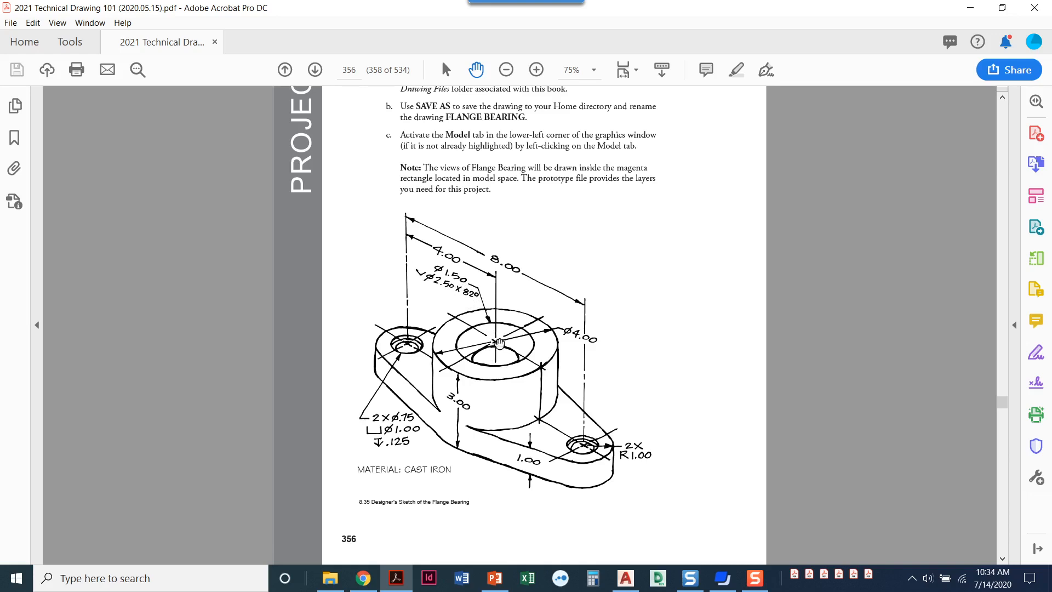
mouse_move(496, 338)
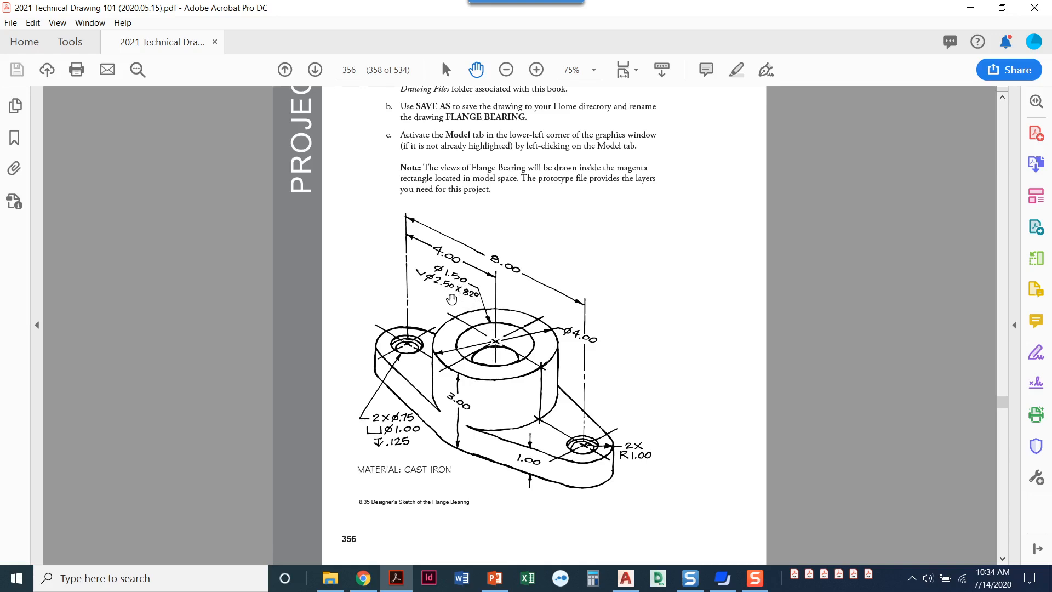
mouse_move(460, 343)
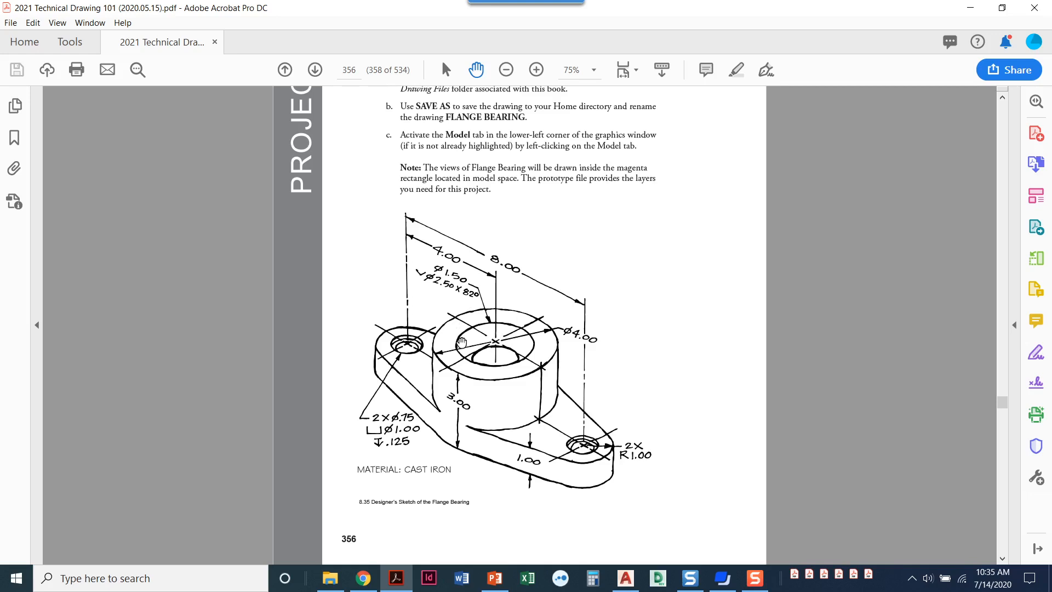
mouse_move(439, 394)
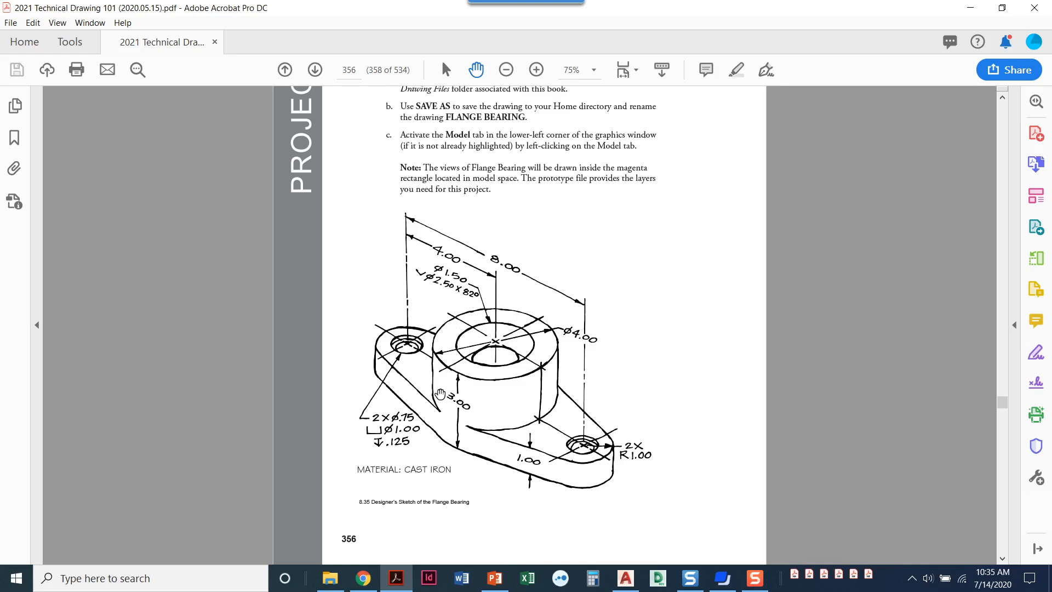
mouse_move(424, 320)
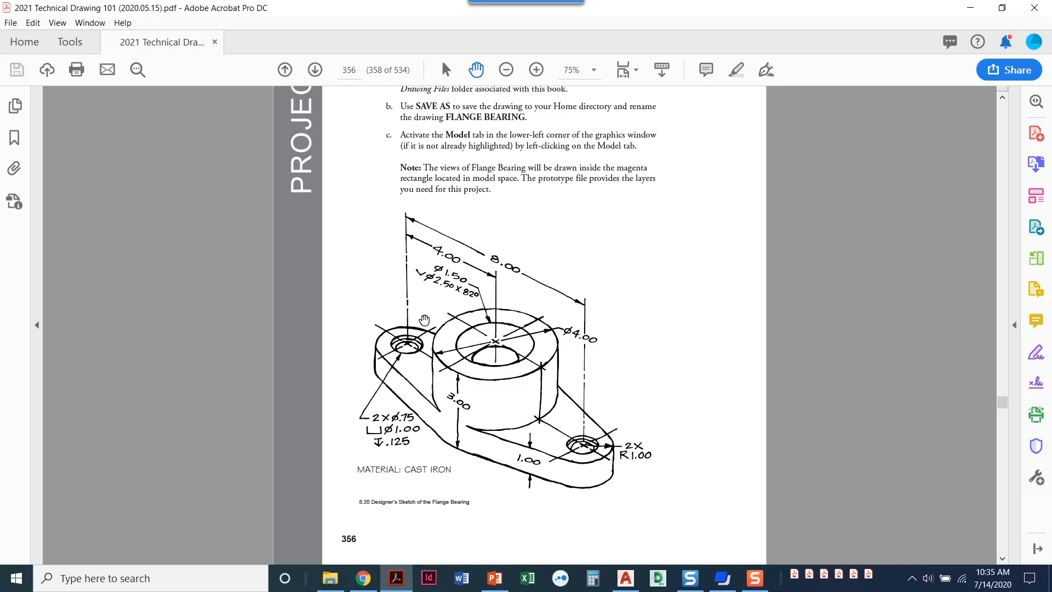
mouse_move(453, 301)
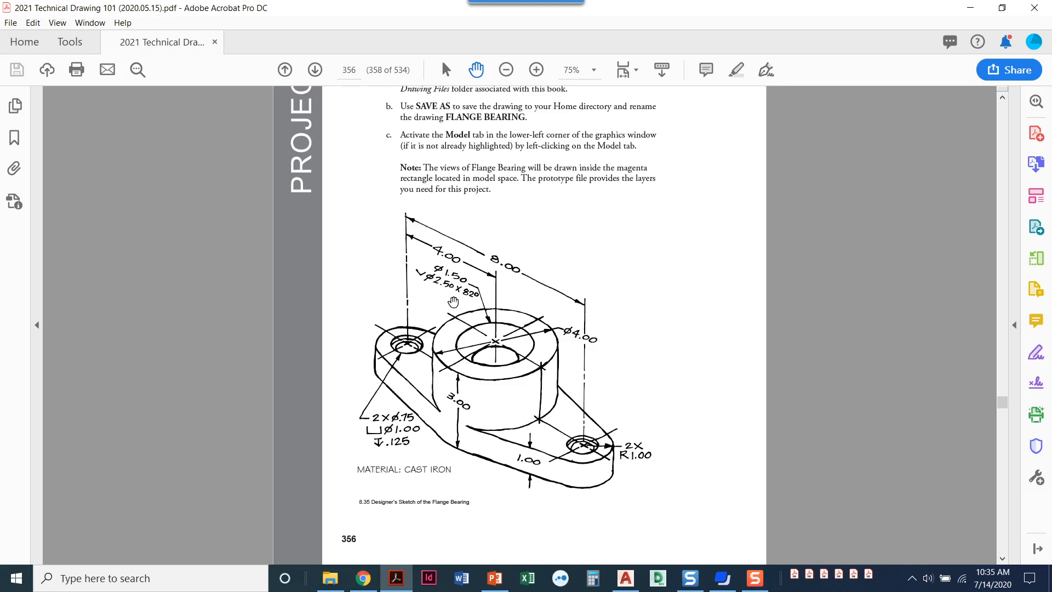
mouse_move(391, 323)
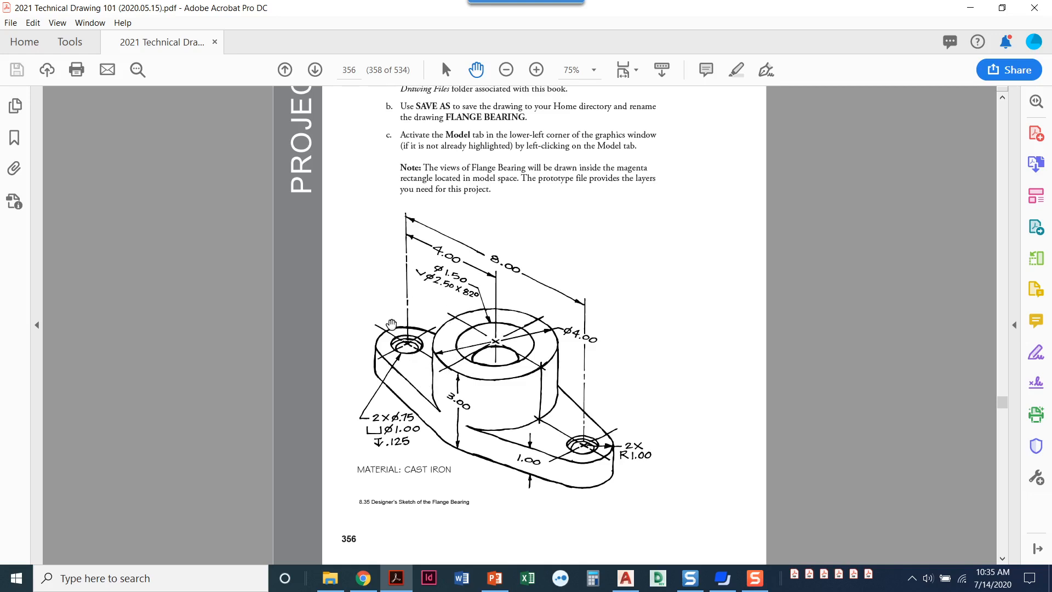
mouse_move(569, 424)
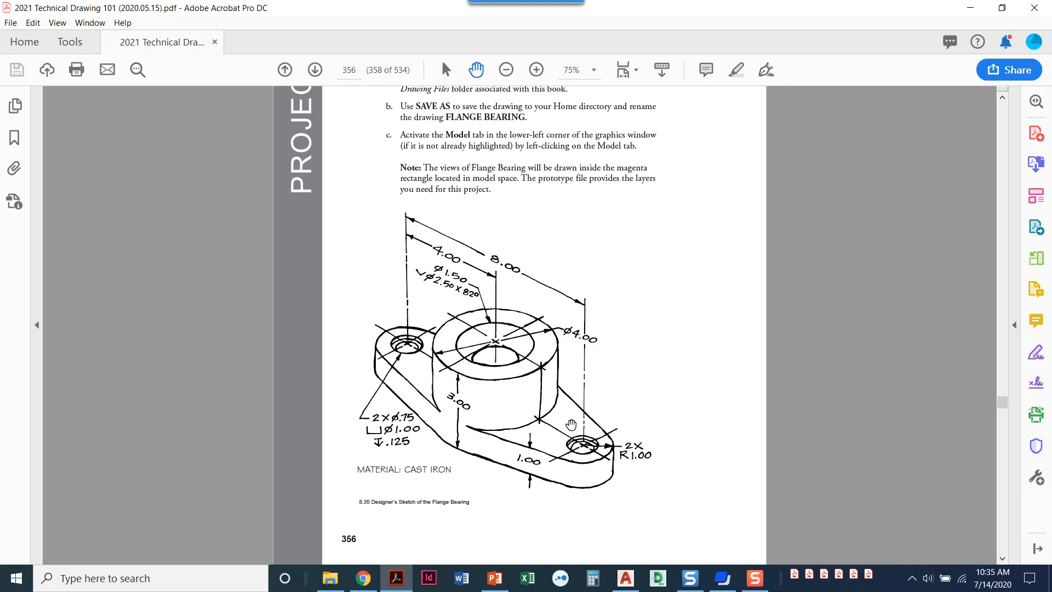
mouse_move(559, 422)
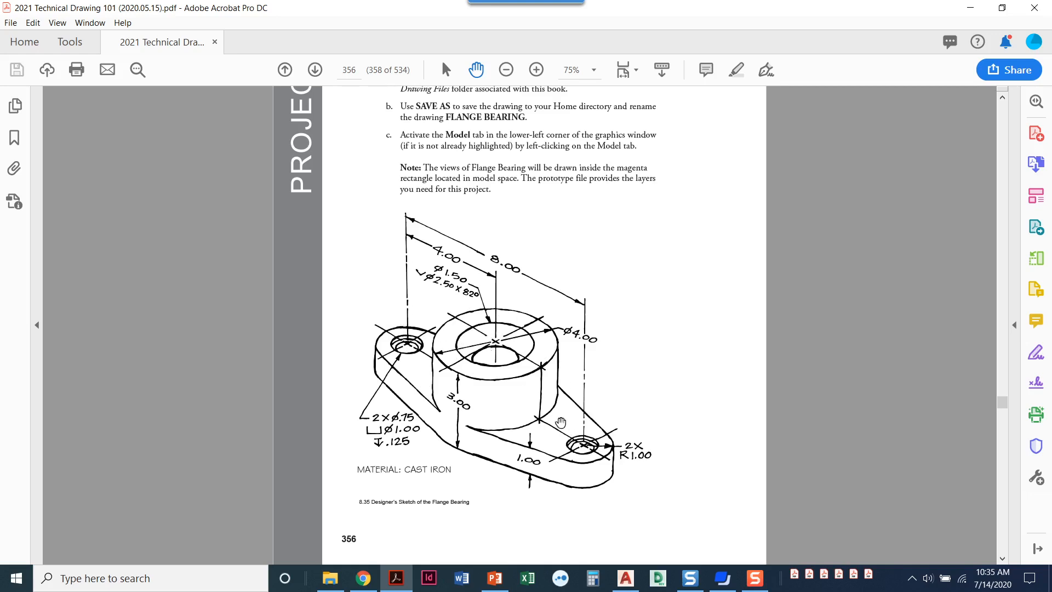
mouse_move(650, 507)
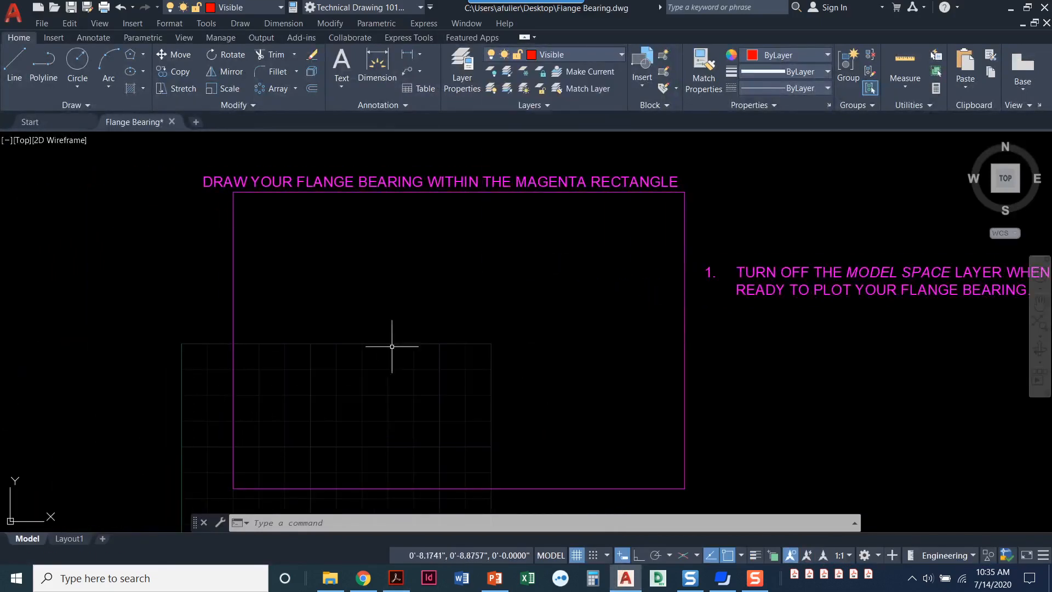
mouse_move(561, 302)
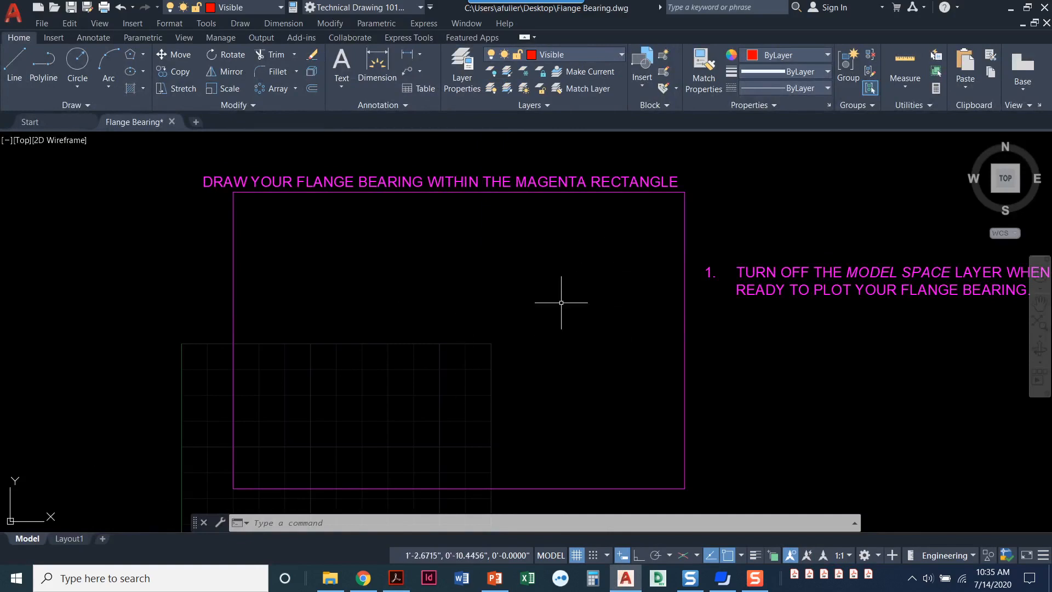
mouse_move(293, 373)
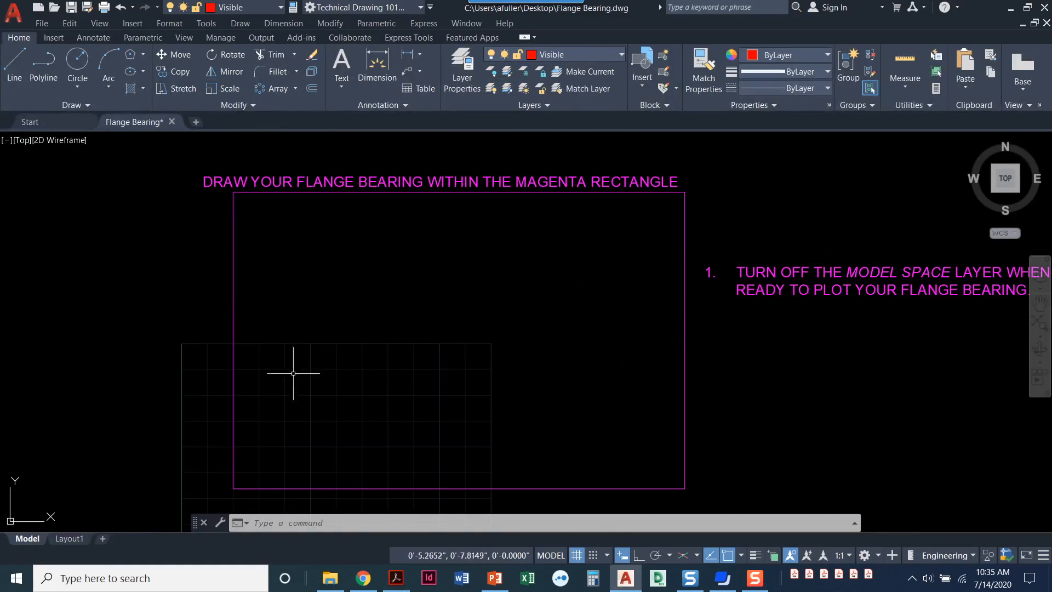
mouse_move(461, 509)
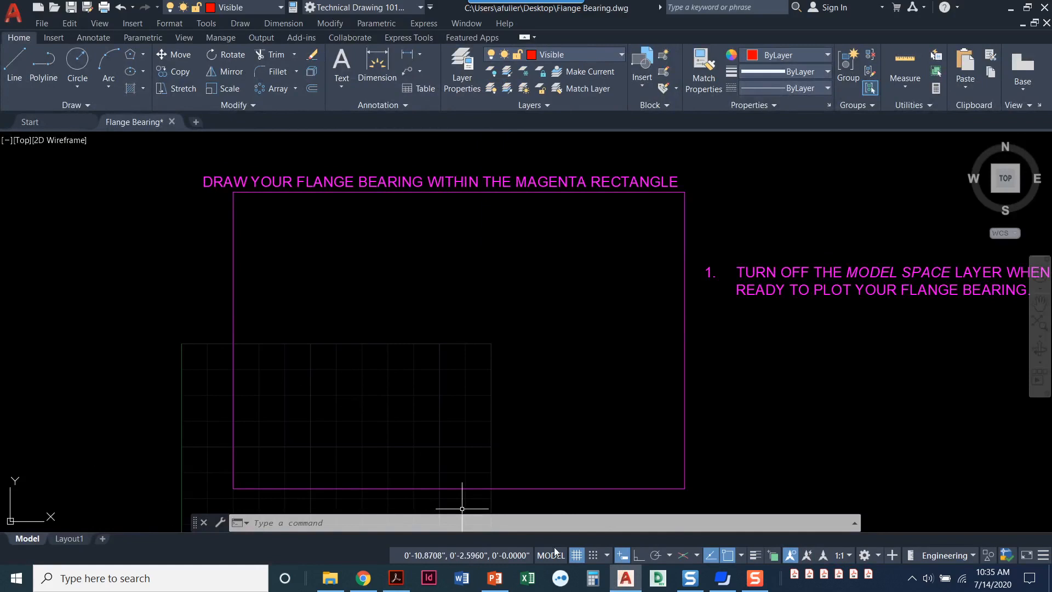
Turn off the grid and draw an 8-unit horizontal line with Ortho on.
left_click(575, 555)
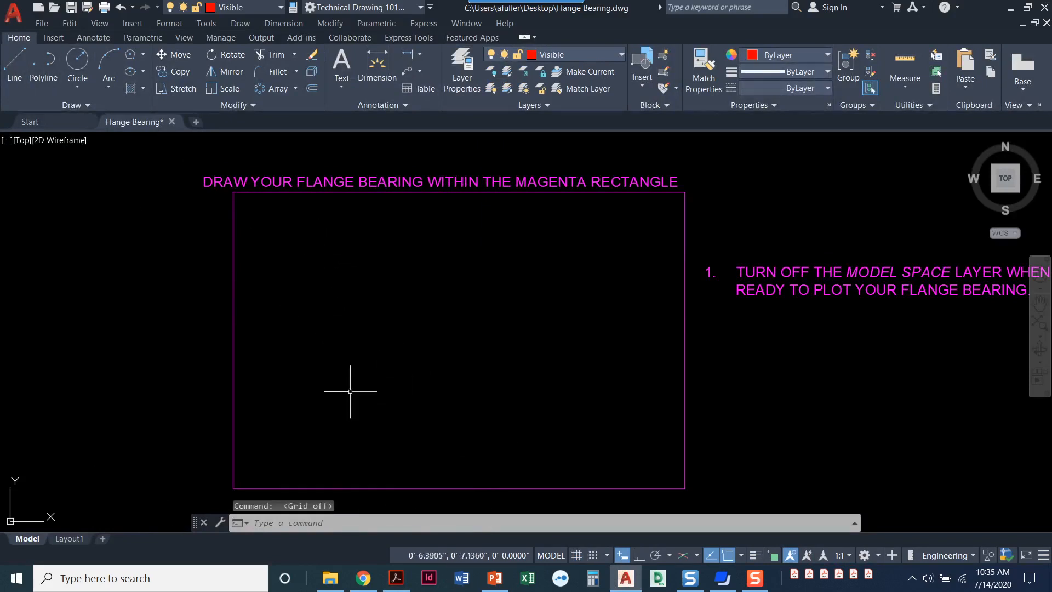
mouse_move(145, 161)
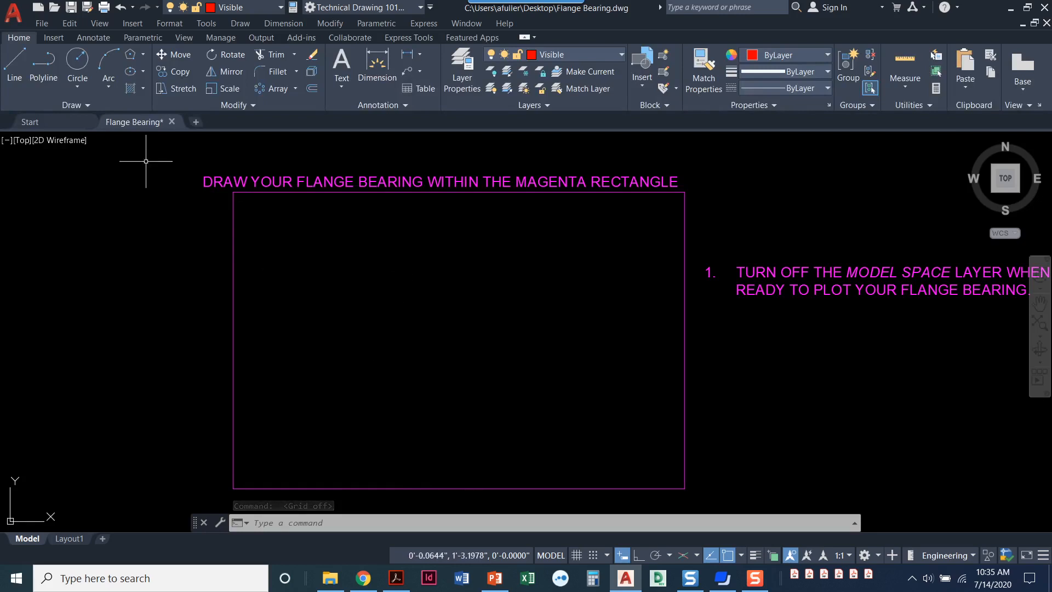
left_click(13, 66)
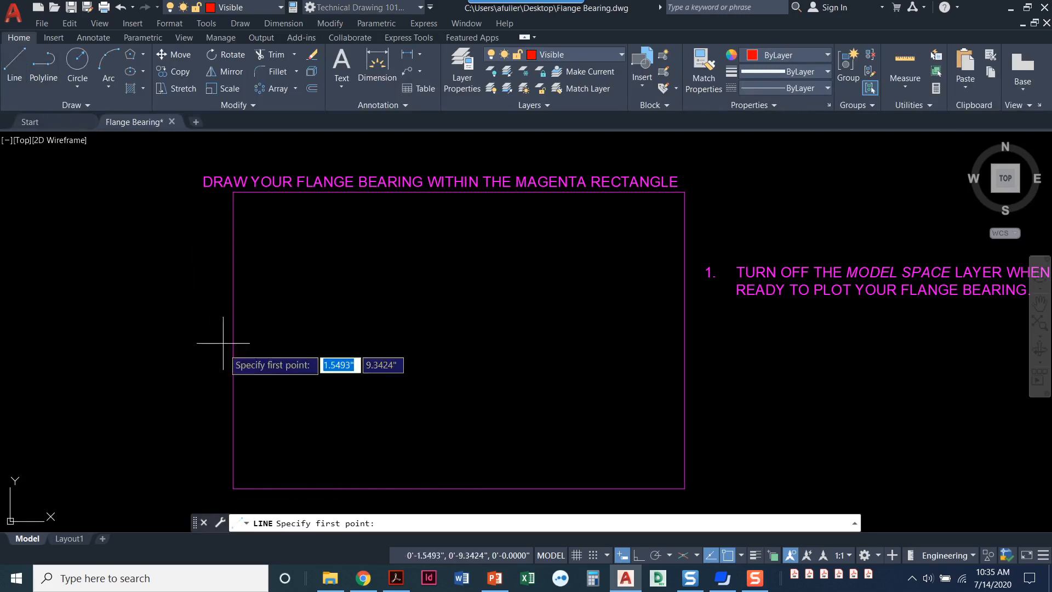
mouse_move(322, 405)
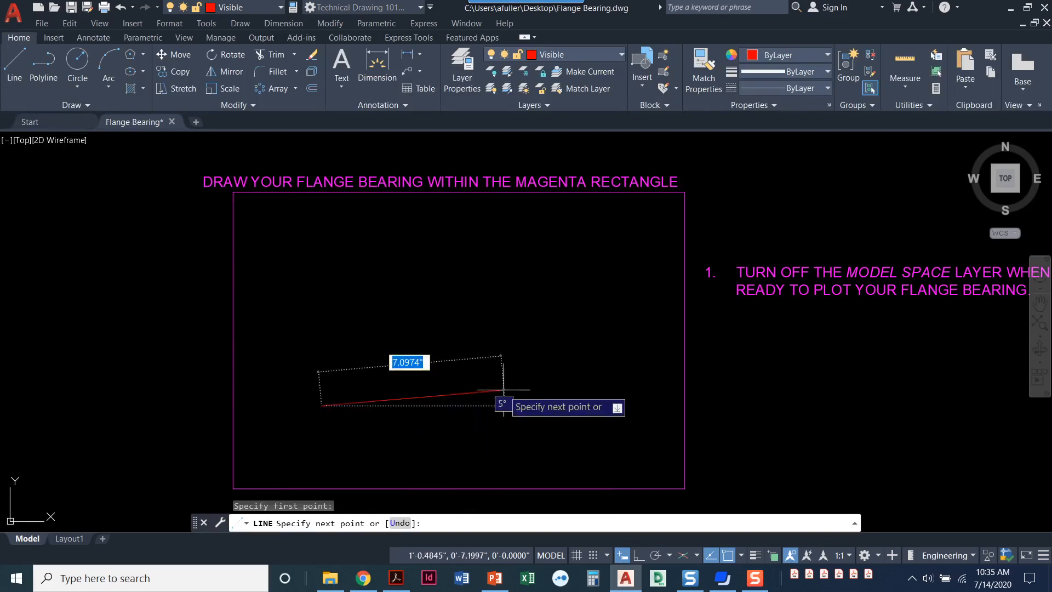
mouse_move(522, 349)
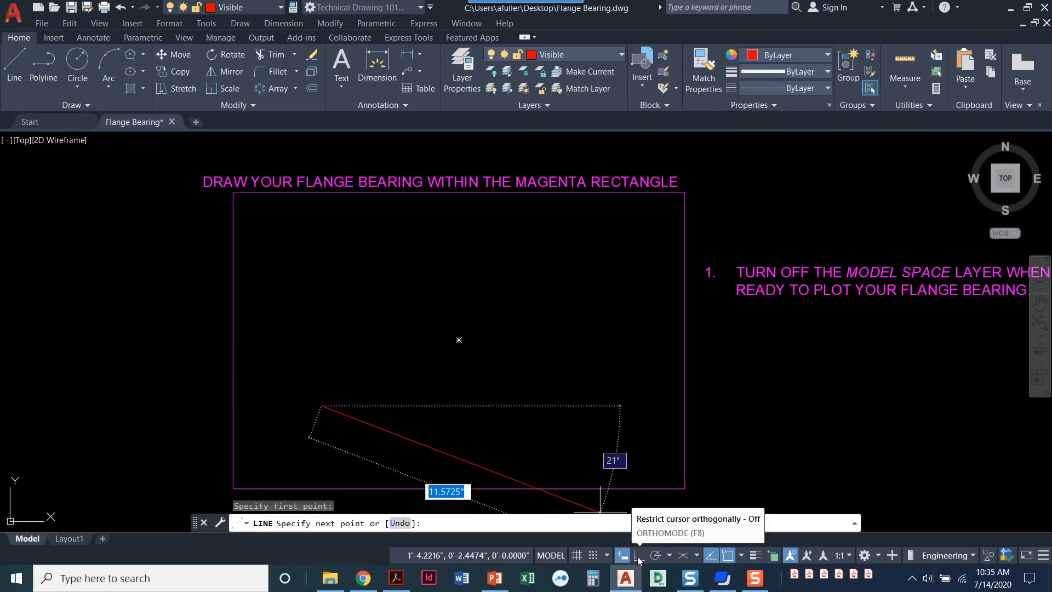
left_click(623, 555)
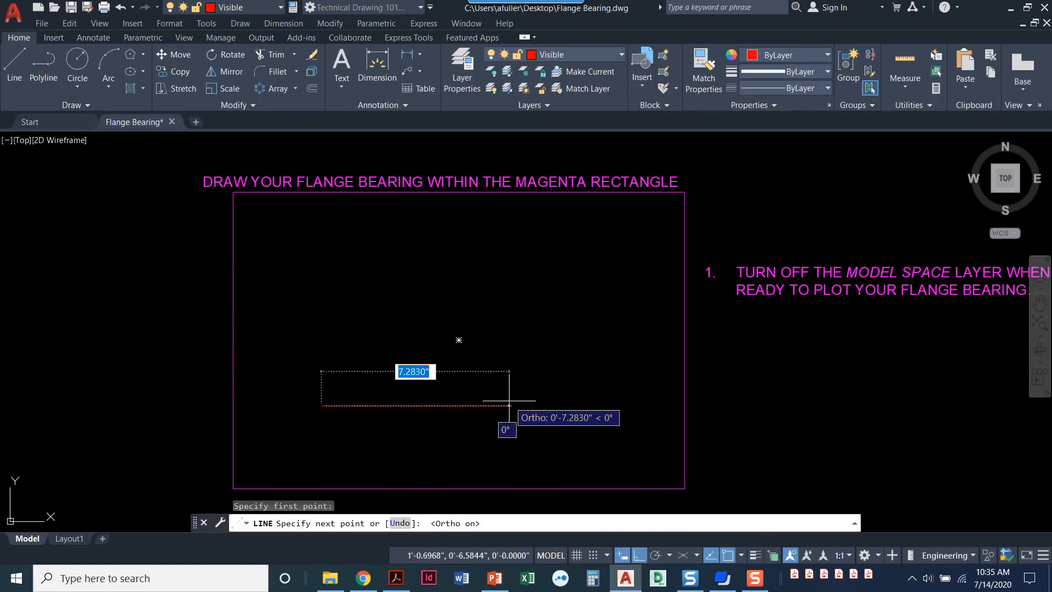
type("8")
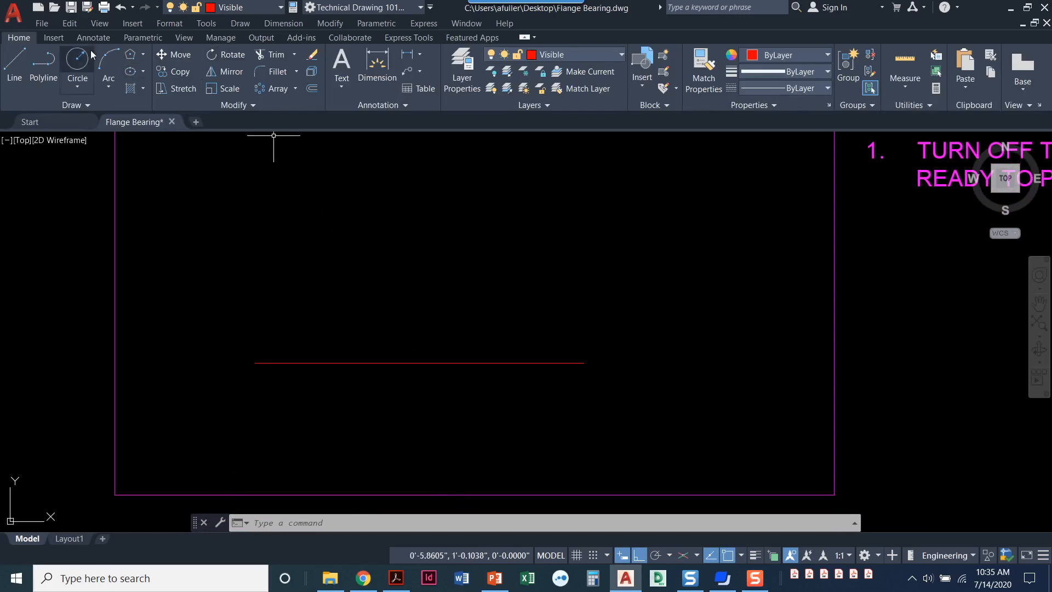
Draw a diameter-4 circle centred on the horizontal line.
left_click(77, 87)
type("4")
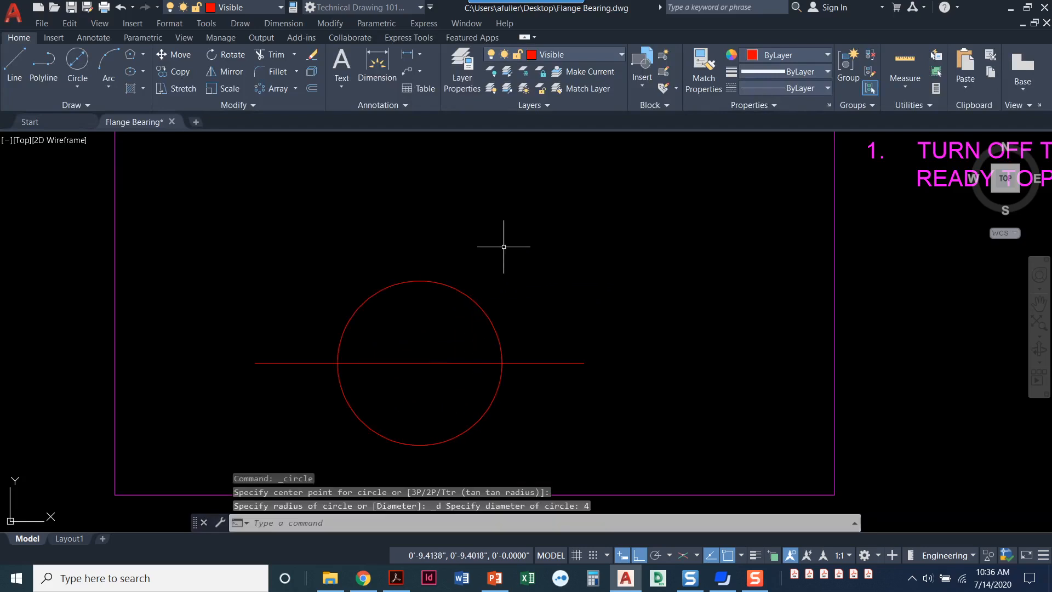
mouse_move(448, 237)
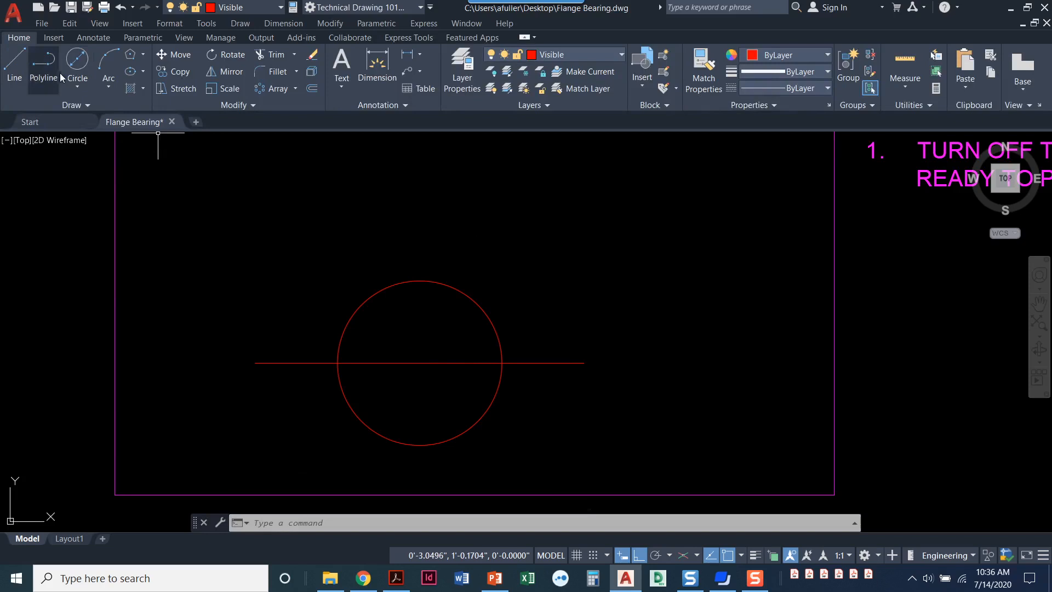
mouse_move(76, 64)
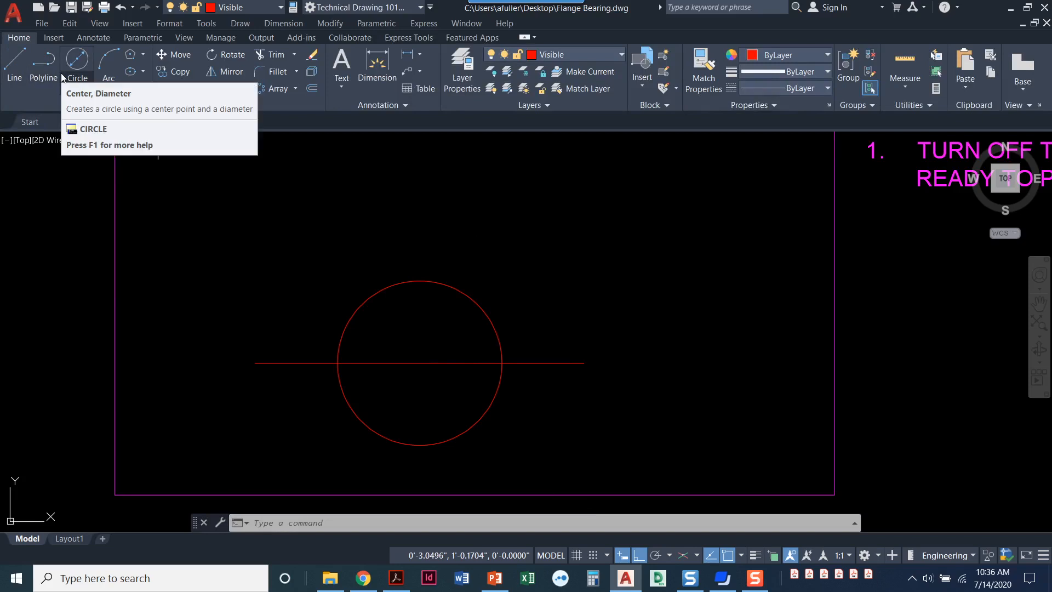
mouse_move(77, 61)
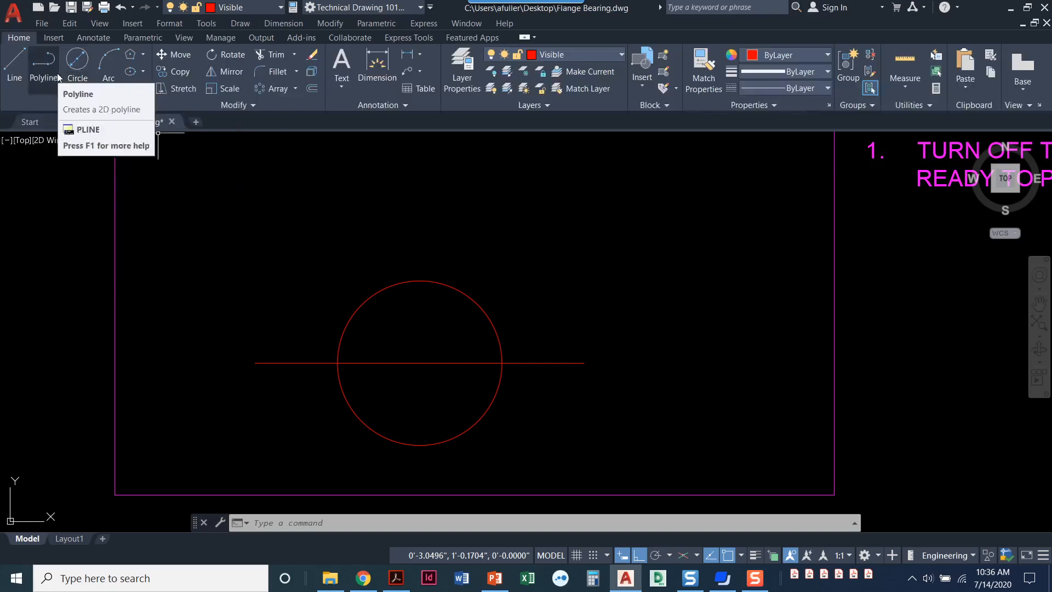
Draw concentric circles of diameter 2.5 and 1.5 from the same centre.
left_click(77, 67)
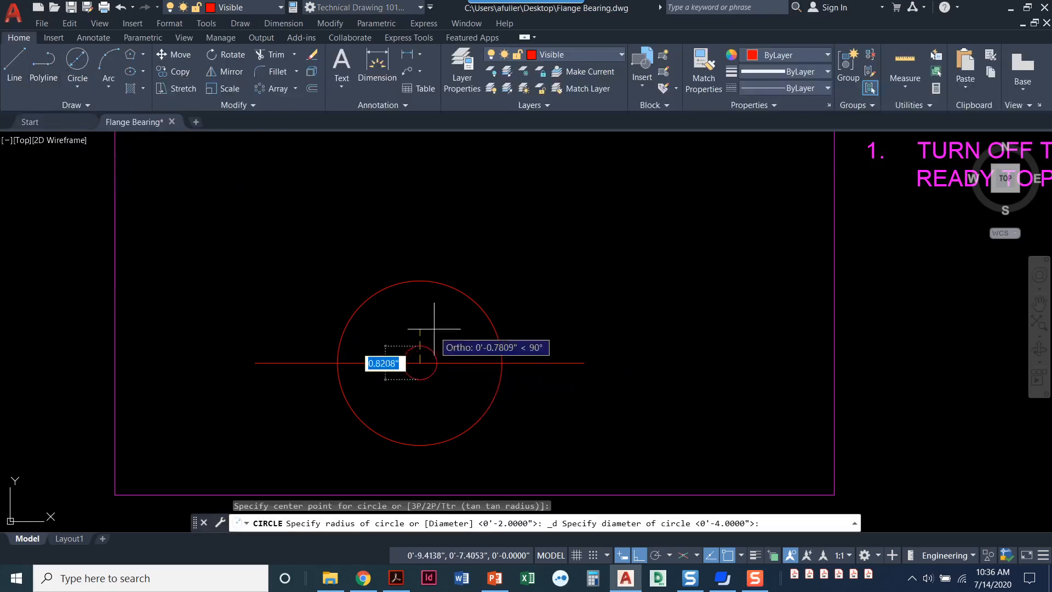
mouse_move(482, 254)
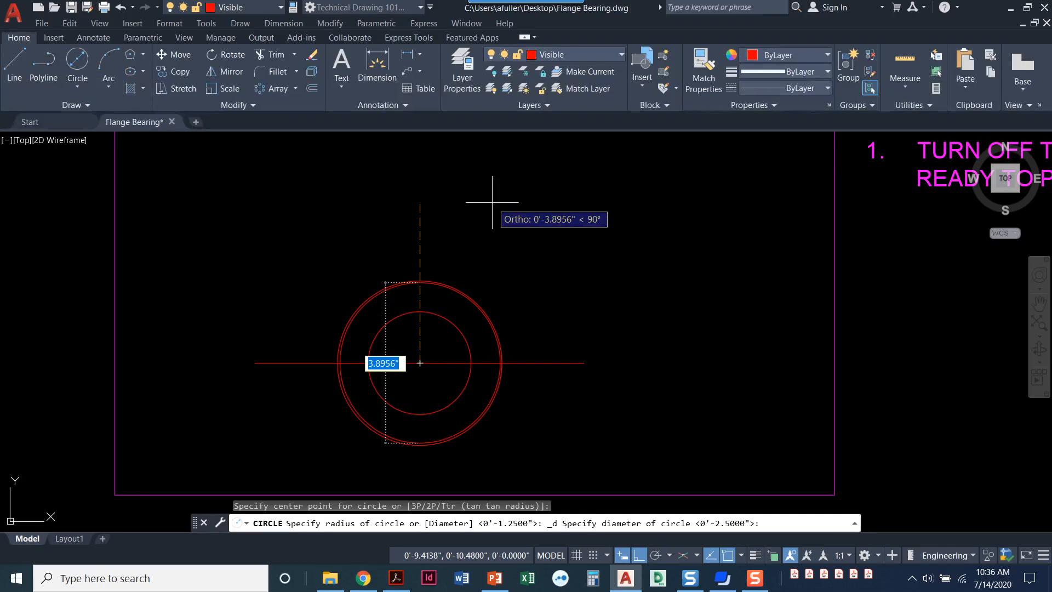
type("1.5")
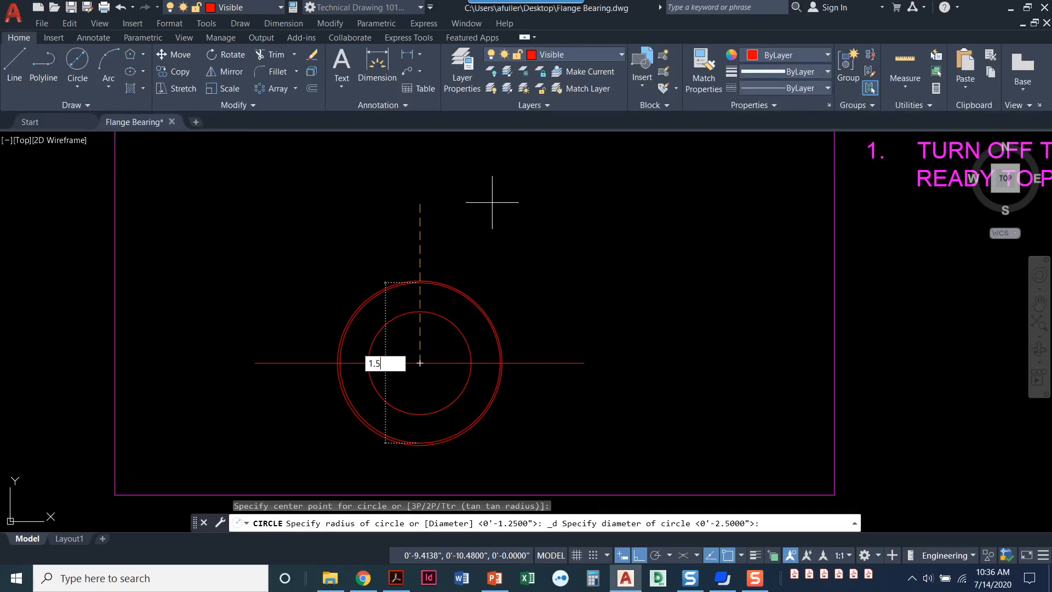
key("enter")
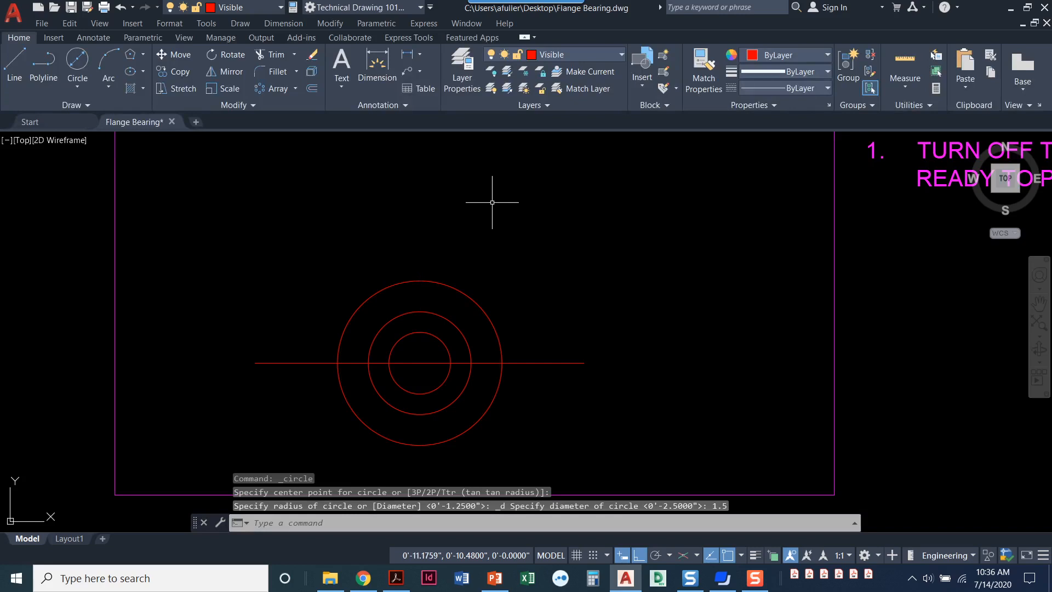
mouse_move(152, 138)
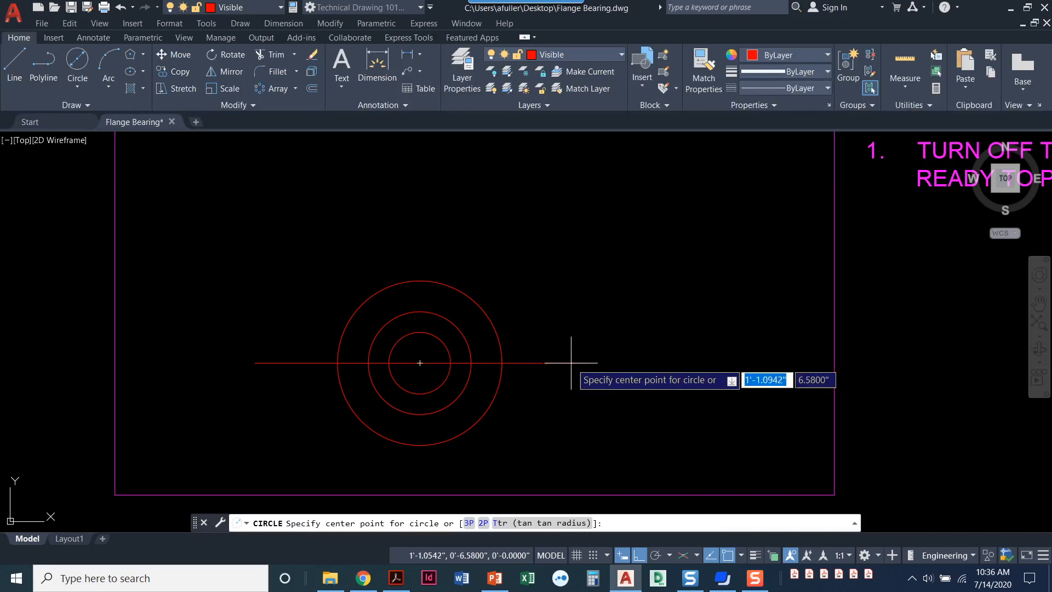
Draw a radius-1 circle centred on the line's right endpoint.
left_click(575, 363)
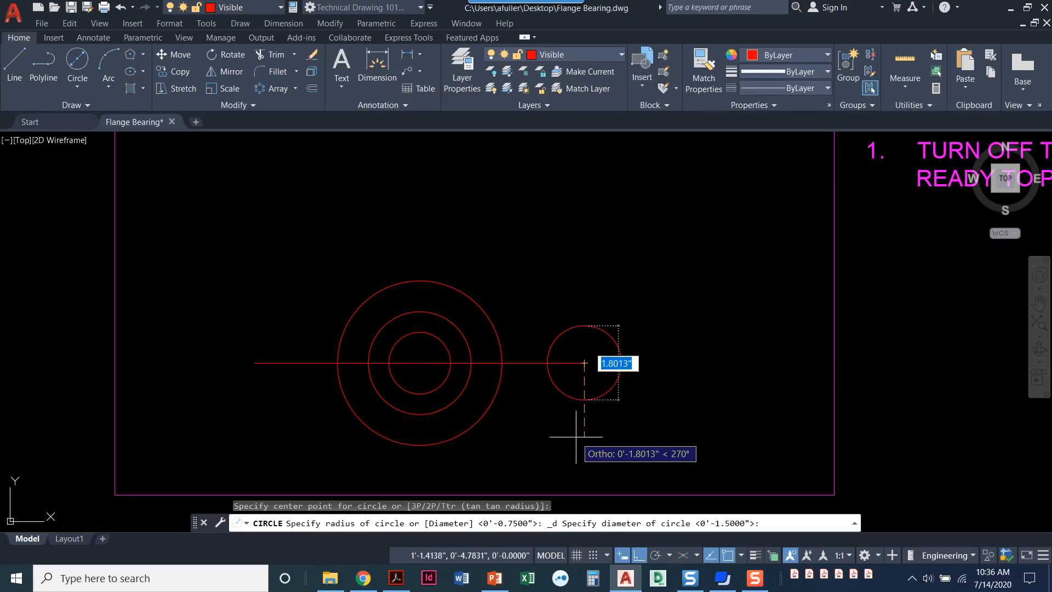
key("Escape")
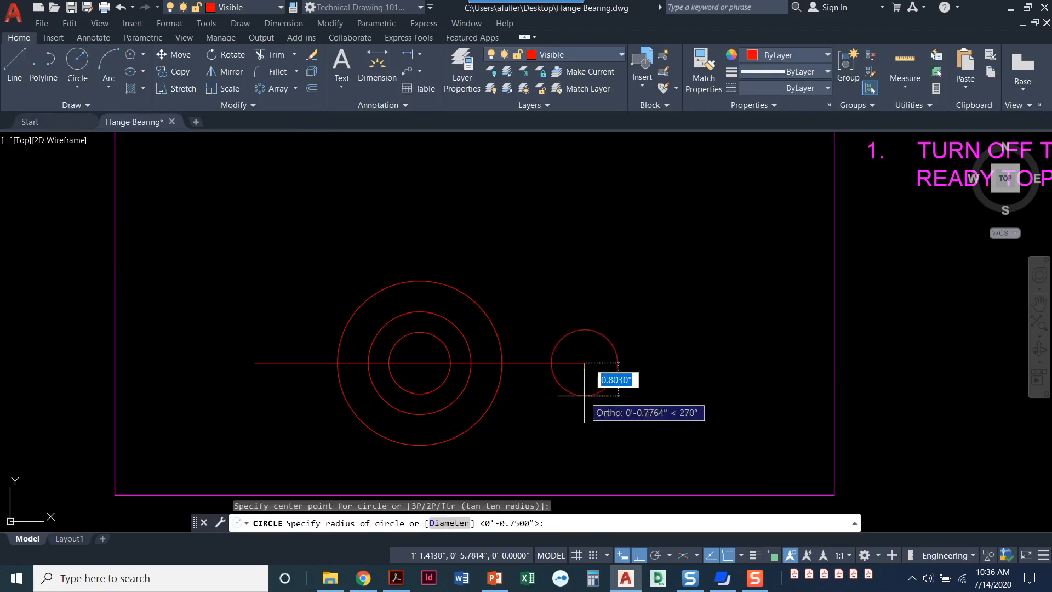
type("1")
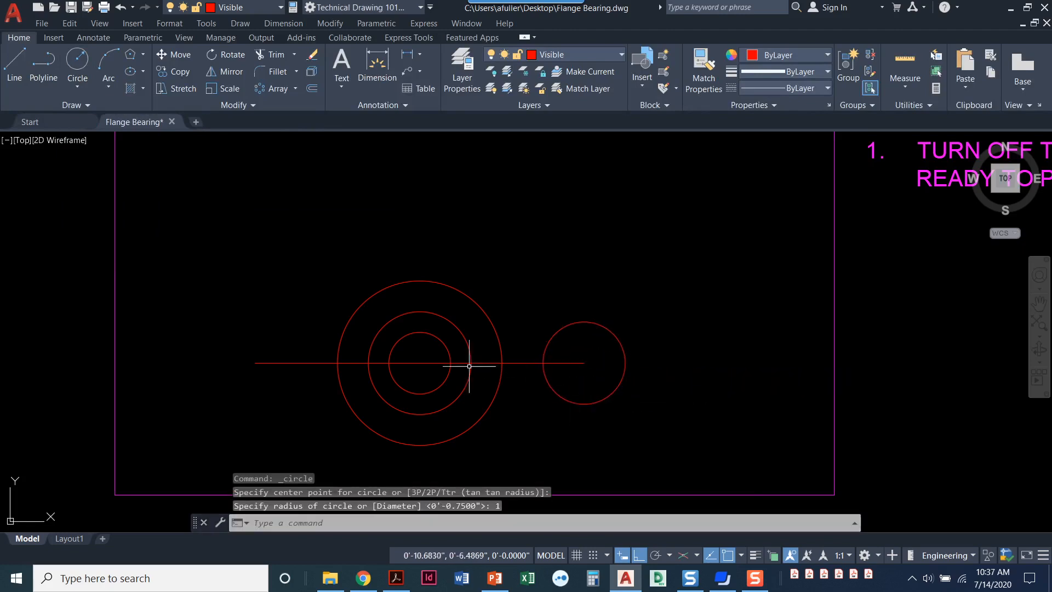
mouse_move(270, 271)
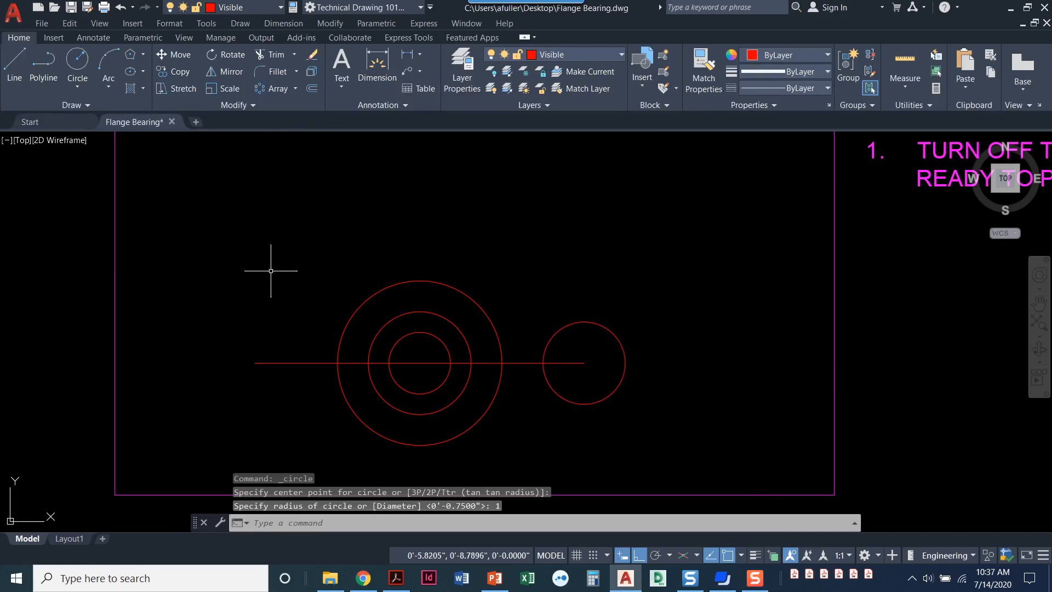
mouse_move(254, 306)
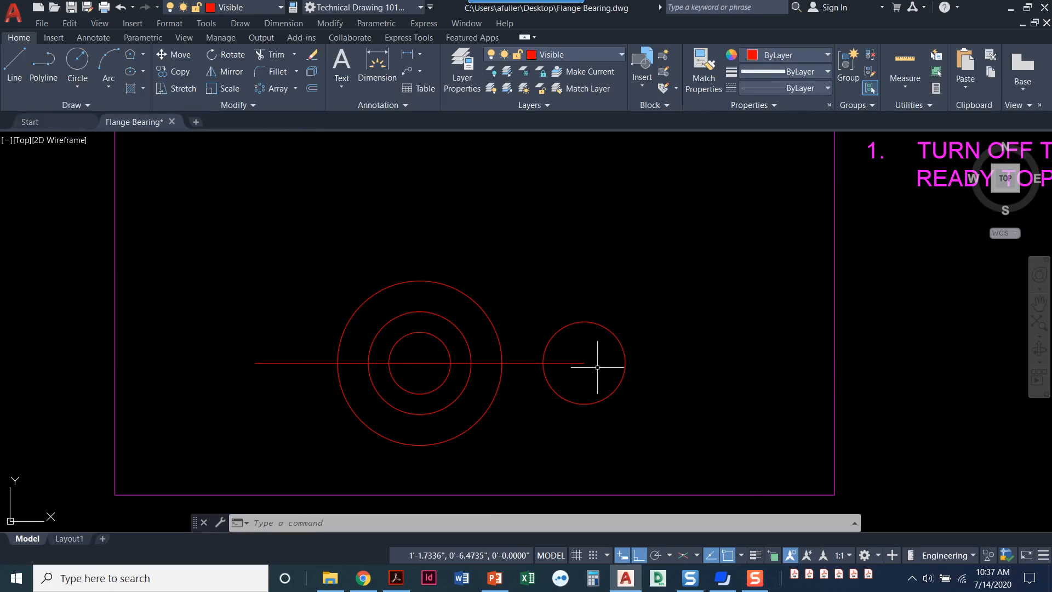
mouse_move(446, 379)
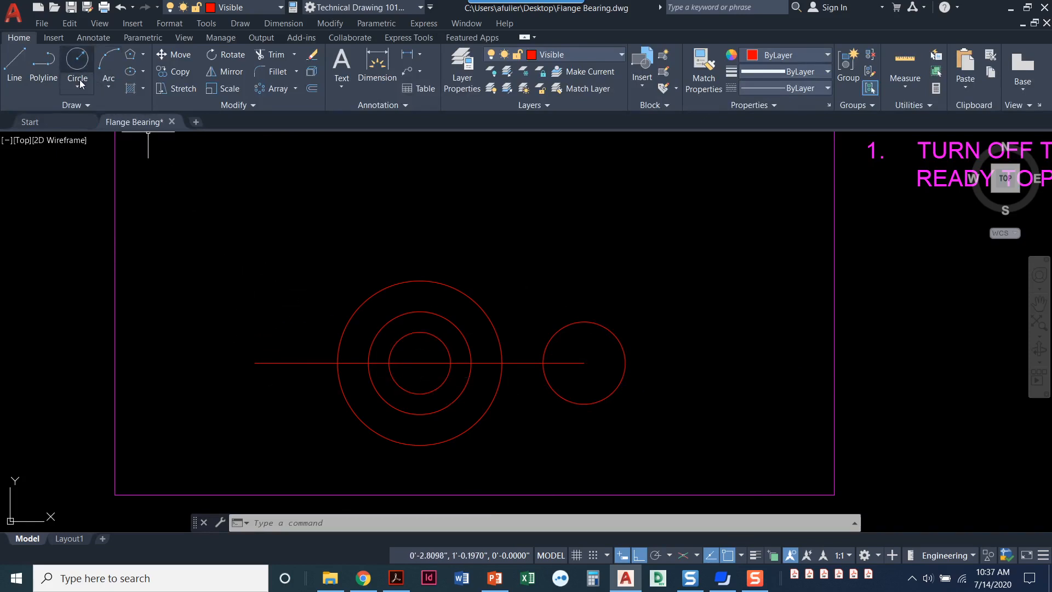
Draw 0.75 and 1 diameter circles concentric with the right-hand 2-inch circle.
left_click(77, 77)
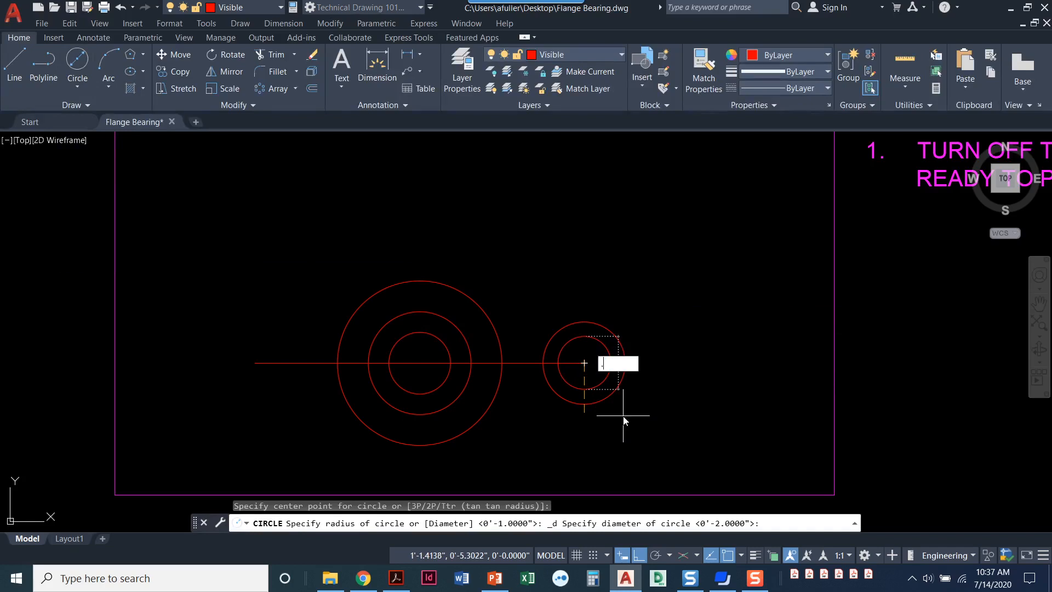
type(".75")
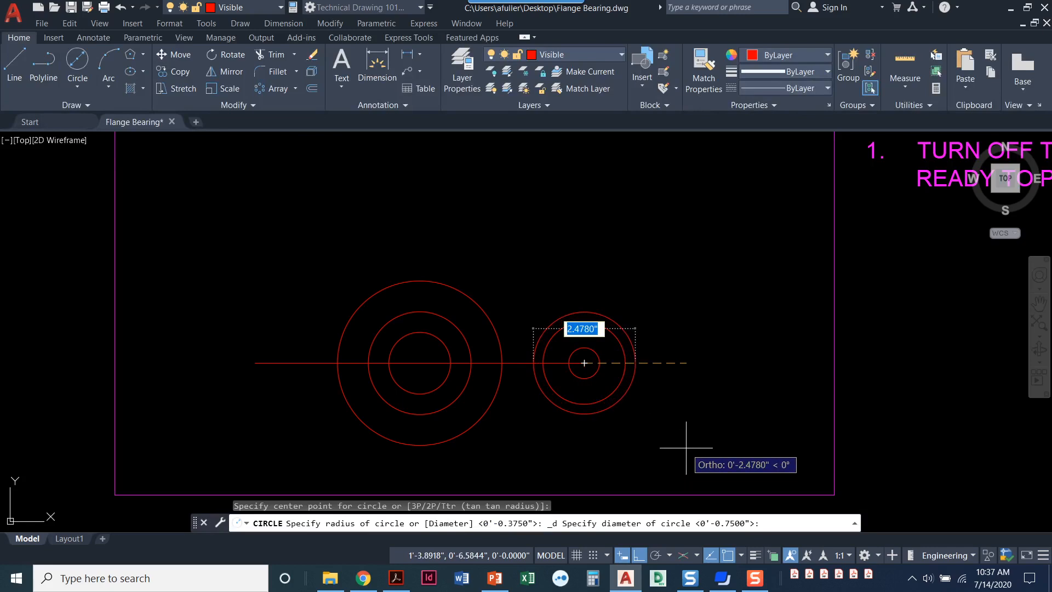
type("1")
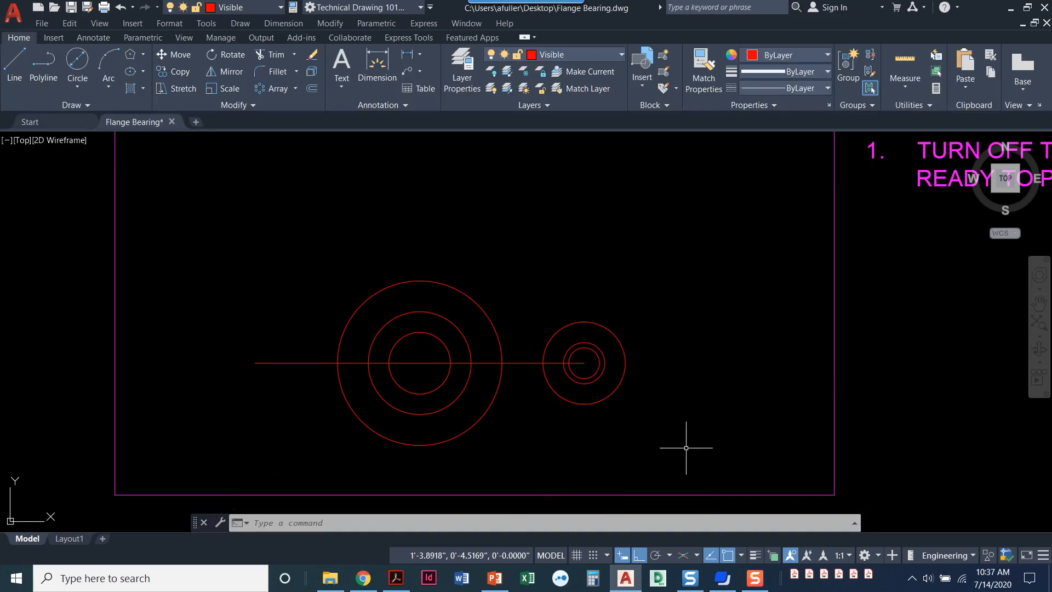
mouse_move(676, 448)
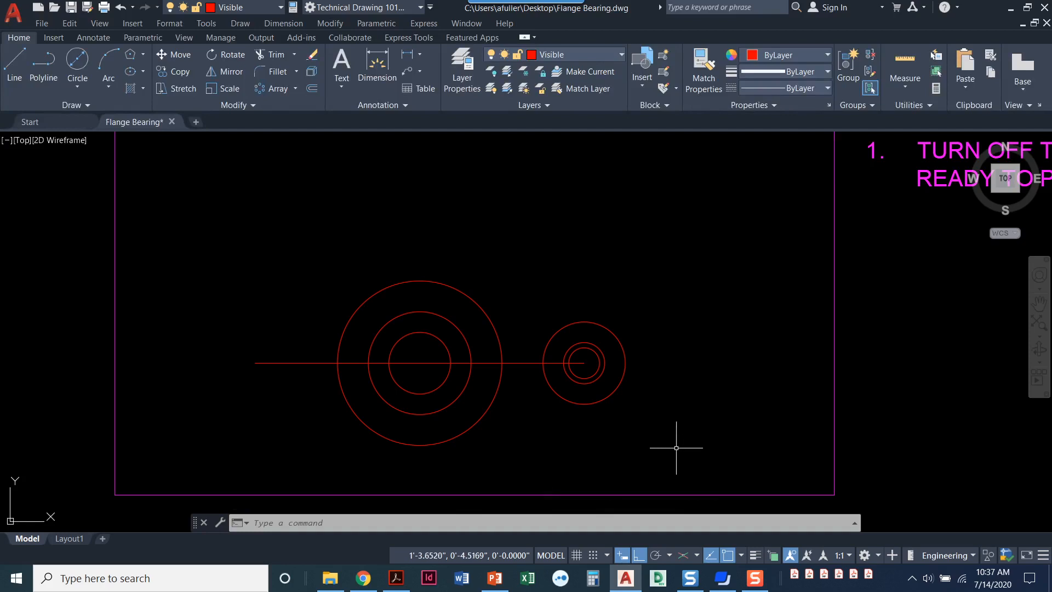
mouse_move(463, 273)
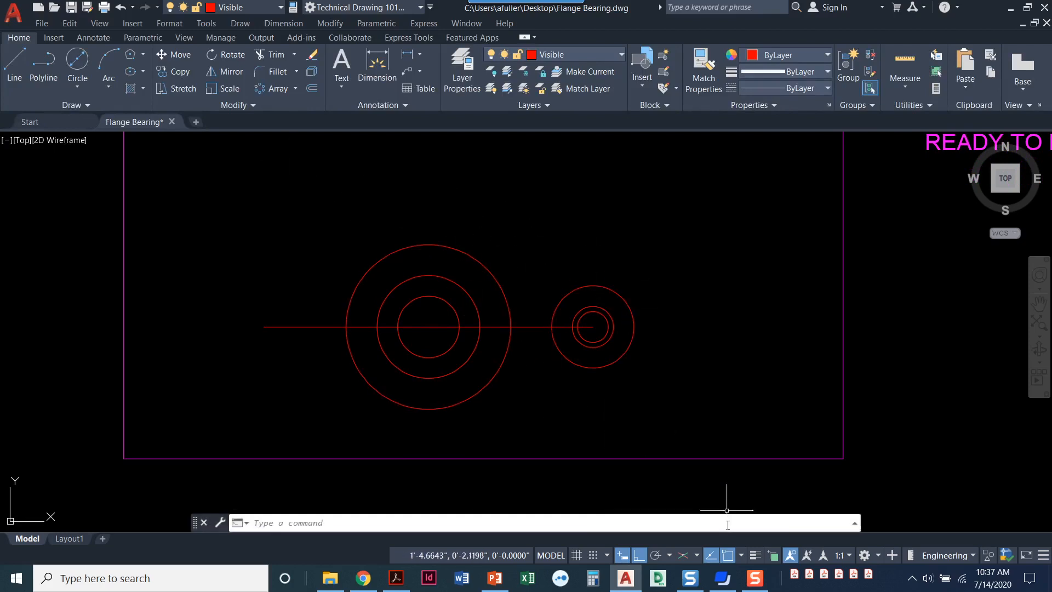
Uncheck Nearest snap, turn Ortho off, and start a line with snap overrides.
left_click(715, 555)
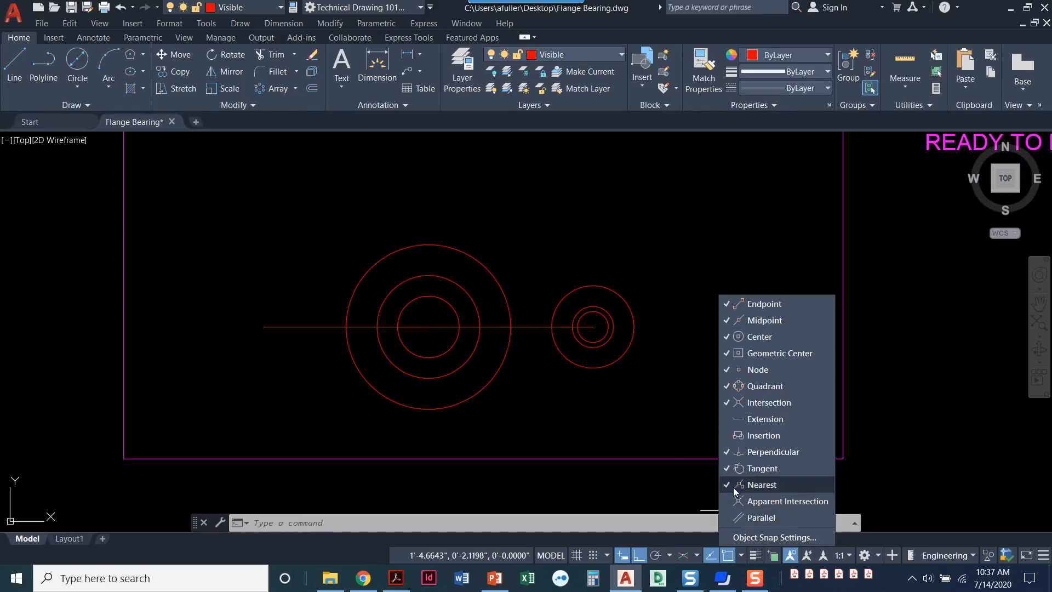
mouse_move(761, 467)
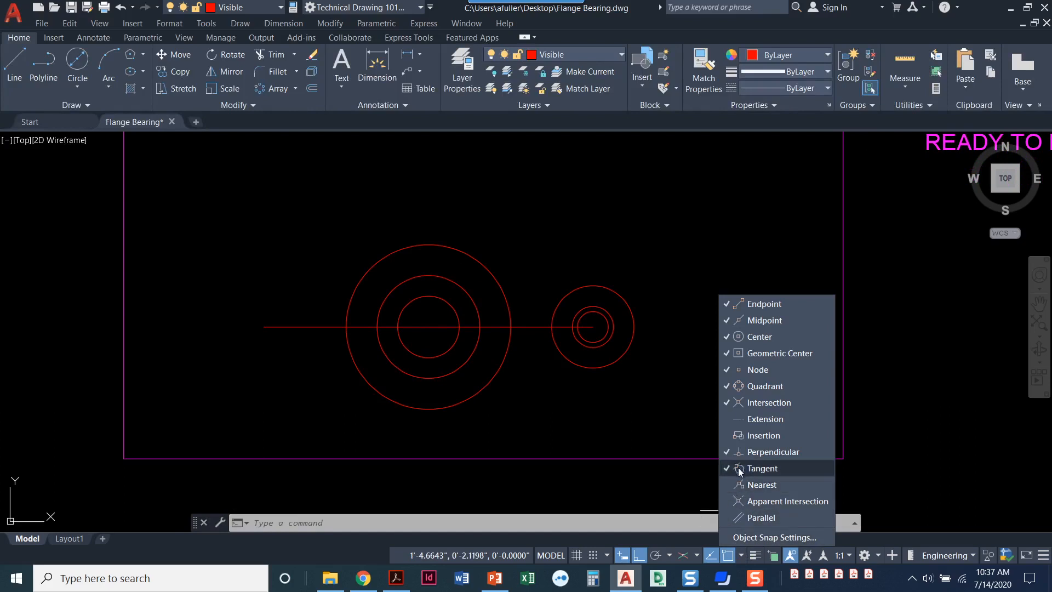
mouse_move(694, 444)
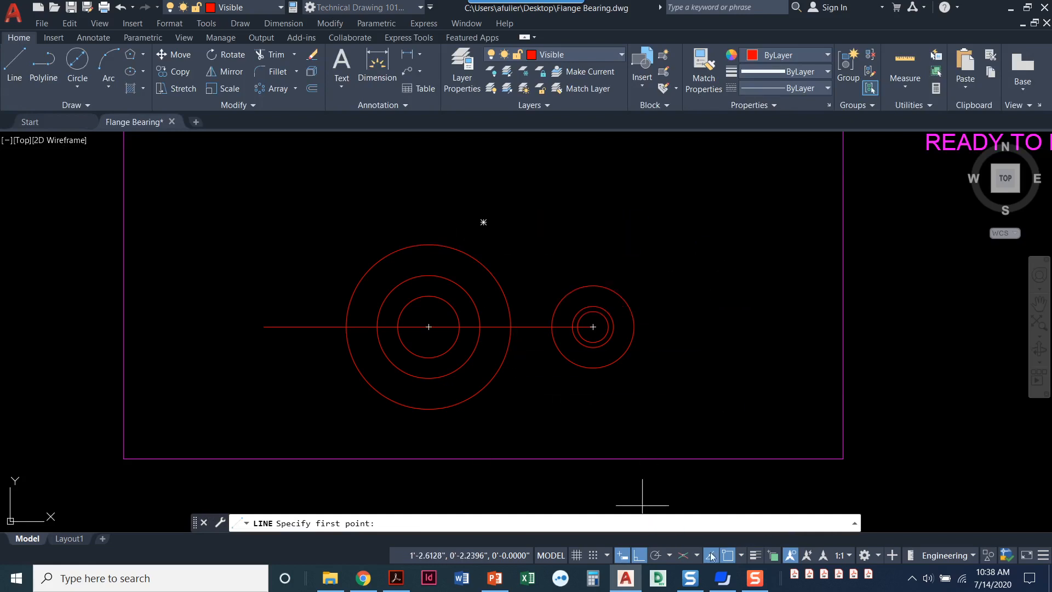
mouse_move(621, 394)
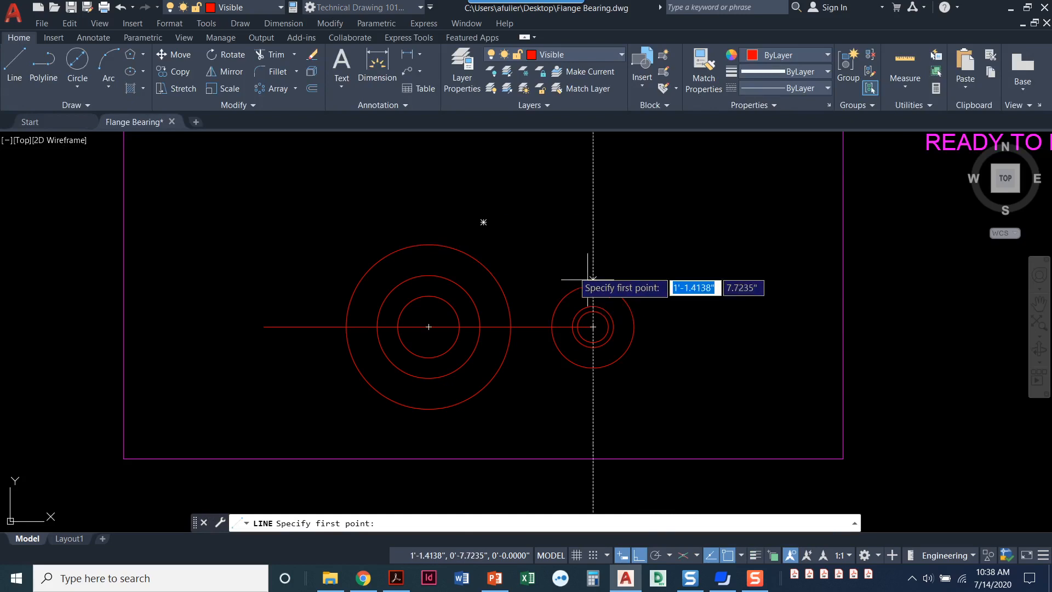
mouse_move(573, 237)
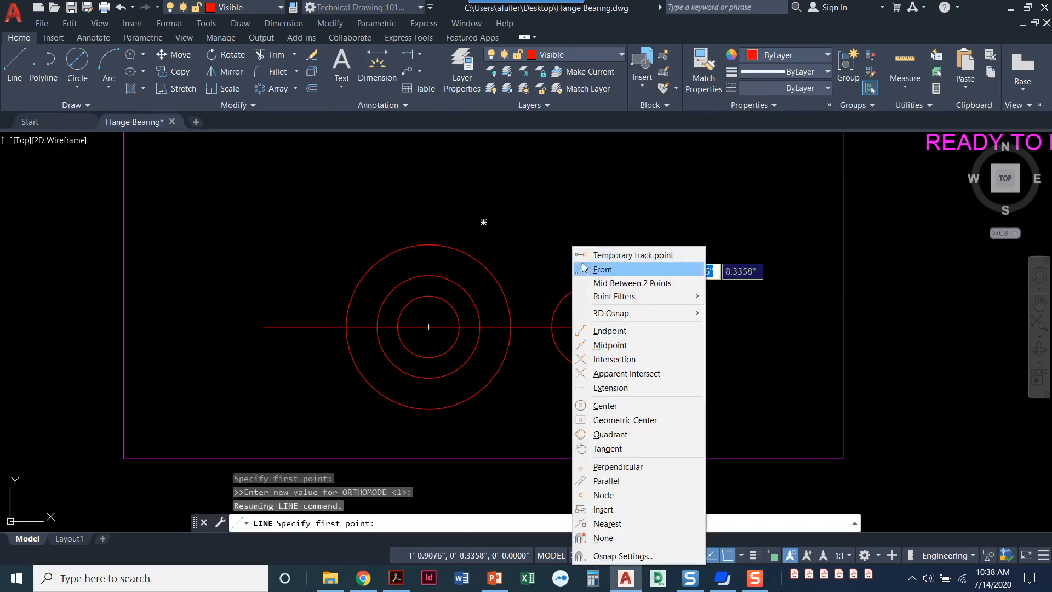
mouse_move(607, 449)
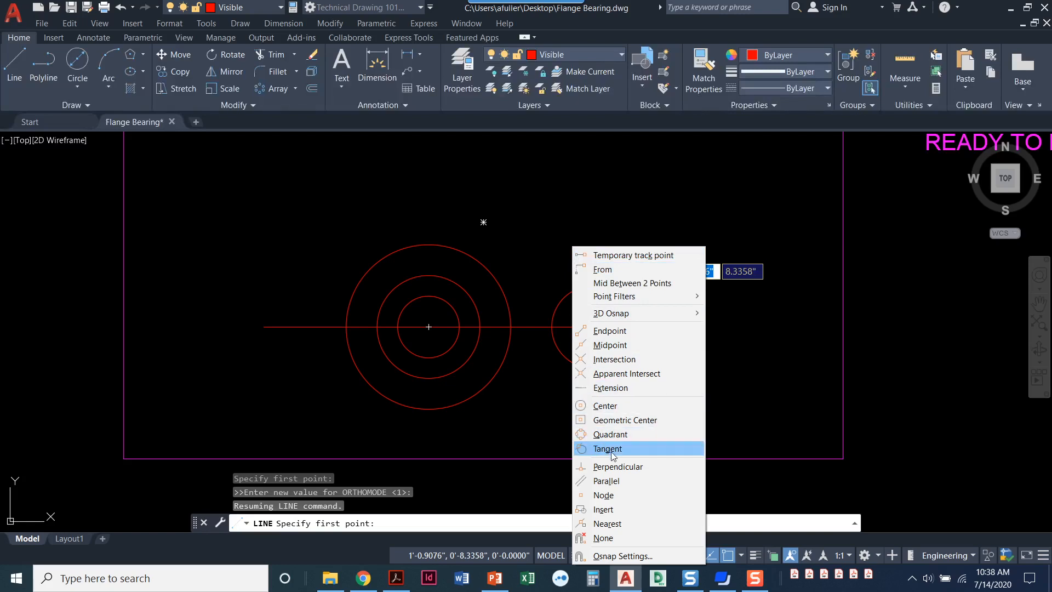
Draw a line tangent to the tops of the 4-inch and right 2-inch circles.
left_click(607, 448)
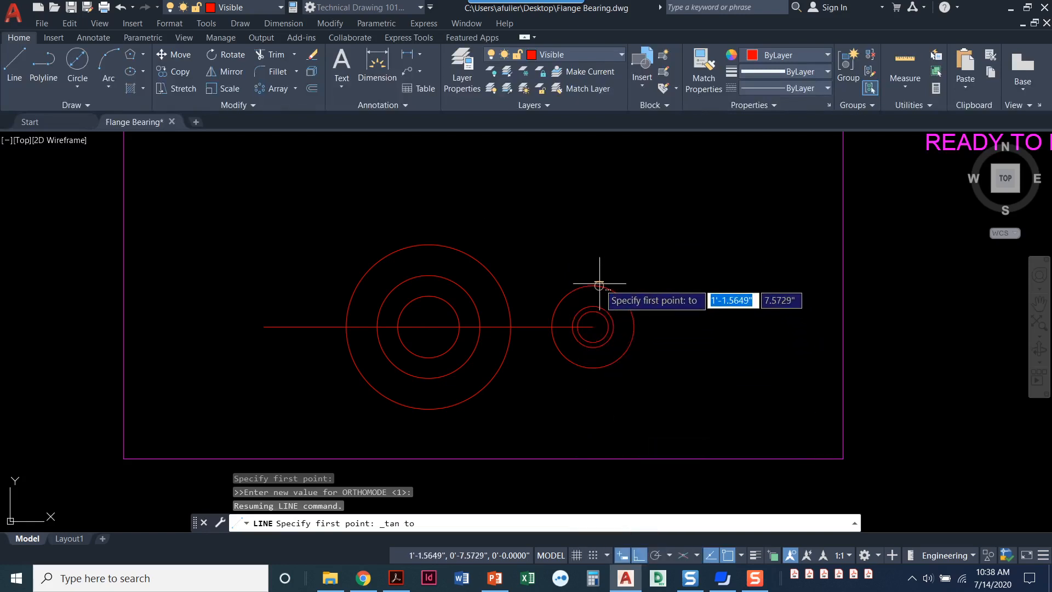
mouse_move(450, 247)
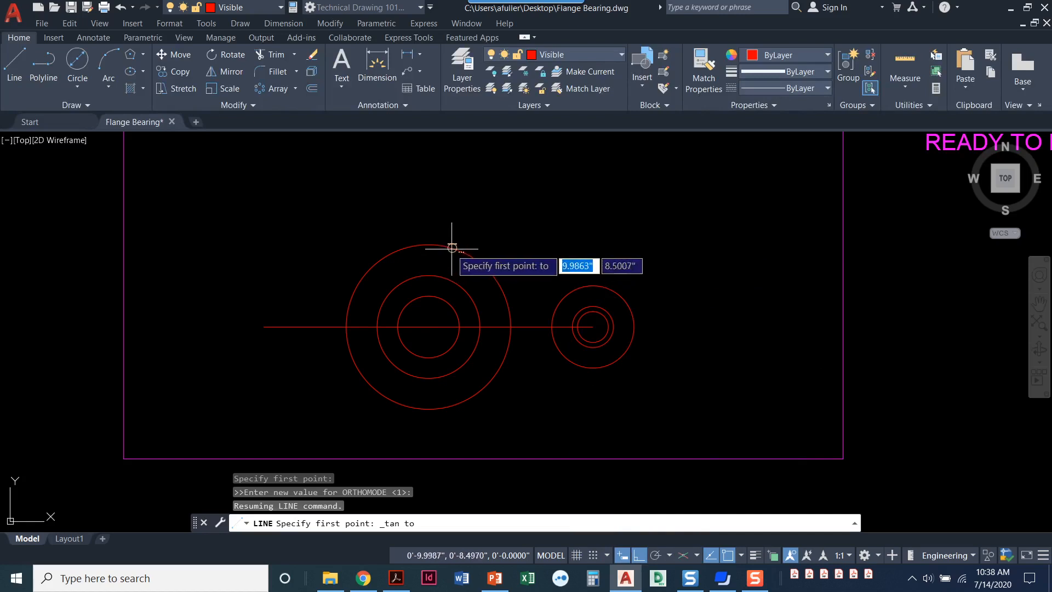
left_click(451, 247)
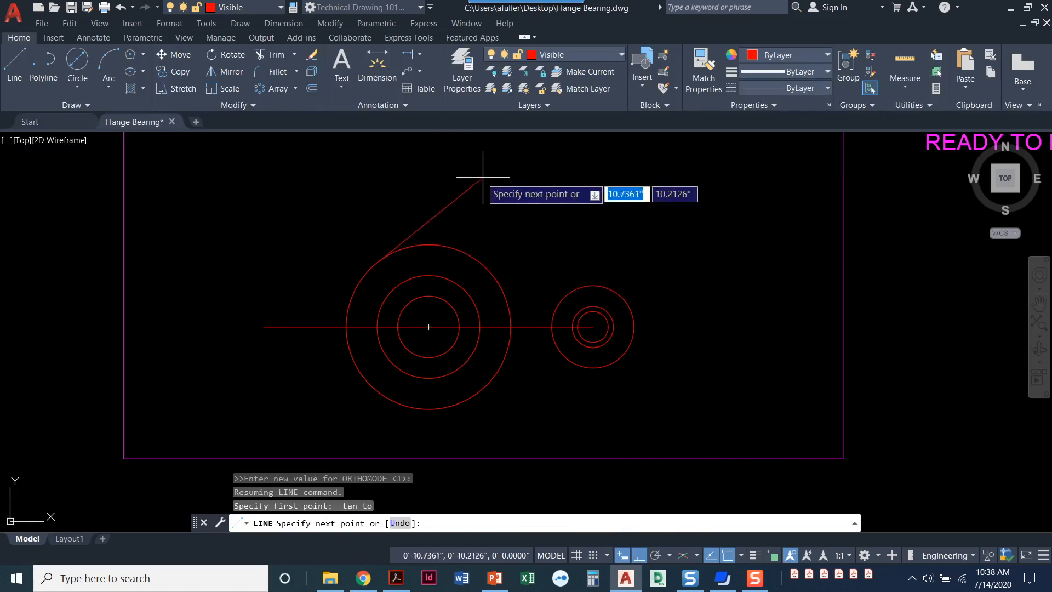
mouse_move(582, 240)
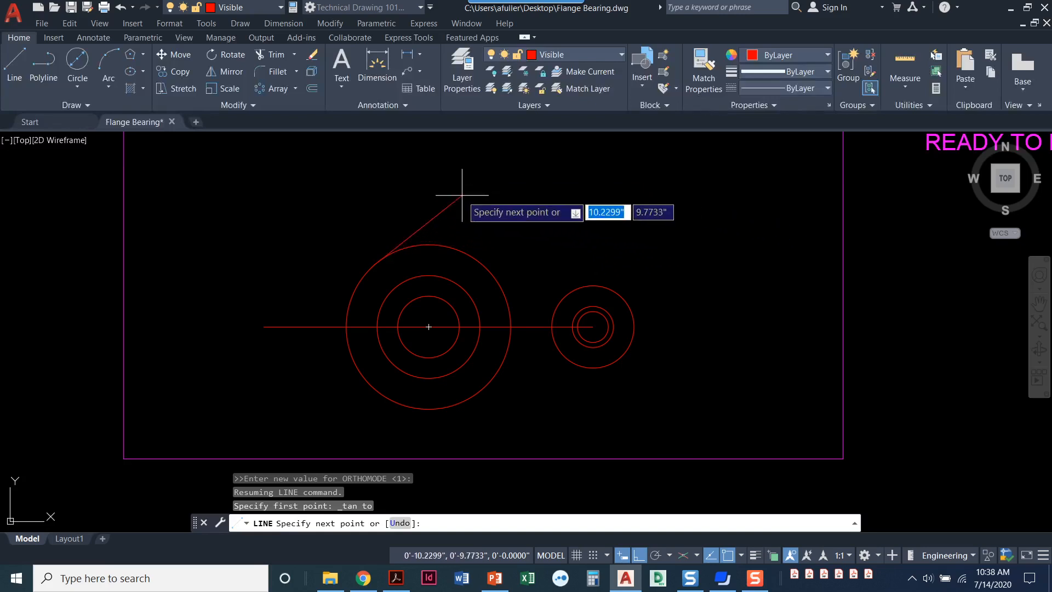
mouse_move(471, 202)
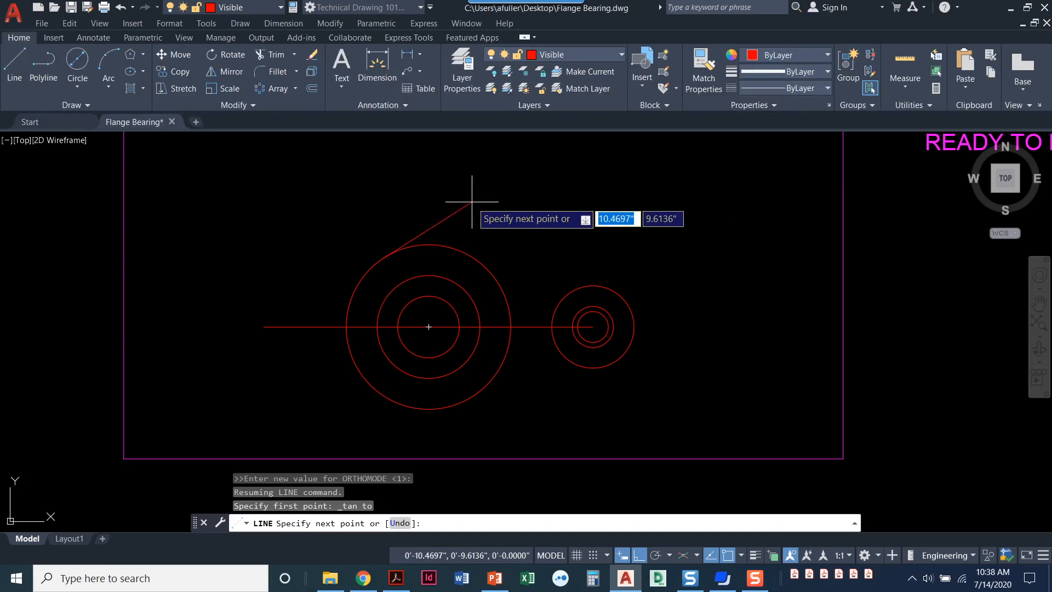
mouse_move(483, 218)
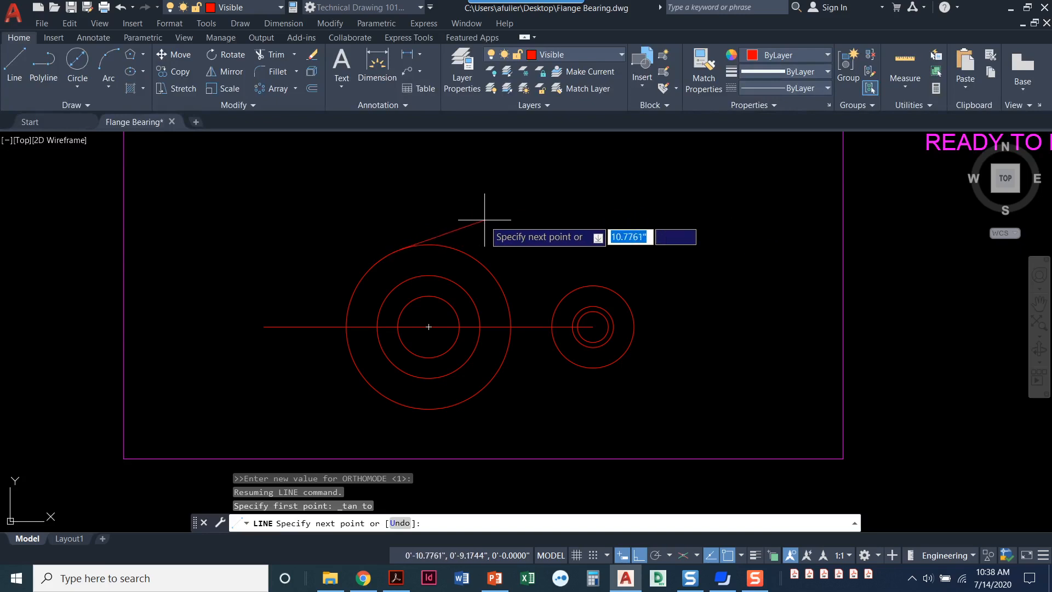
mouse_move(496, 203)
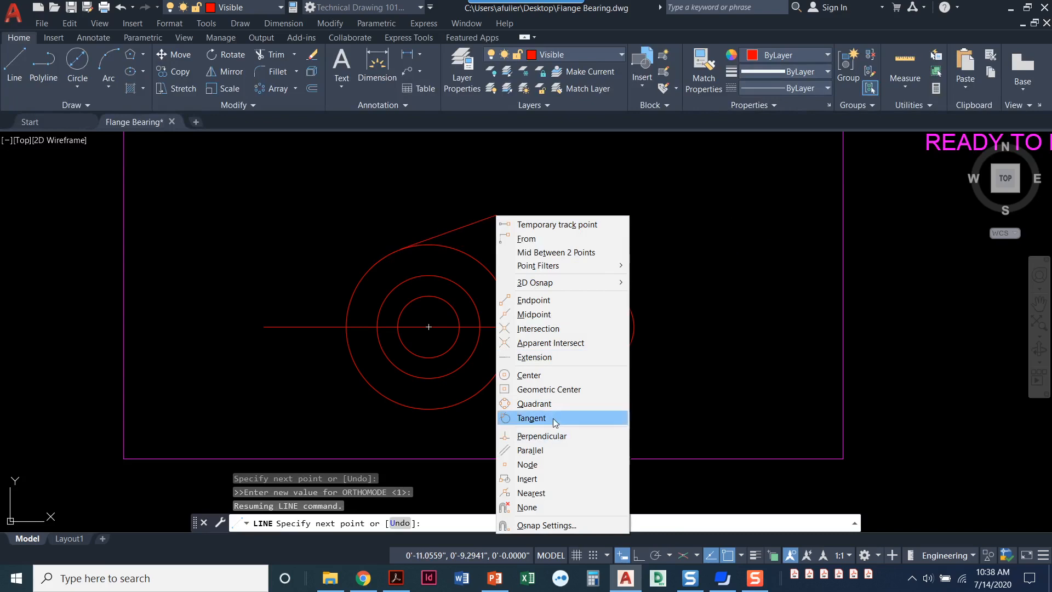
left_click(531, 418)
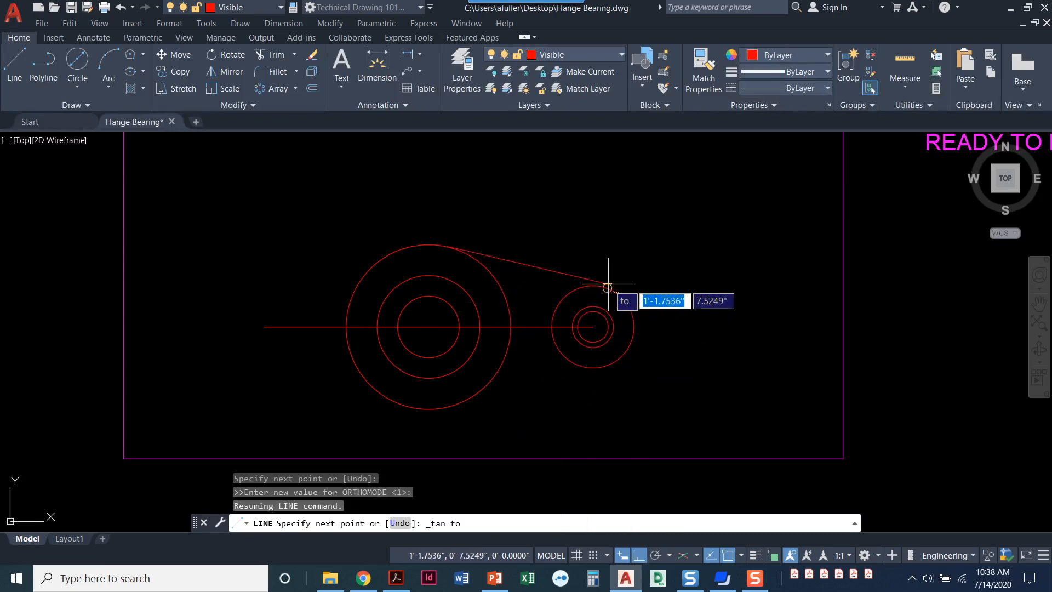
mouse_move(595, 279)
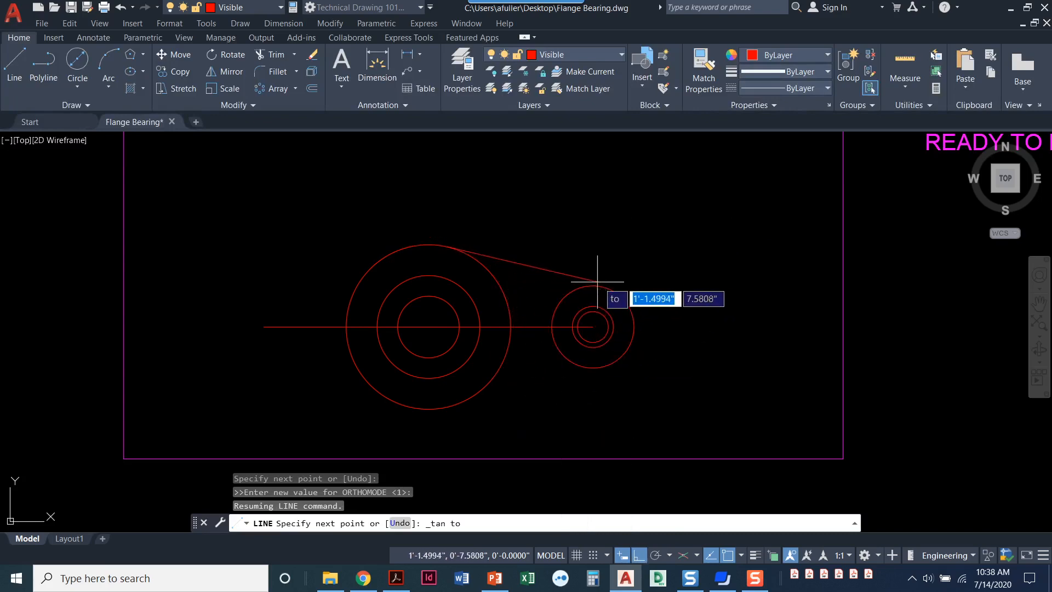
mouse_move(616, 292)
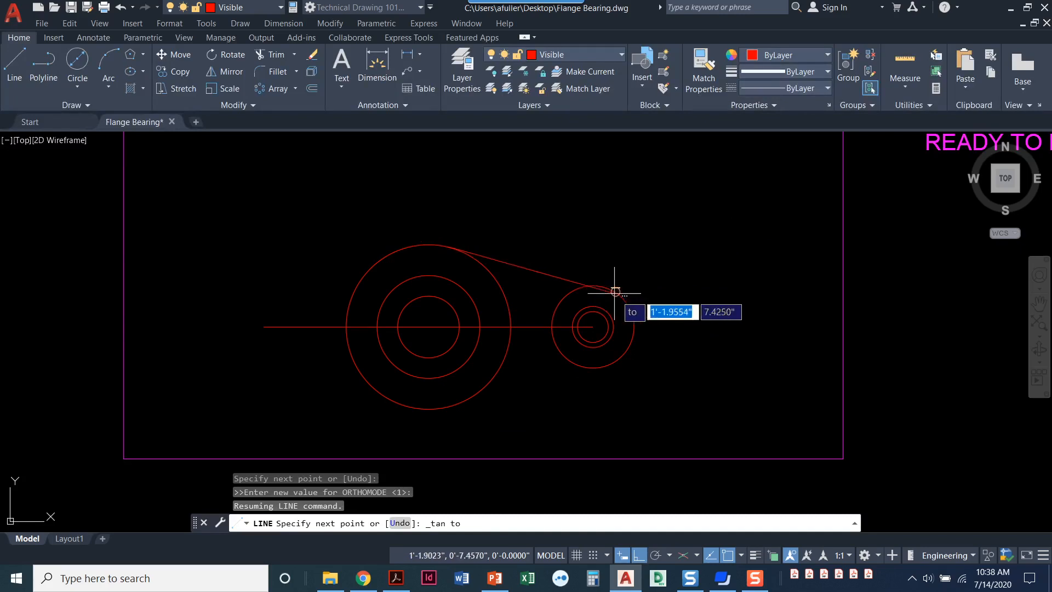
mouse_move(599, 284)
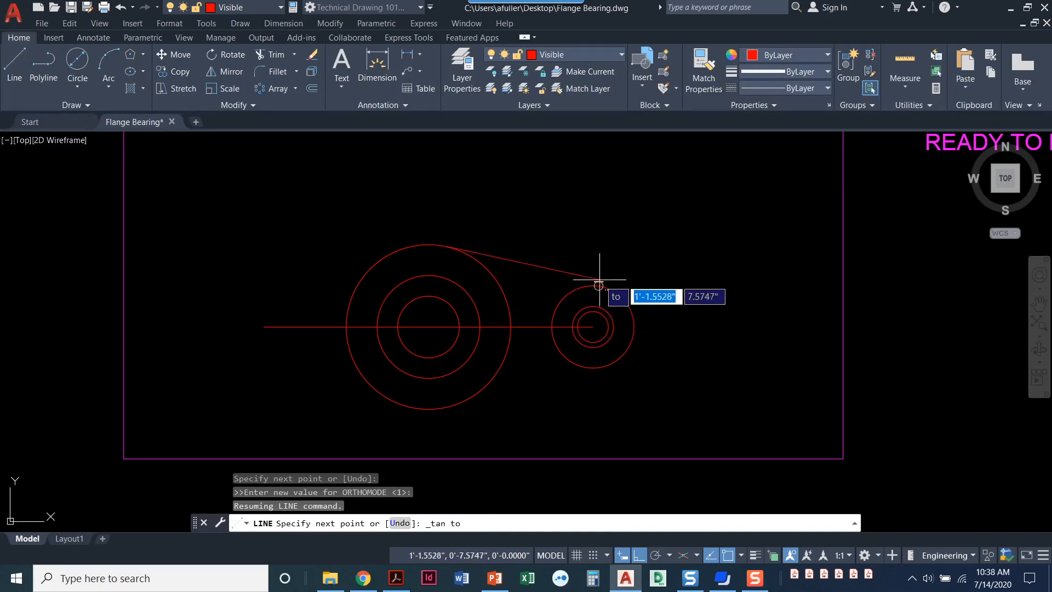
mouse_move(597, 284)
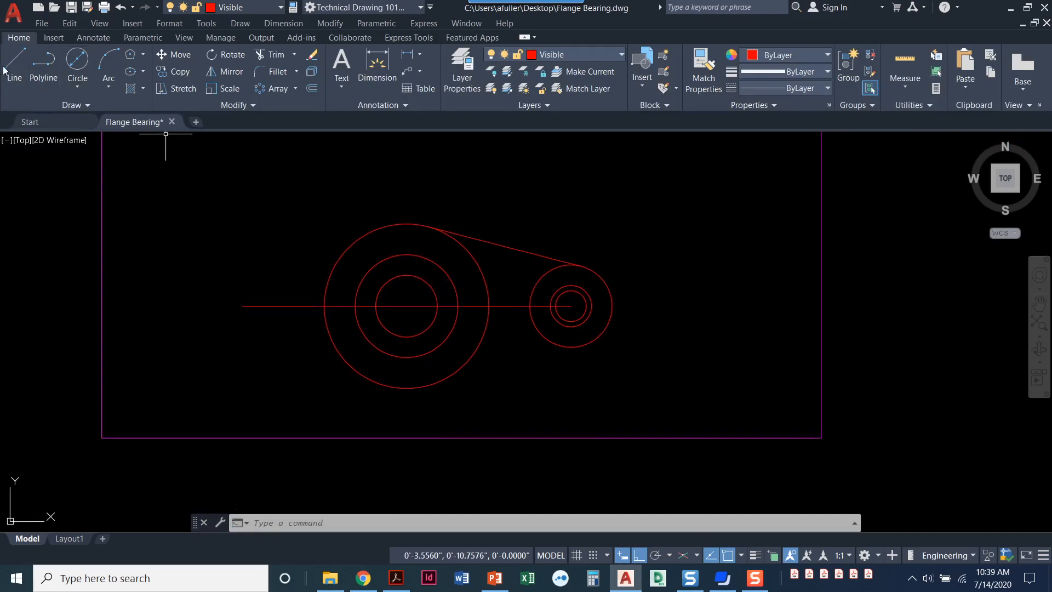
Start the bottom tangent line with its first end snapped tangent to the large circle.
left_click(13, 65)
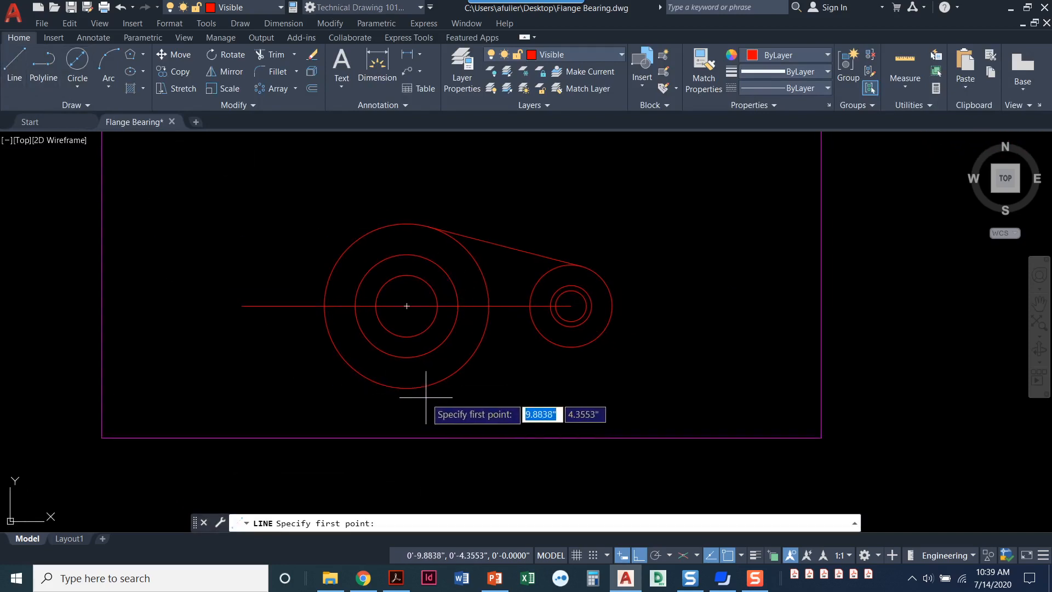
right_click(407, 305)
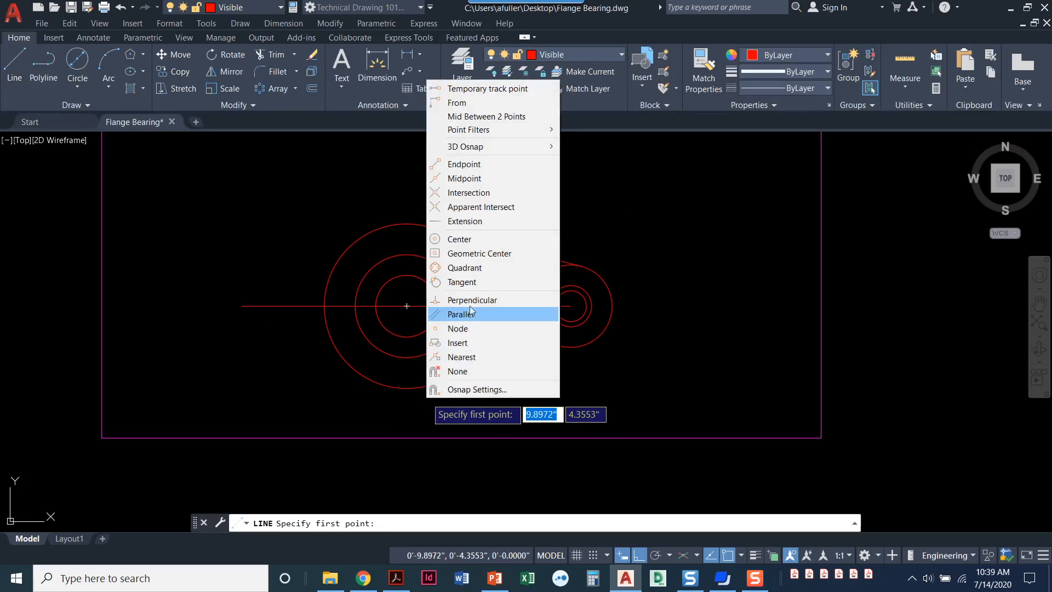
left_click(460, 281)
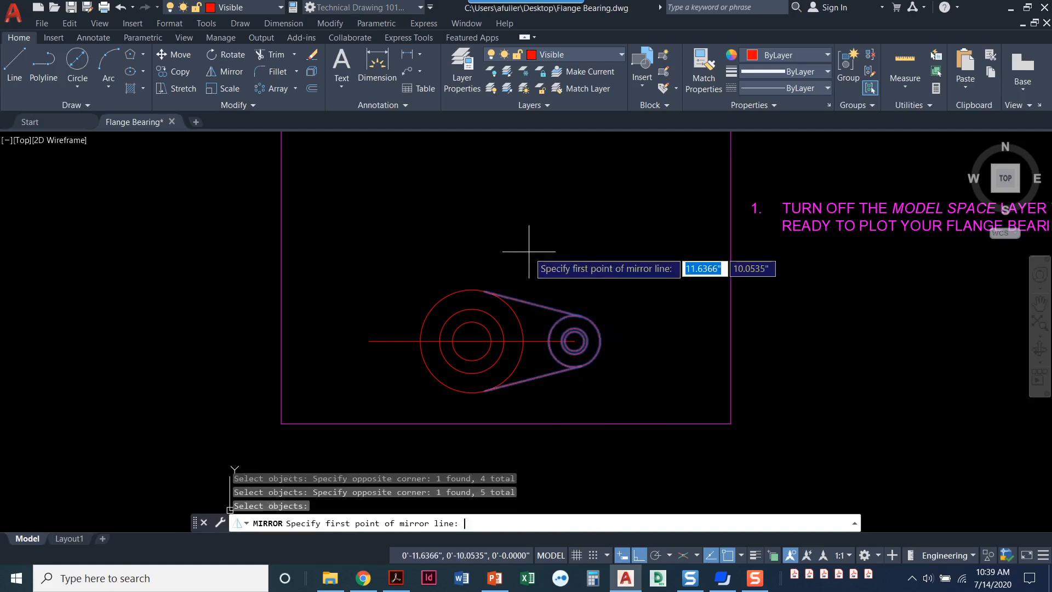
mouse_move(471, 340)
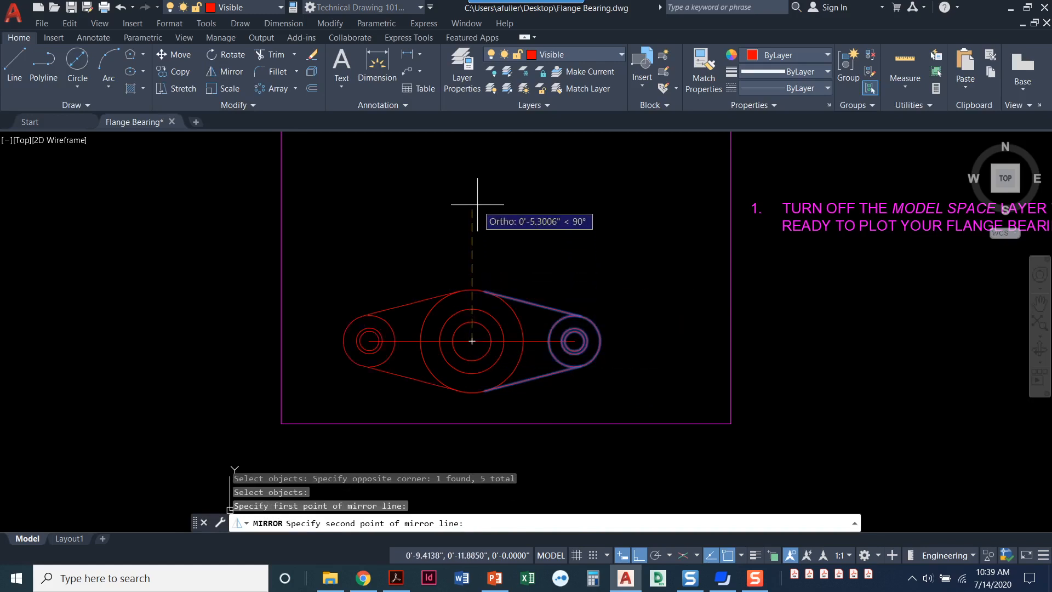
mouse_move(477, 209)
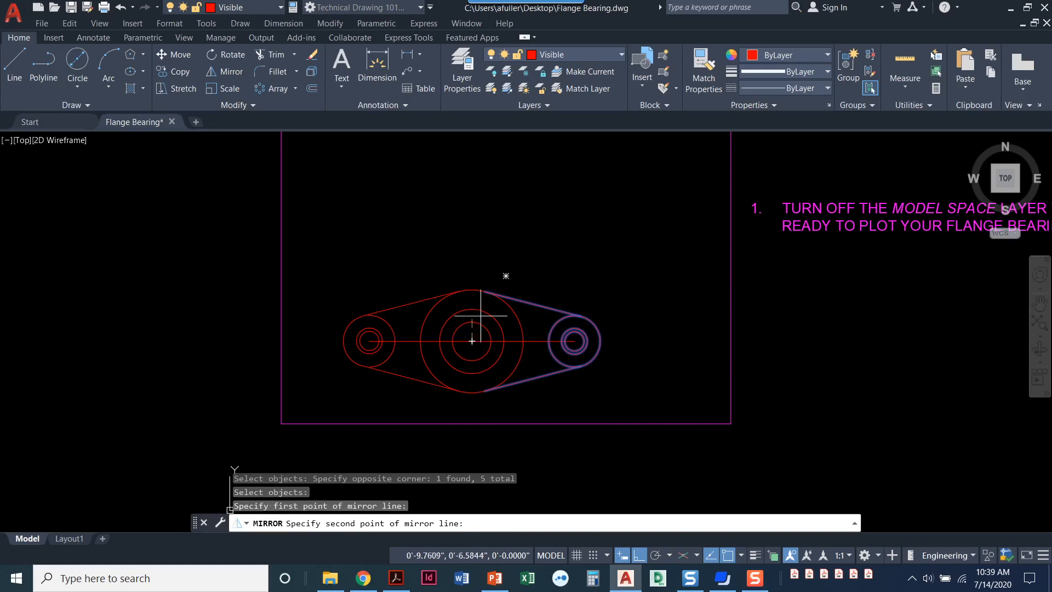
mouse_move(477, 213)
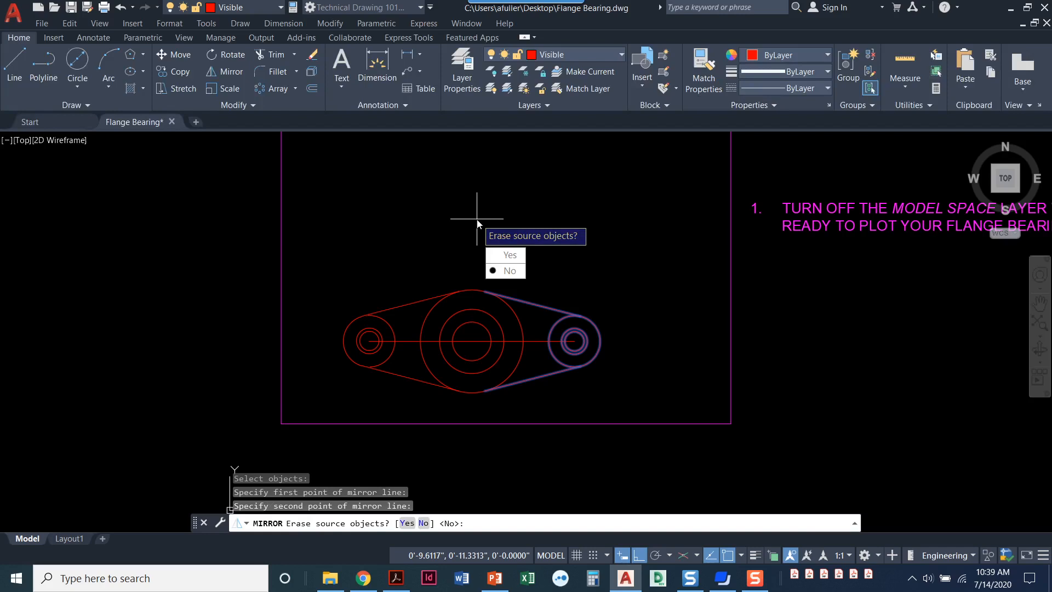
Answer No to erasing source objects so the original right lug is kept.
left_click(509, 270)
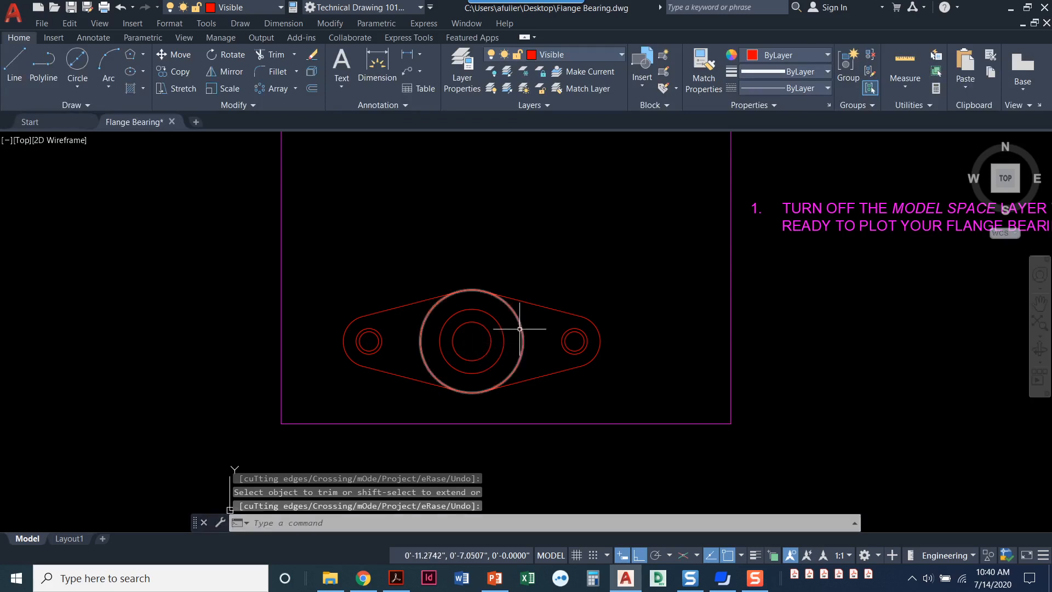
mouse_move(483, 328)
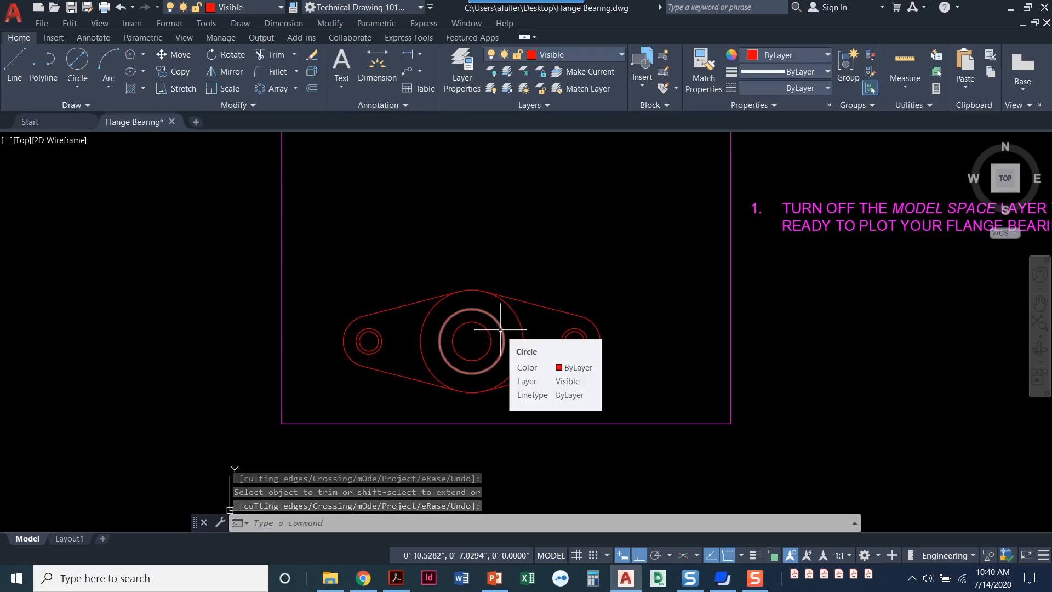
mouse_move(483, 328)
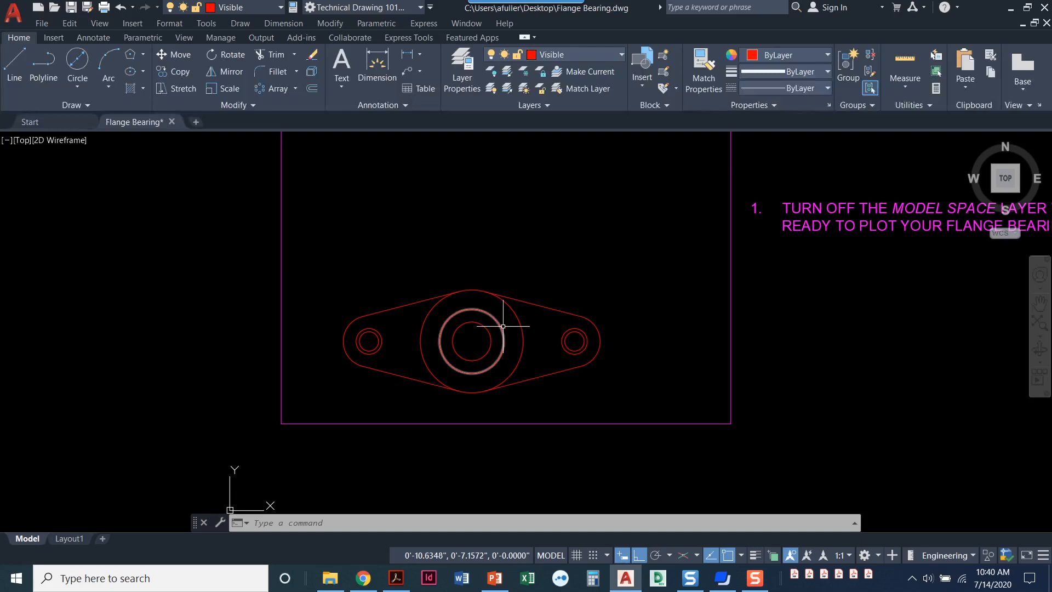
mouse_move(565, 347)
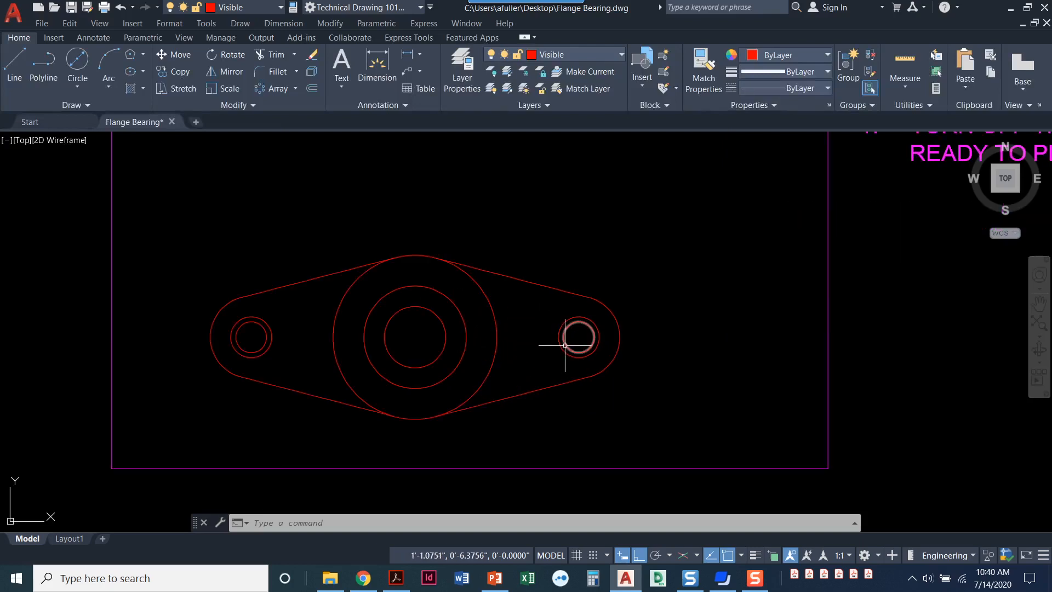
mouse_move(570, 346)
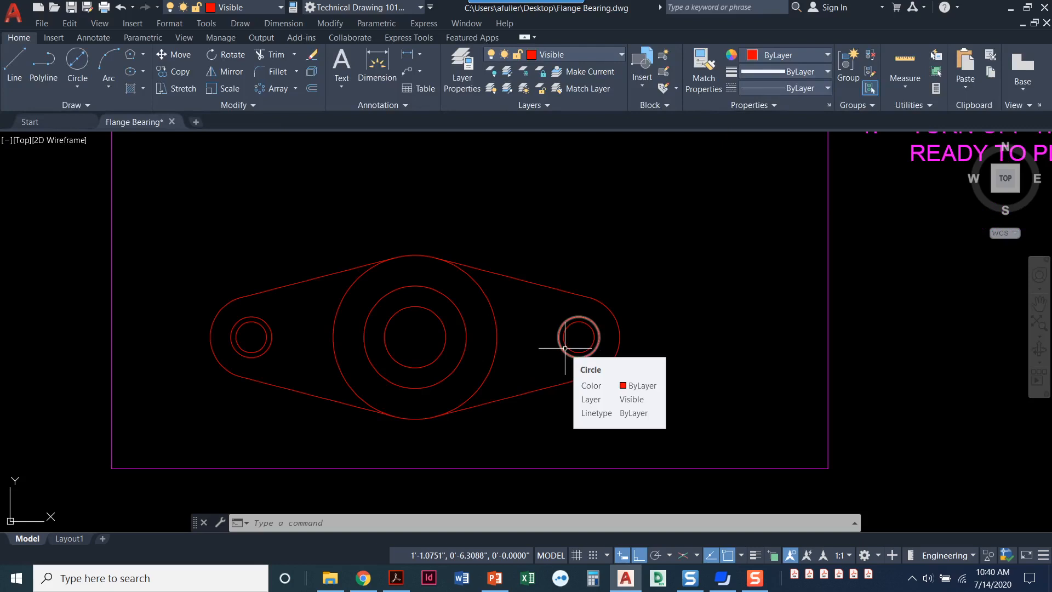
mouse_move(553, 350)
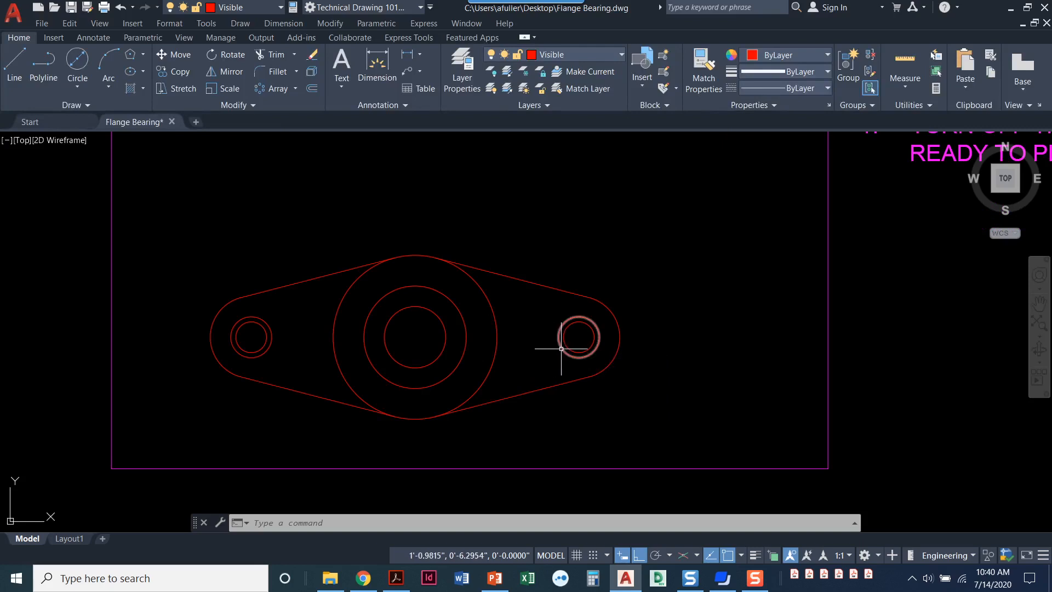
mouse_move(555, 354)
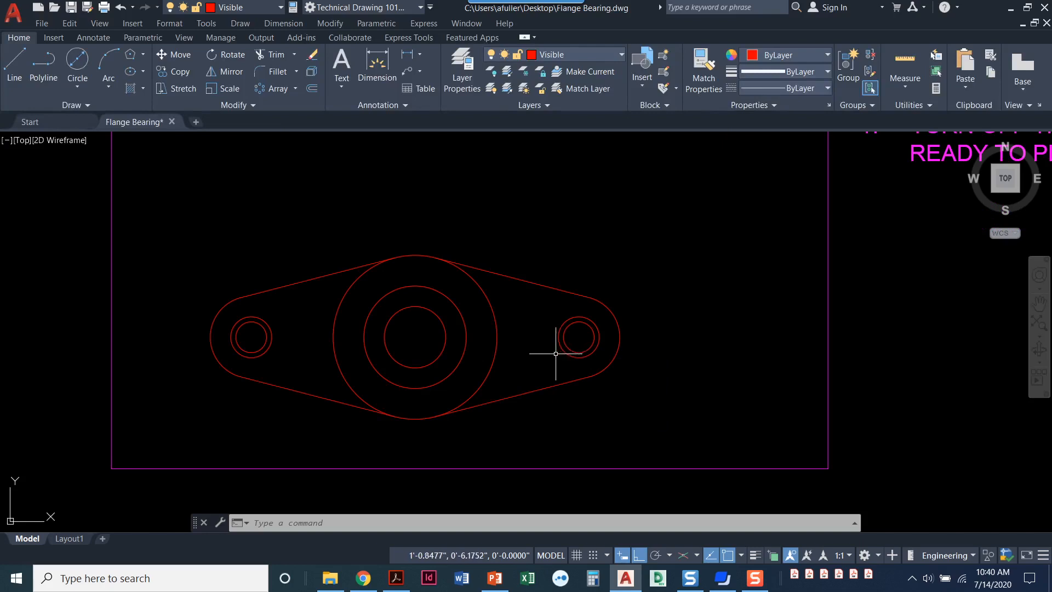
mouse_move(548, 358)
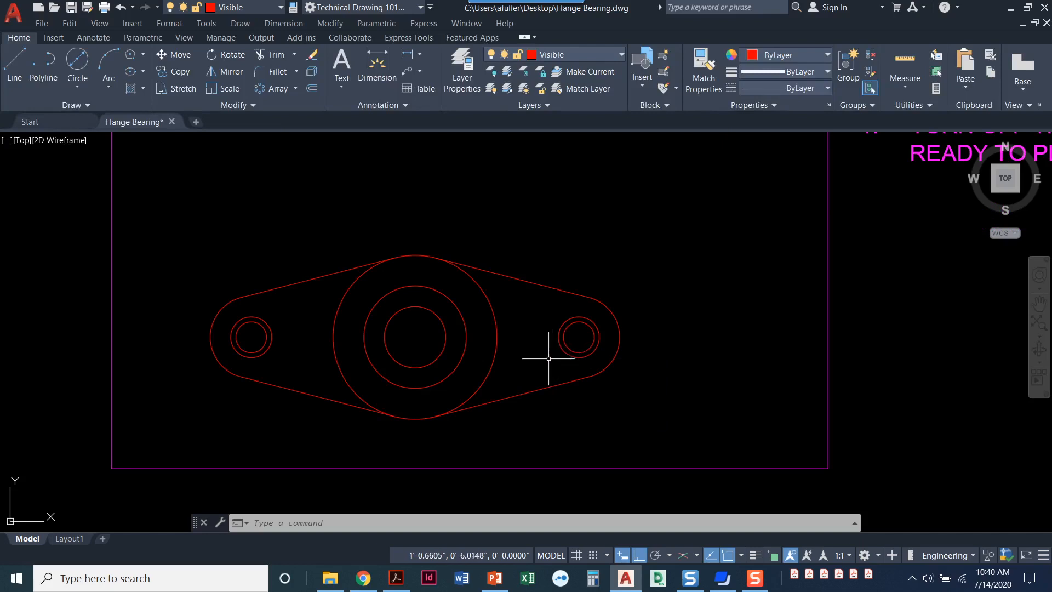
mouse_move(552, 354)
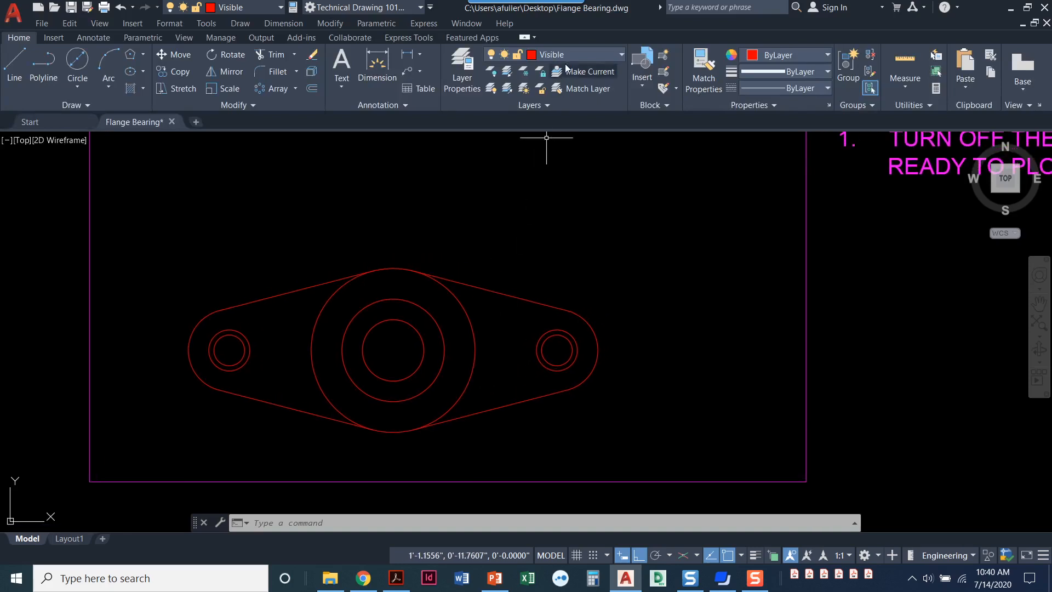
Set Center as the current layer and select the leftover object for erasing.
left_click(619, 54)
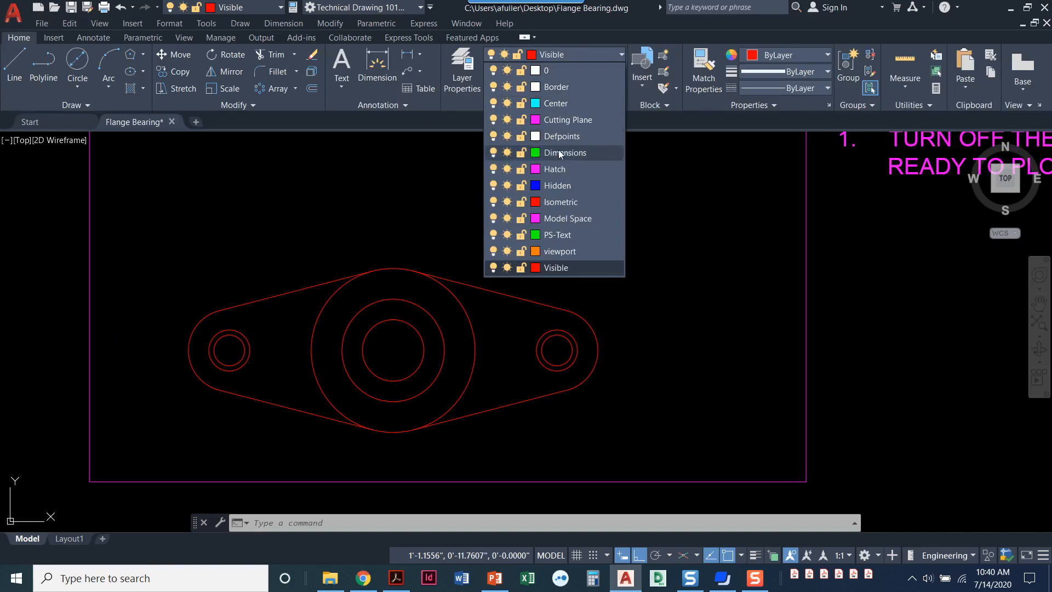
left_click(554, 102)
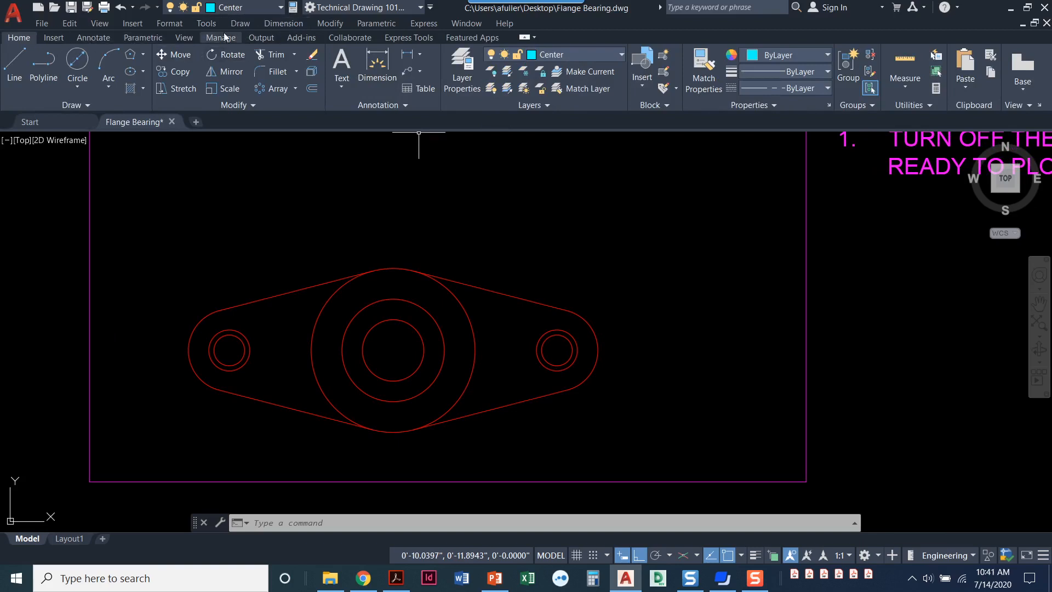
left_click(92, 38)
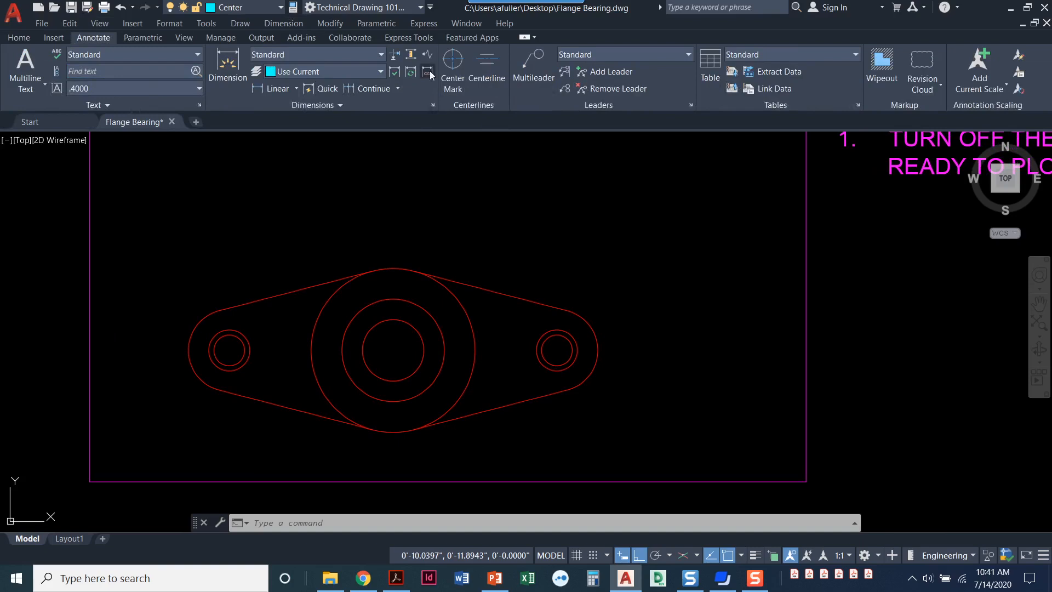
left_click(451, 72)
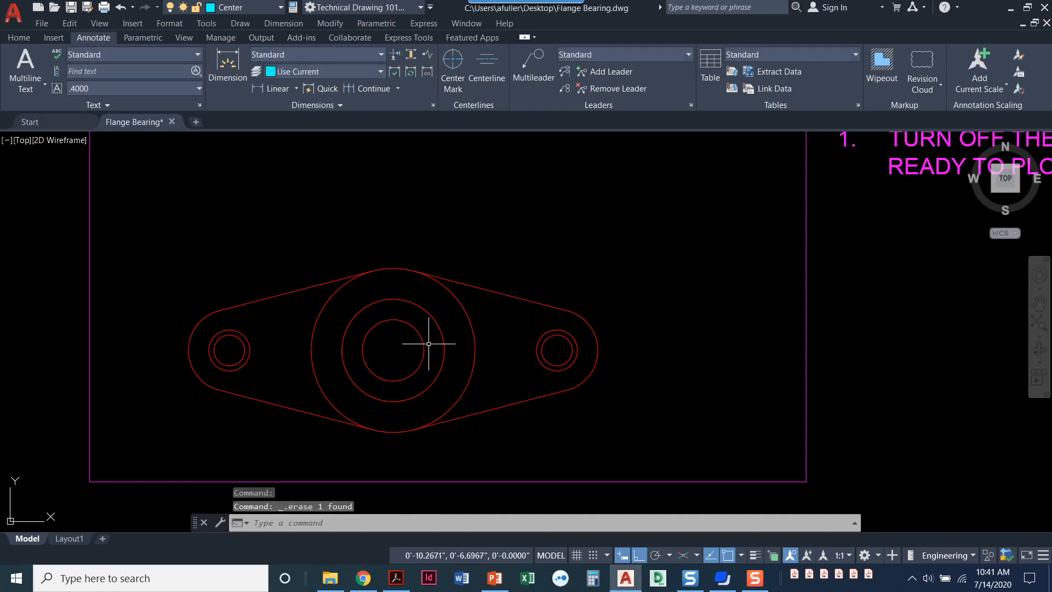
left_click(283, 24)
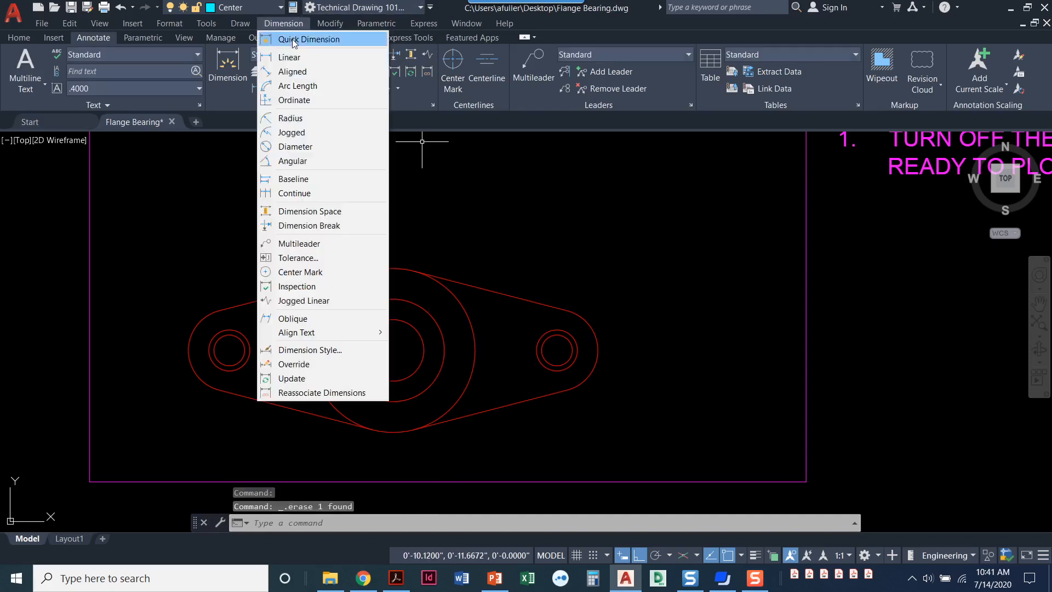
Place center marks on the large central circles, the right lug hole and the left lug hole.
left_click(302, 272)
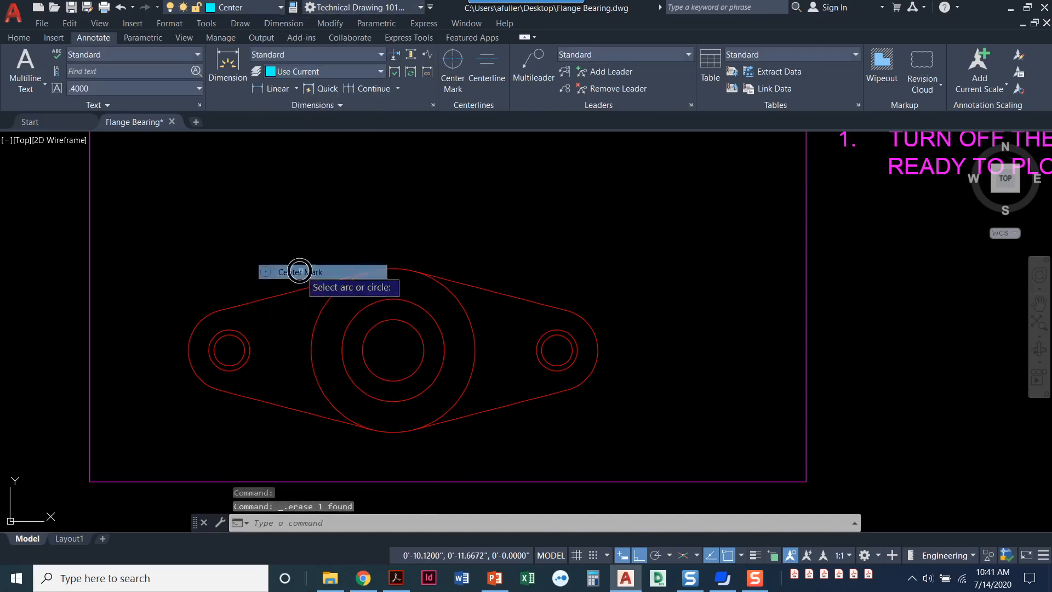
left_click(392, 349)
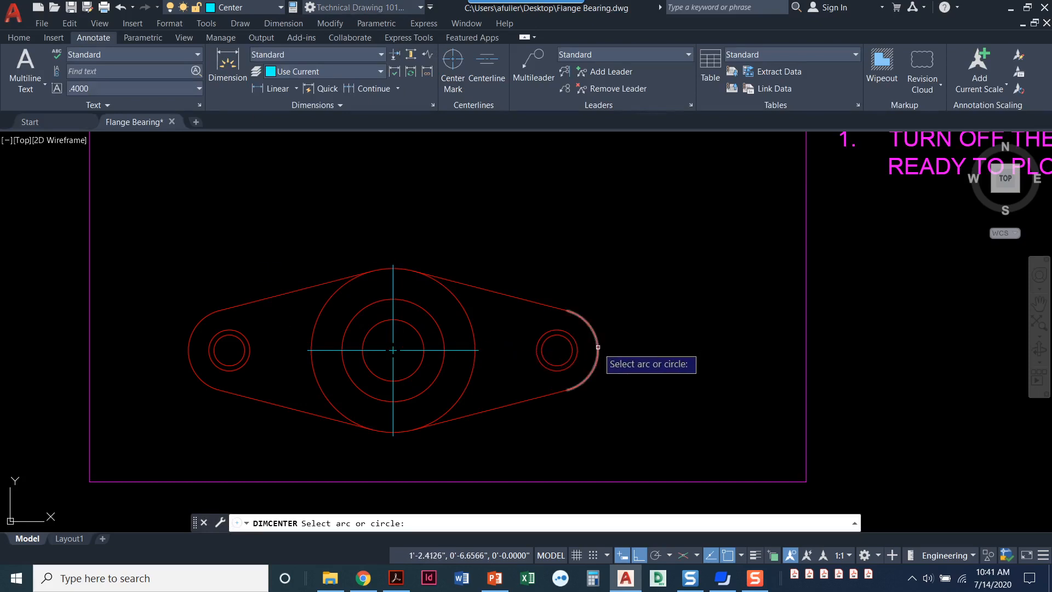
left_click(555, 350)
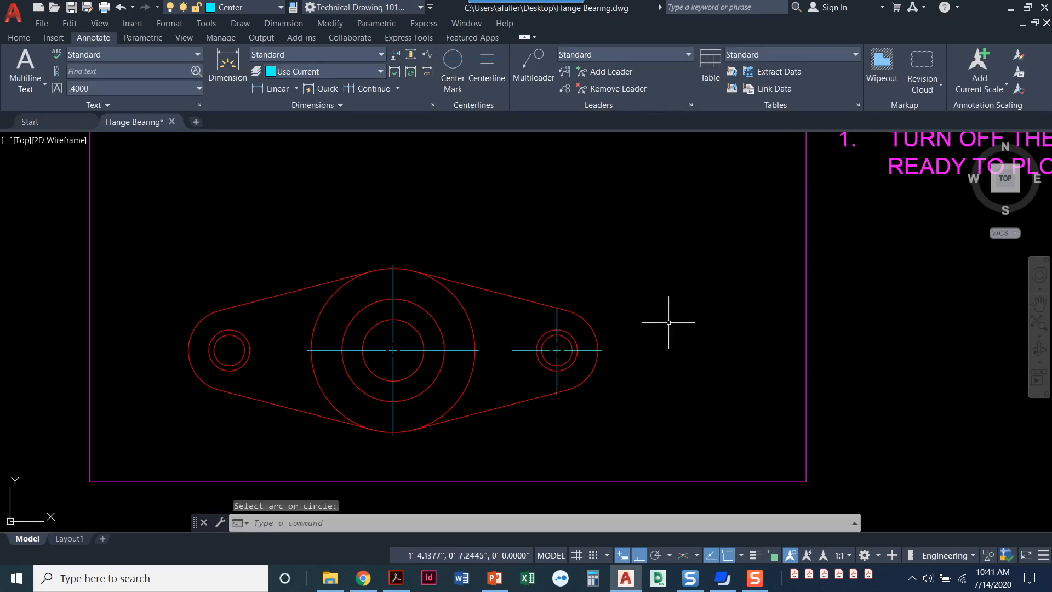
mouse_move(471, 138)
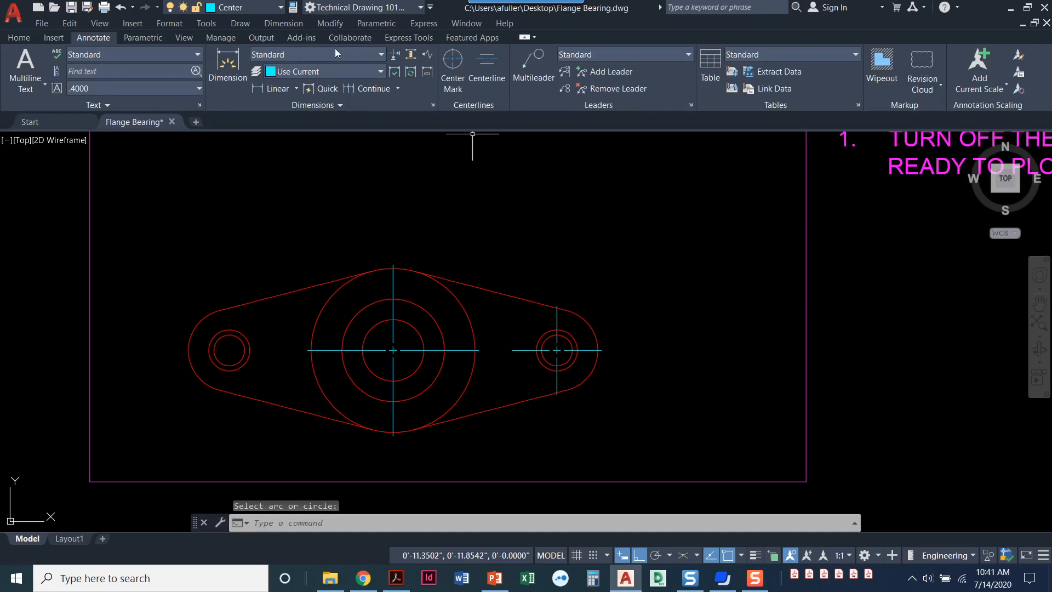
left_click(283, 24)
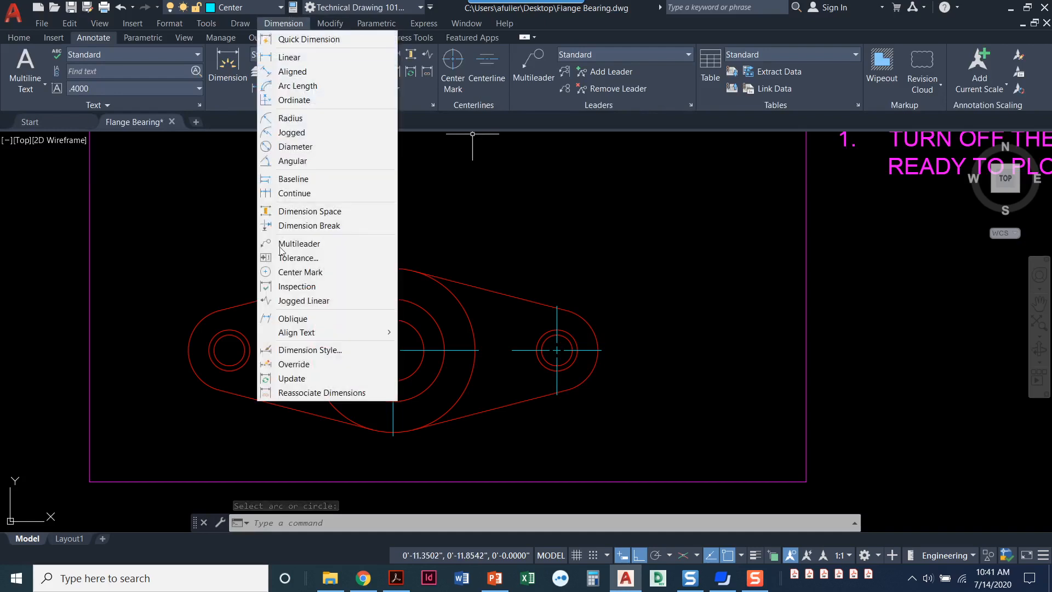
left_click(301, 272)
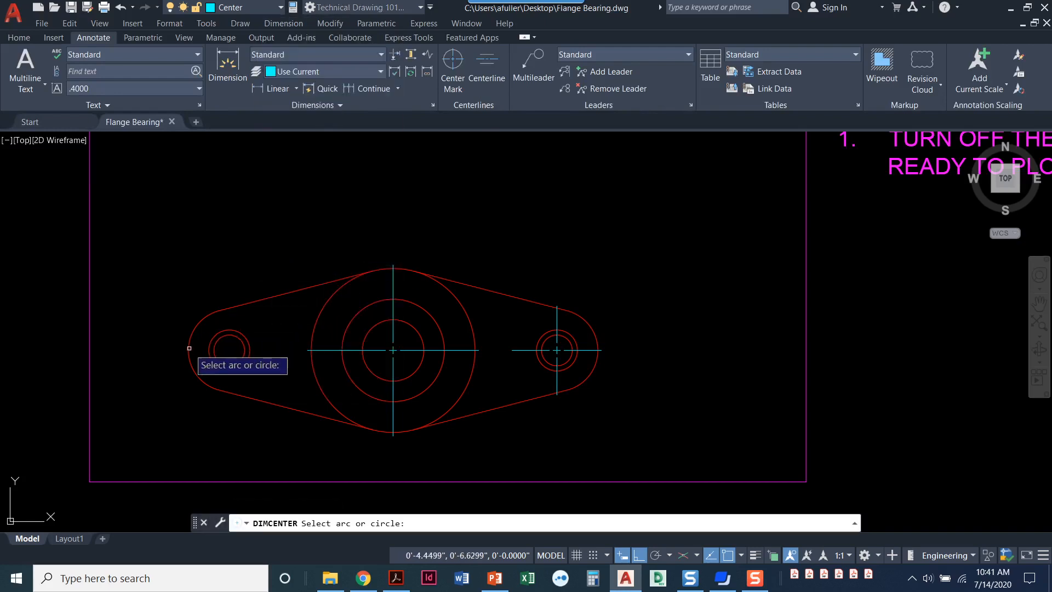
left_click(225, 349)
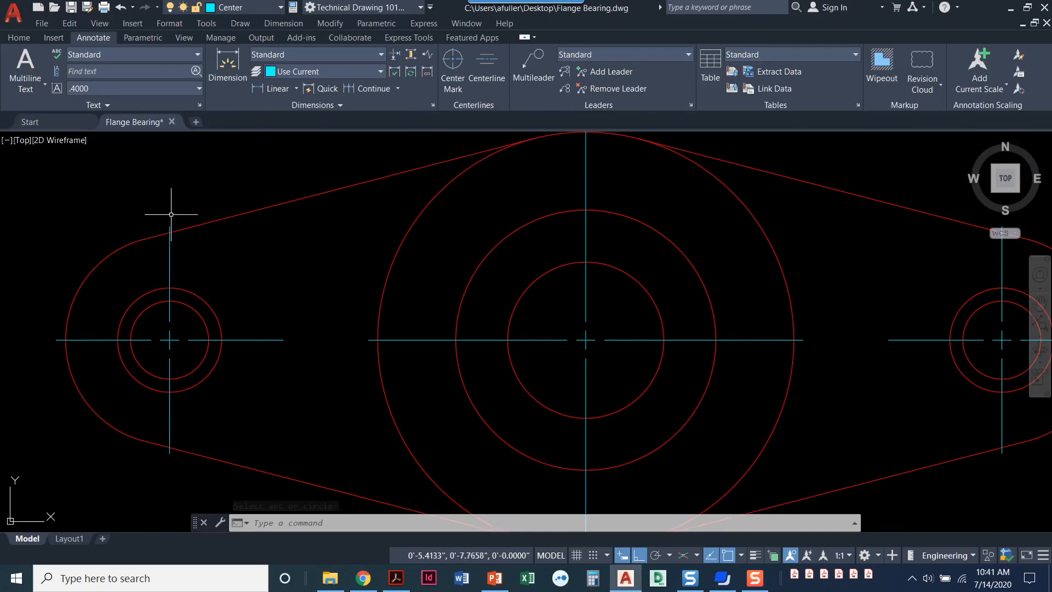
mouse_move(110, 391)
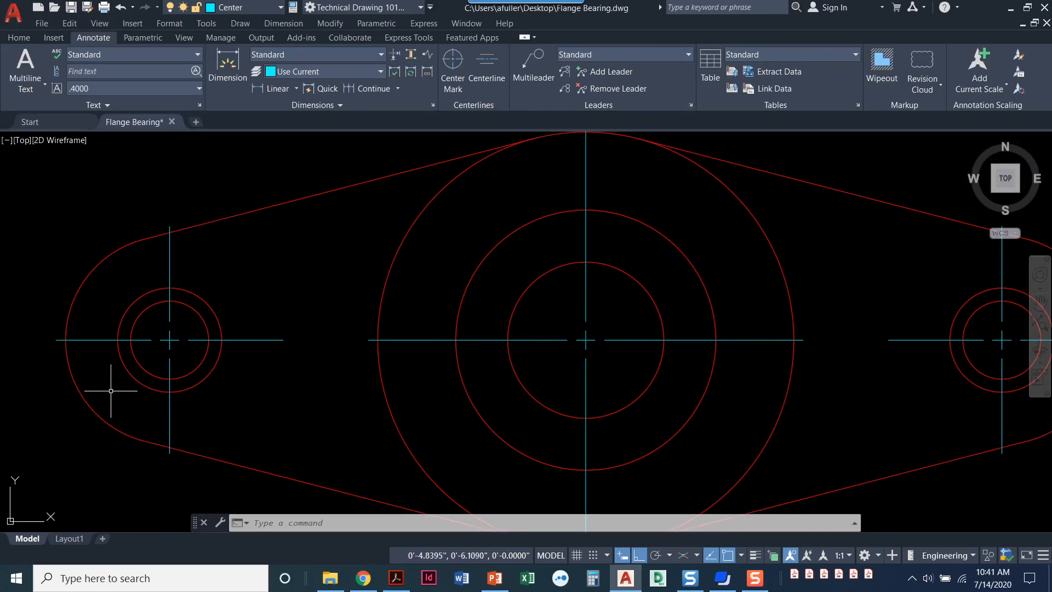
mouse_move(271, 338)
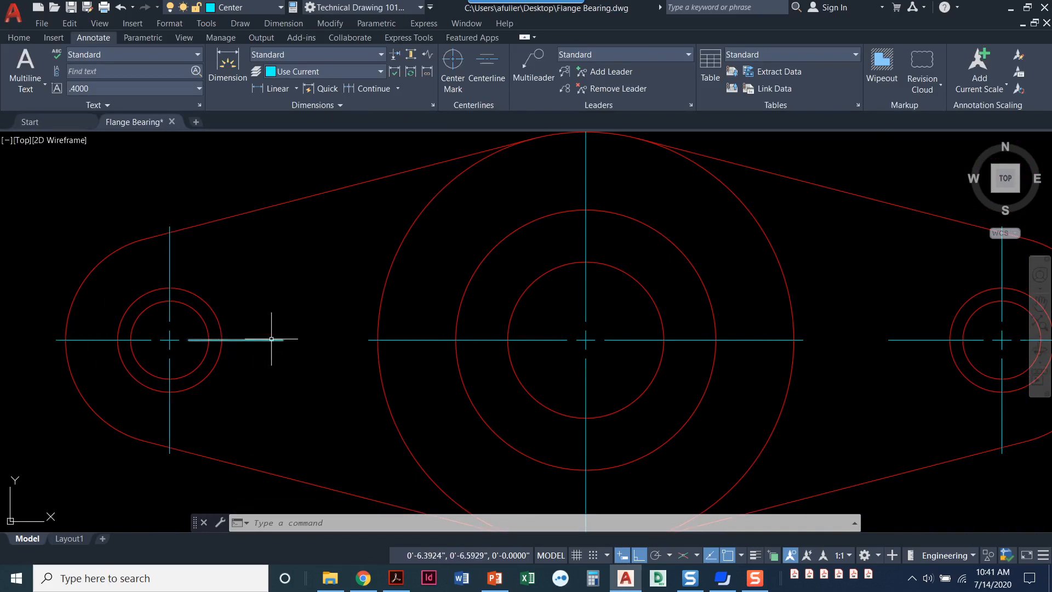
mouse_move(262, 343)
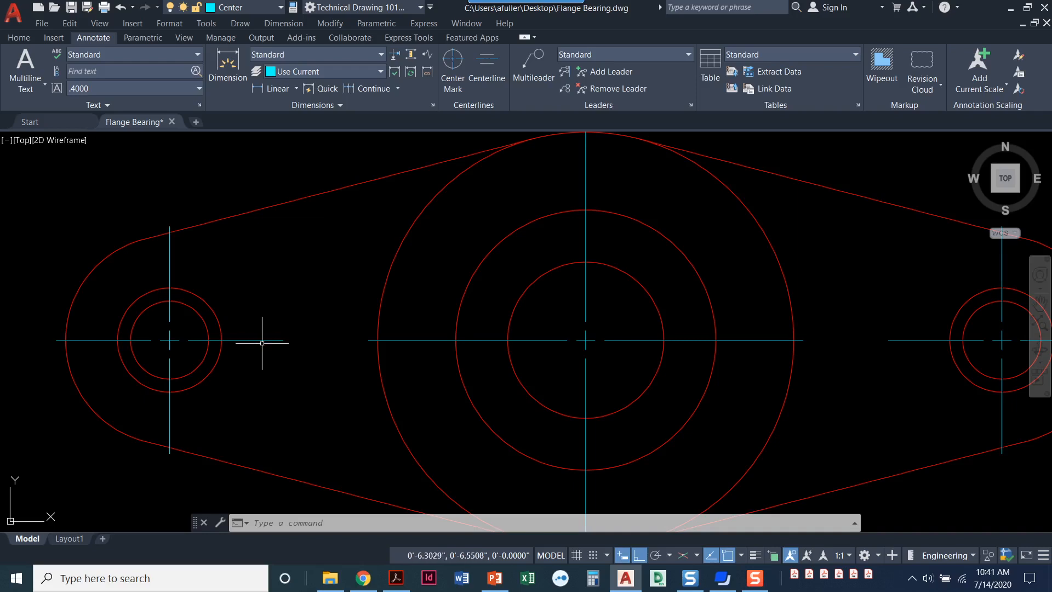
Redo a lug-hole center mark with Dimension > Center Mark, then return to the Home commands.
scroll("down", 3)
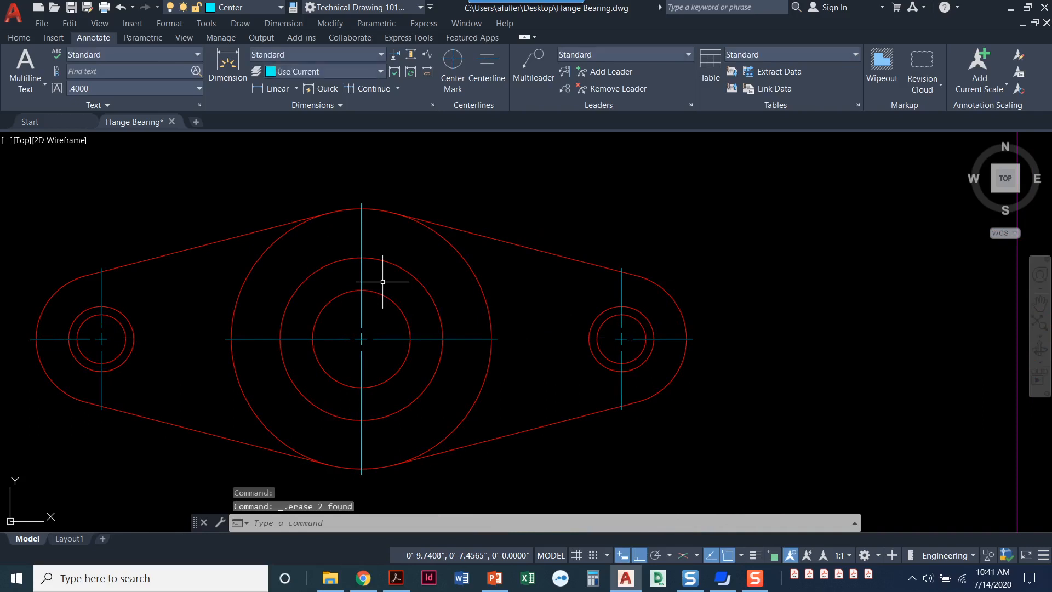
left_click(283, 23)
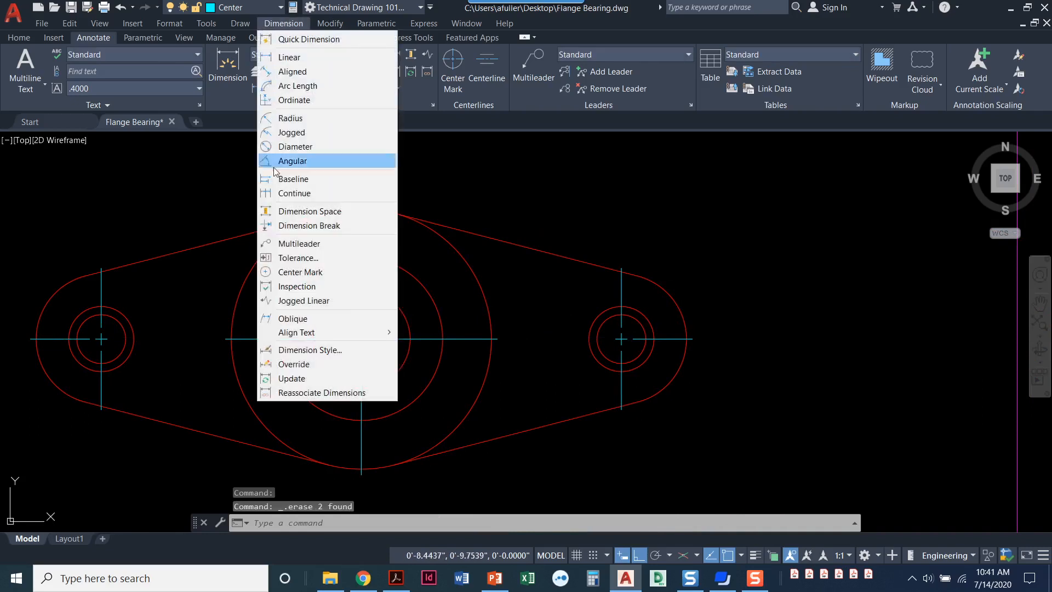
left_click(299, 271)
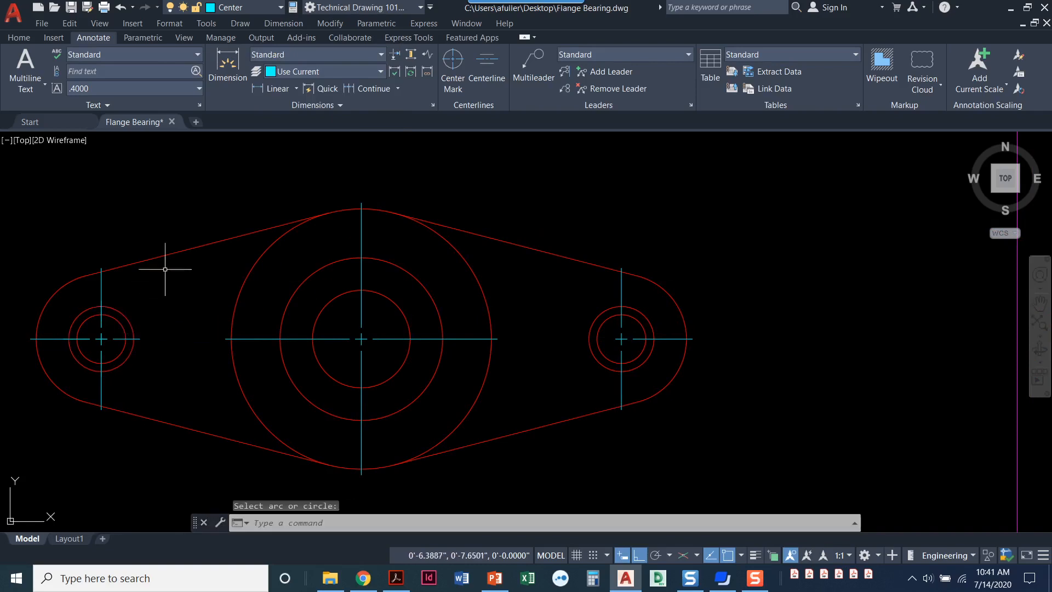
mouse_move(138, 340)
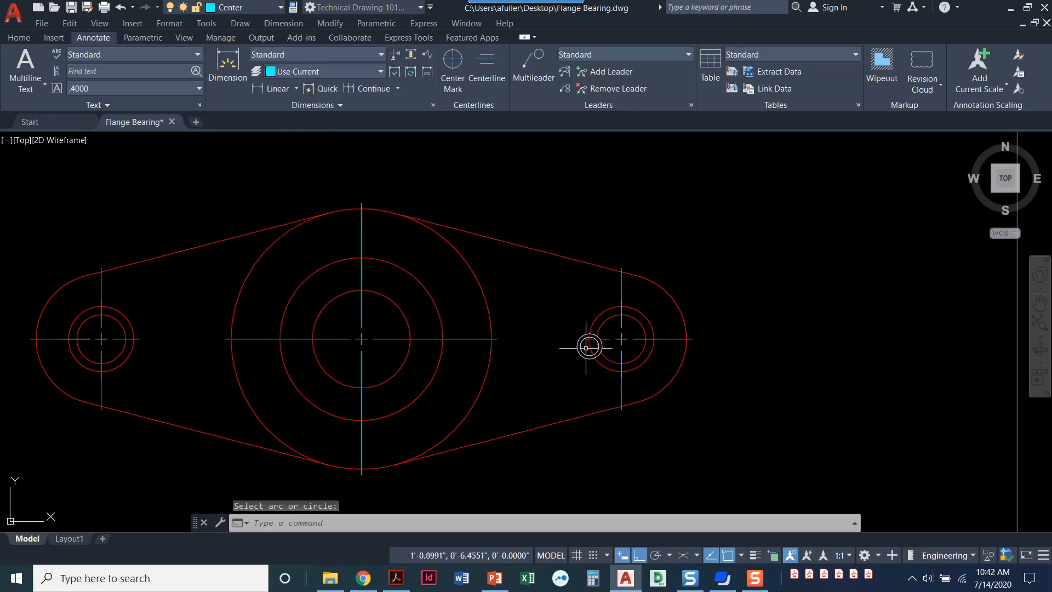
mouse_move(415, 379)
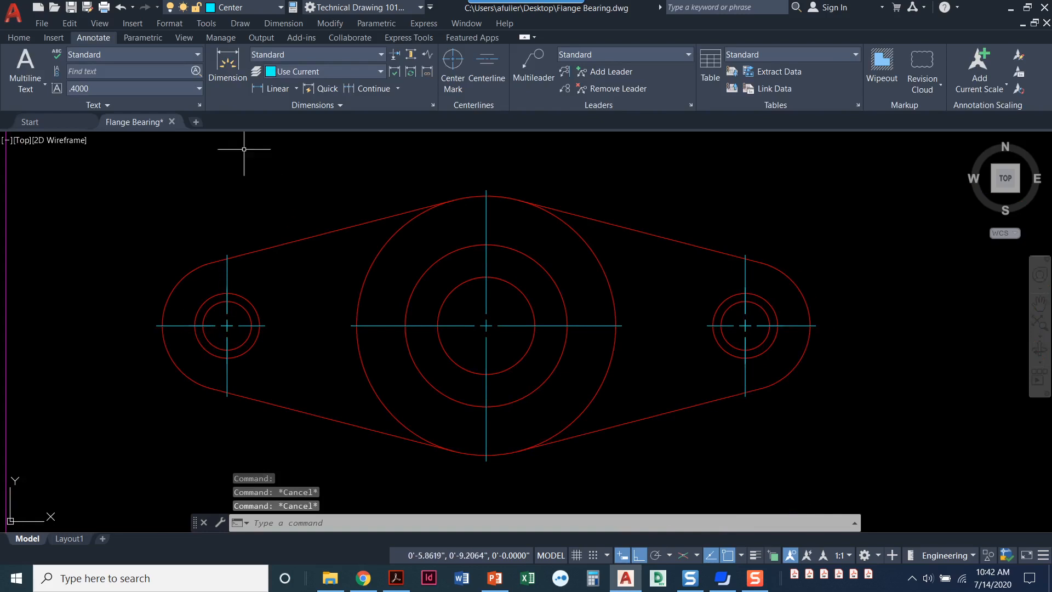
left_click(19, 37)
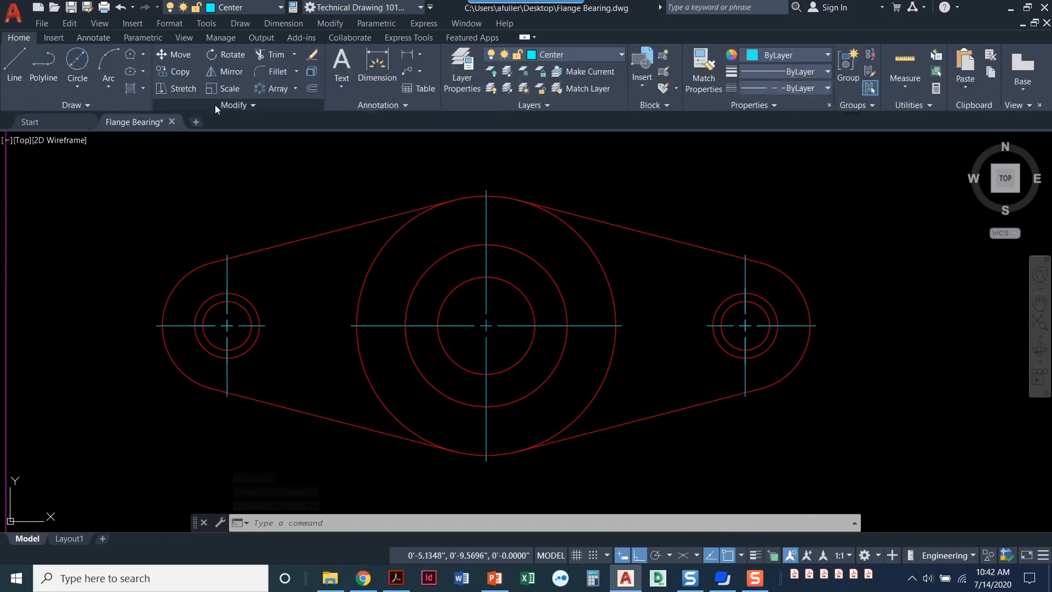
Run Delete Duplicate Objects on the whole drawing, removing 4 duplicates and 6 overlaps.
left_click(237, 105)
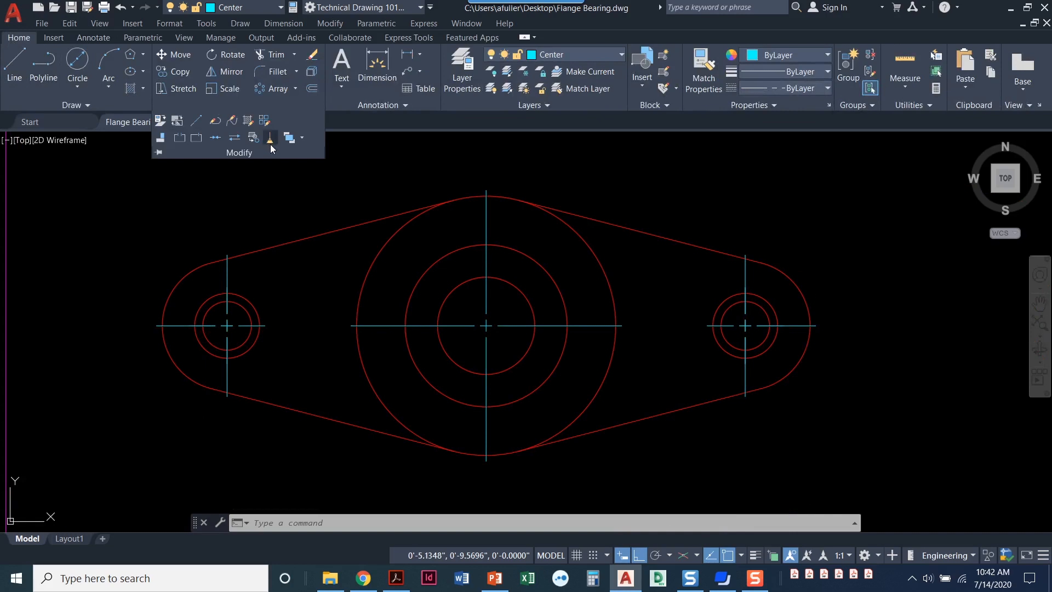
mouse_move(269, 137)
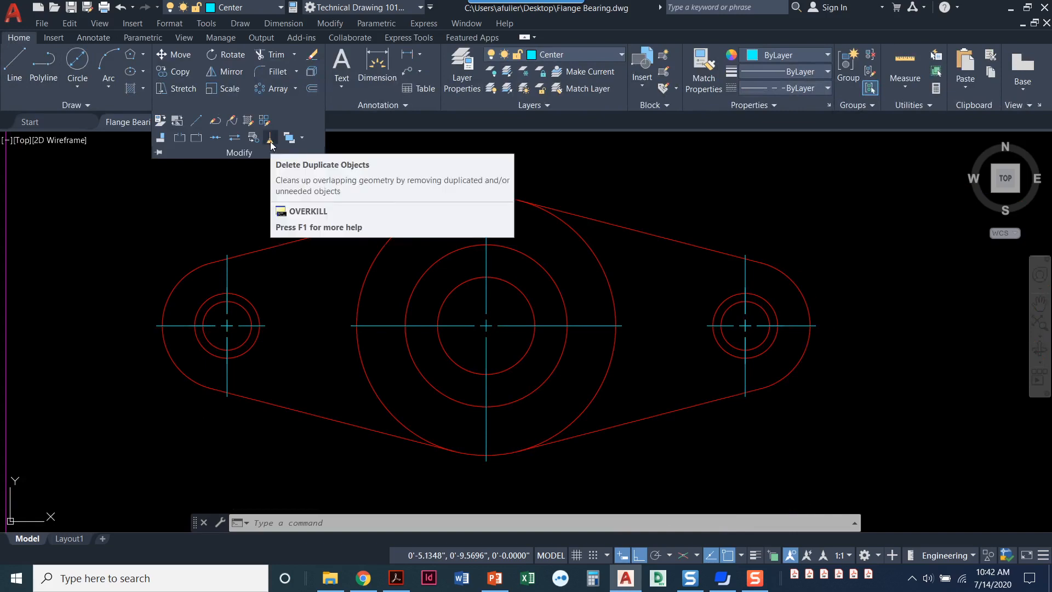
left_click(269, 138)
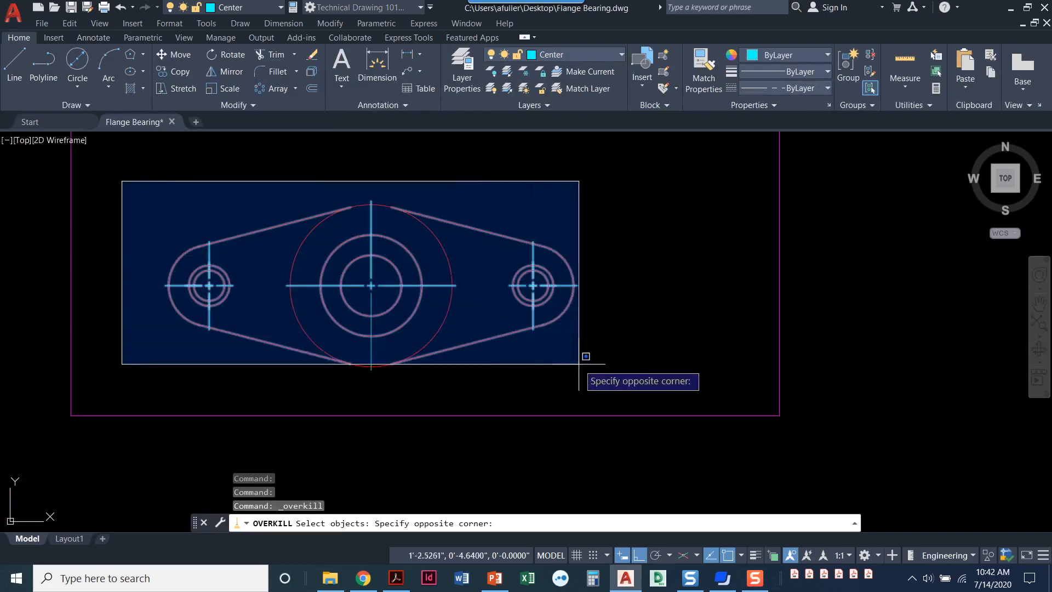
left_click(585, 356)
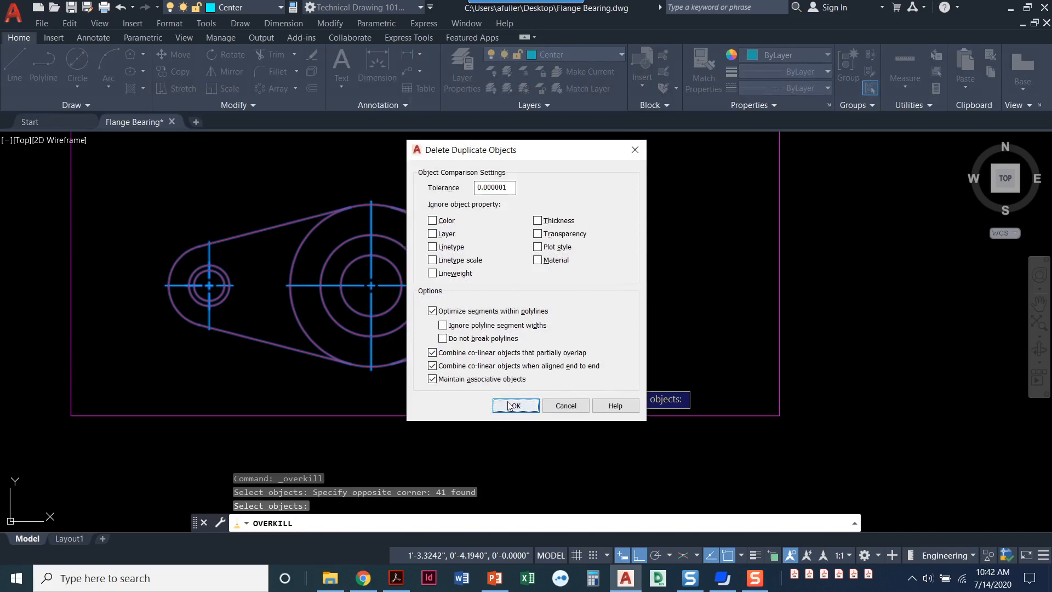
left_click(515, 405)
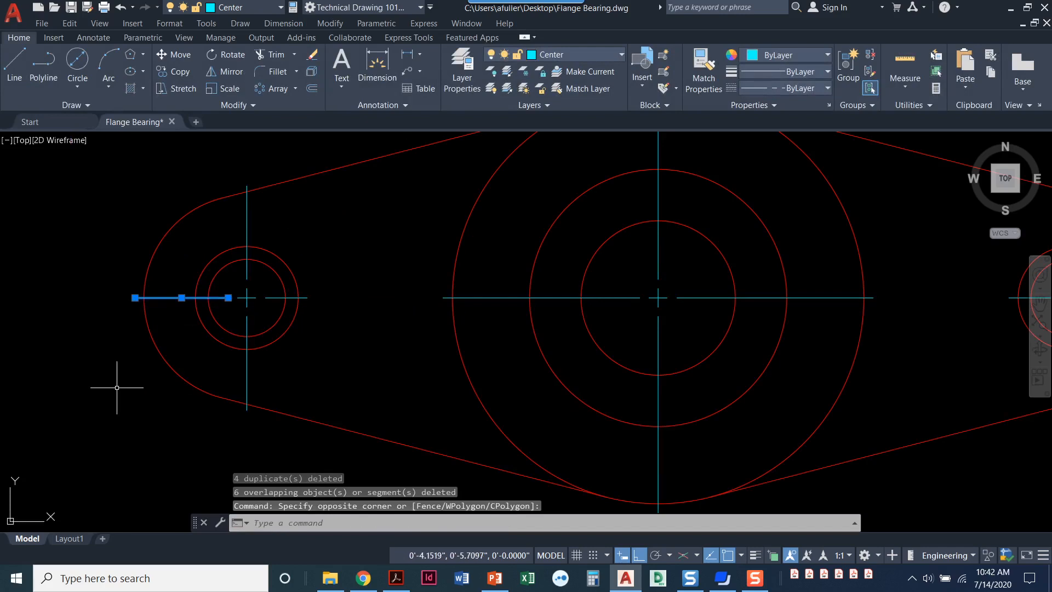
mouse_move(117, 387)
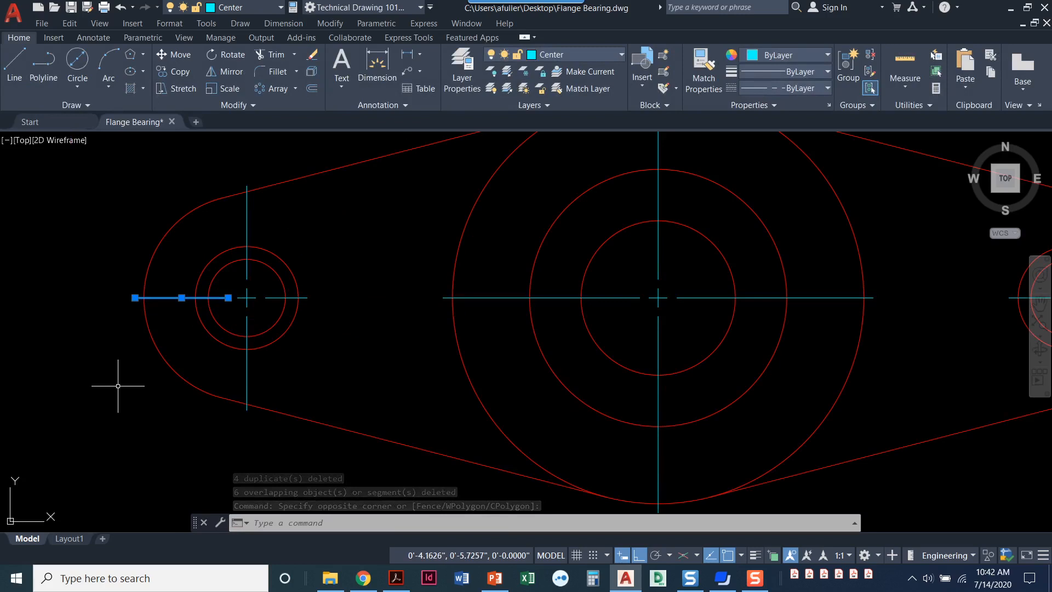
key("Escape")
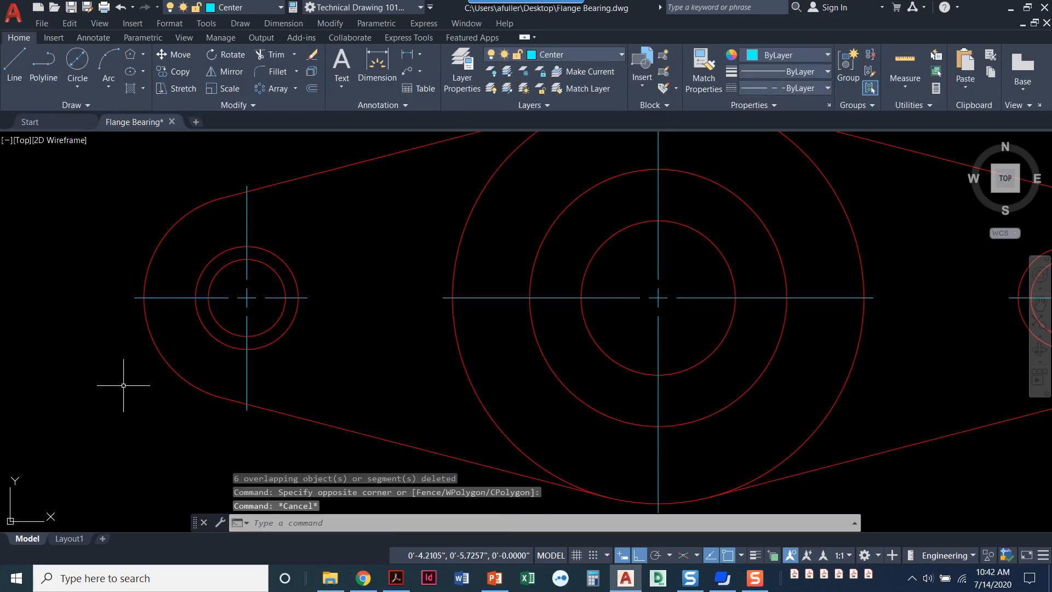
scroll("down", 3)
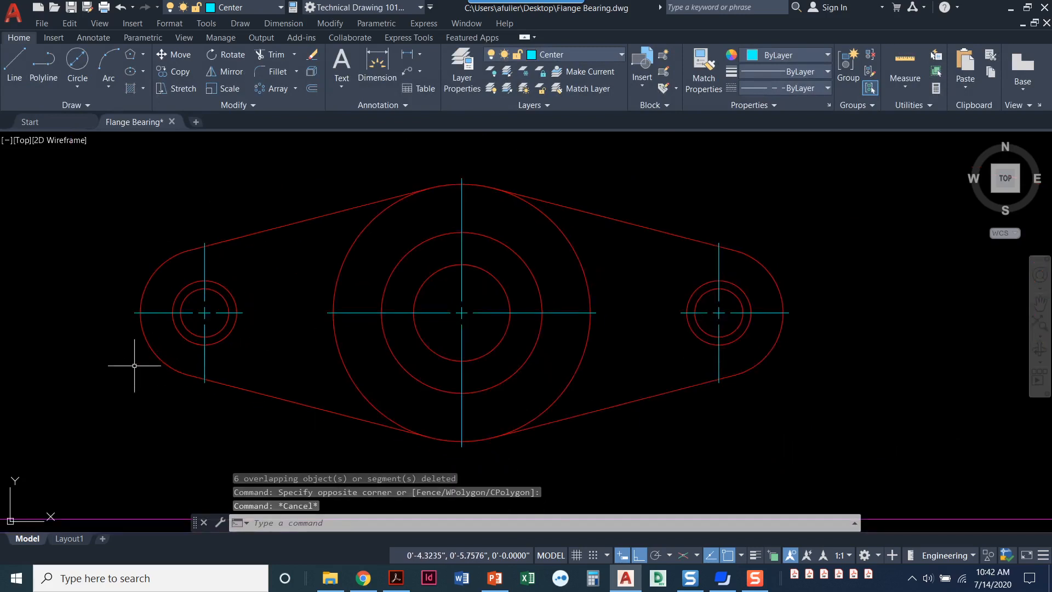